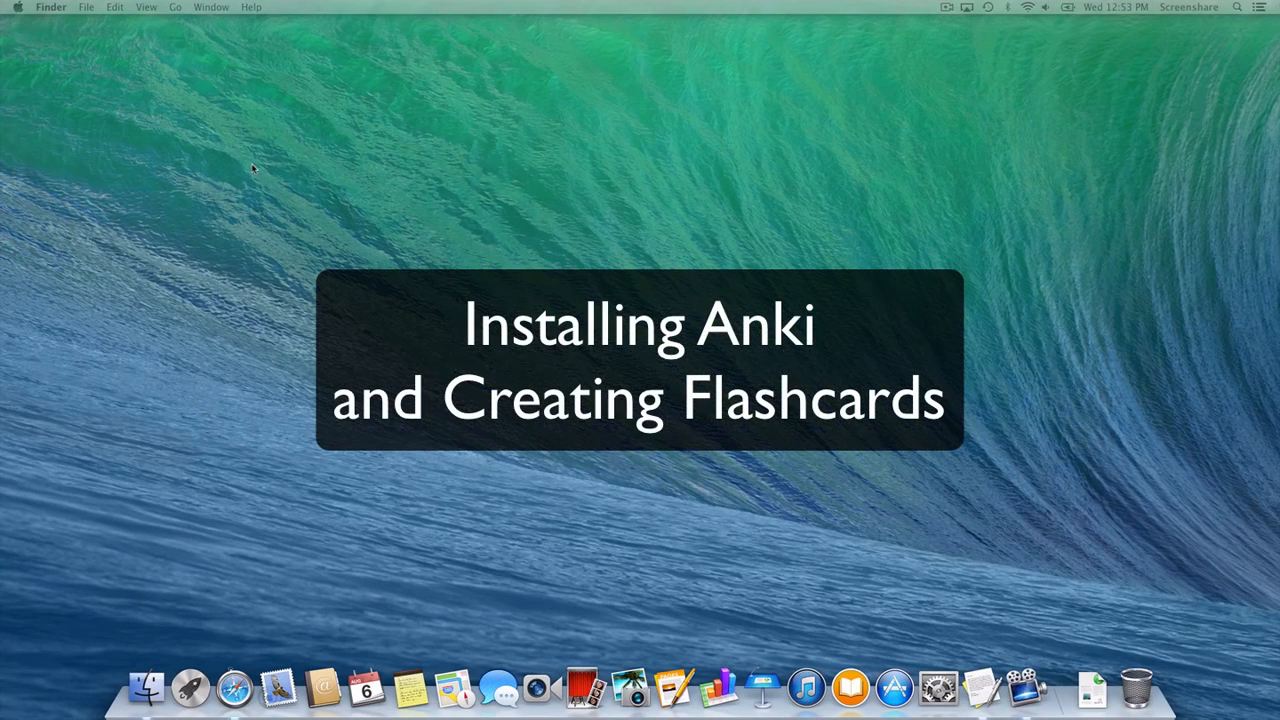
mouse_move(200, 604)
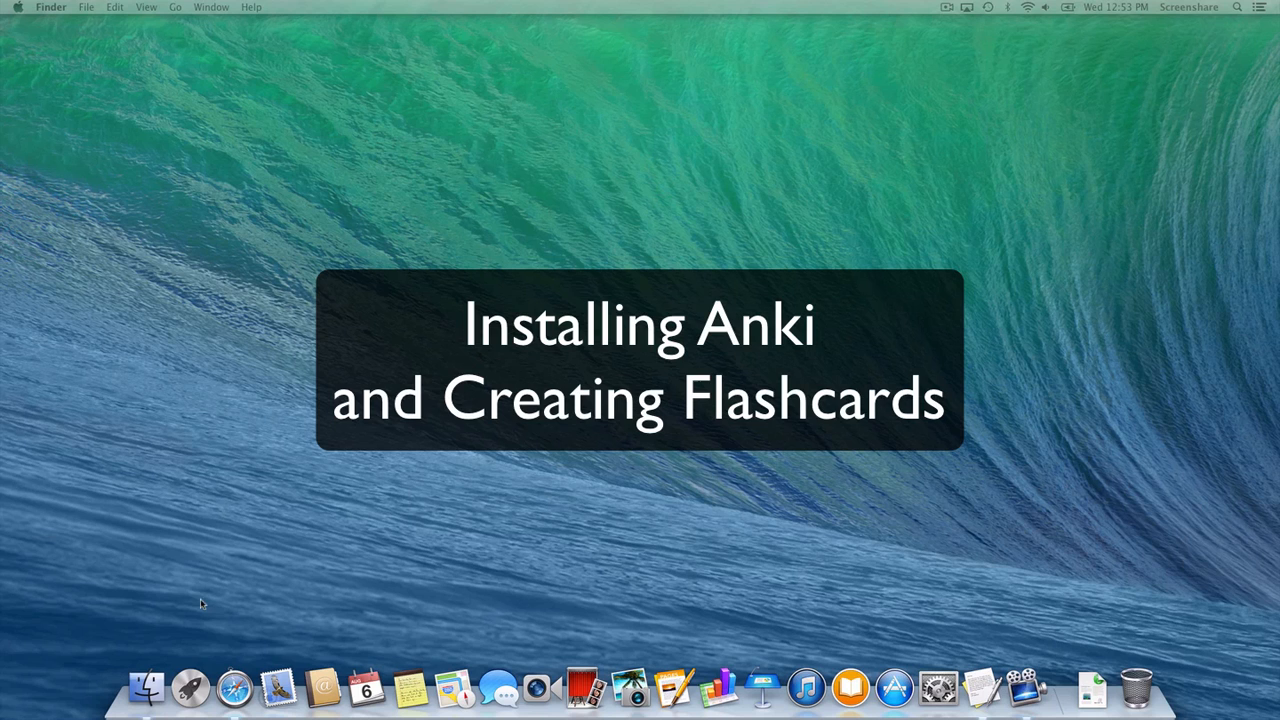
mouse_move(236, 688)
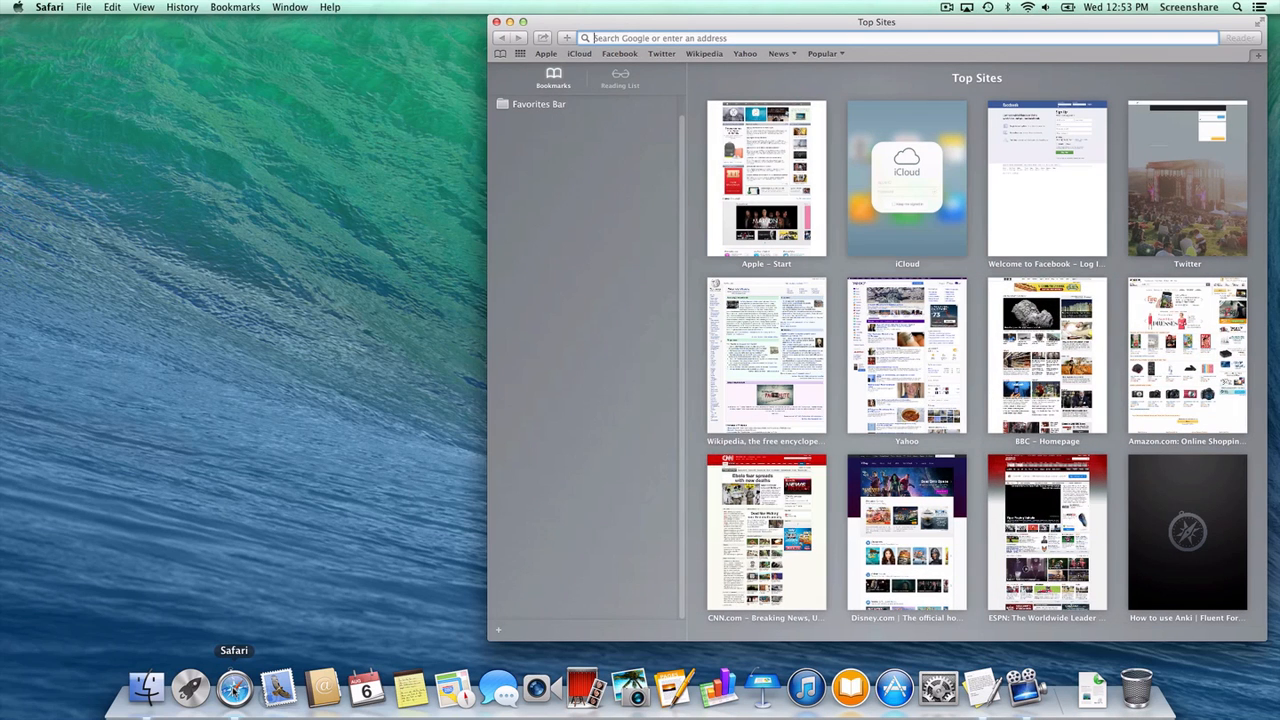
mouse_move(730, 284)
type("fluent-forever.com/chapter2")
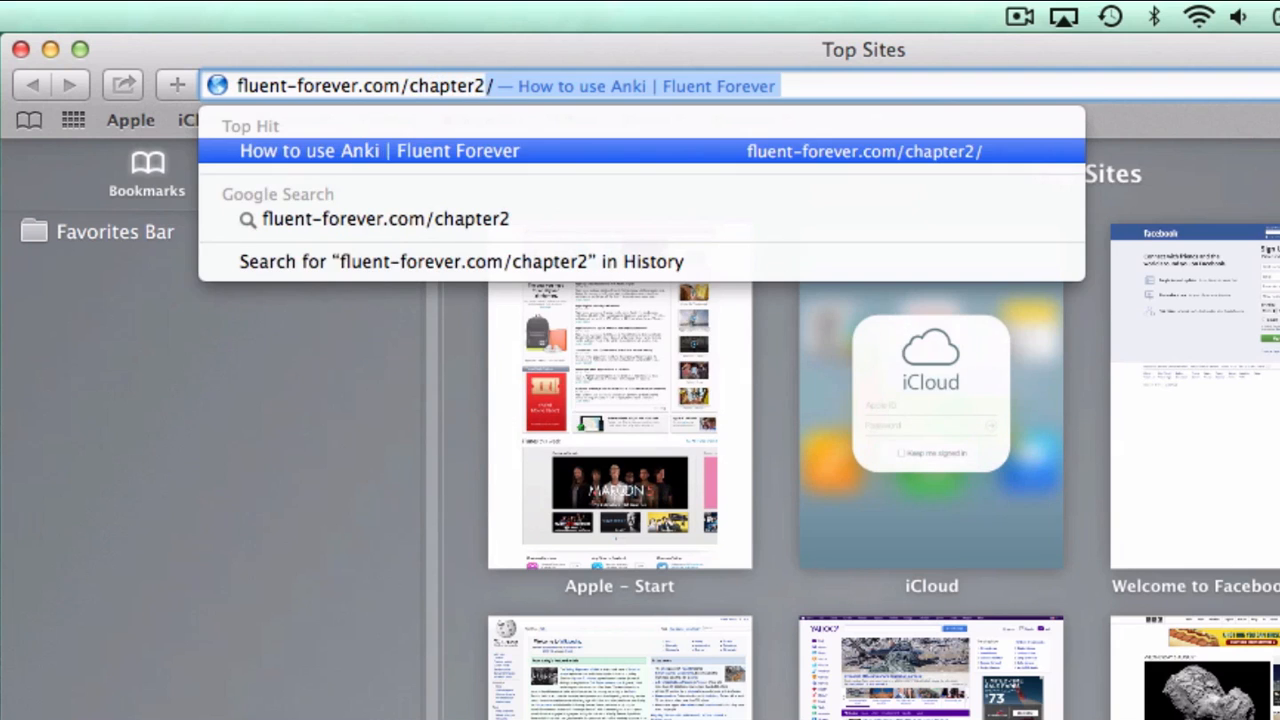
Reach the How To Use Anki guide page and bring it up again in a second window
left_click(368, 152)
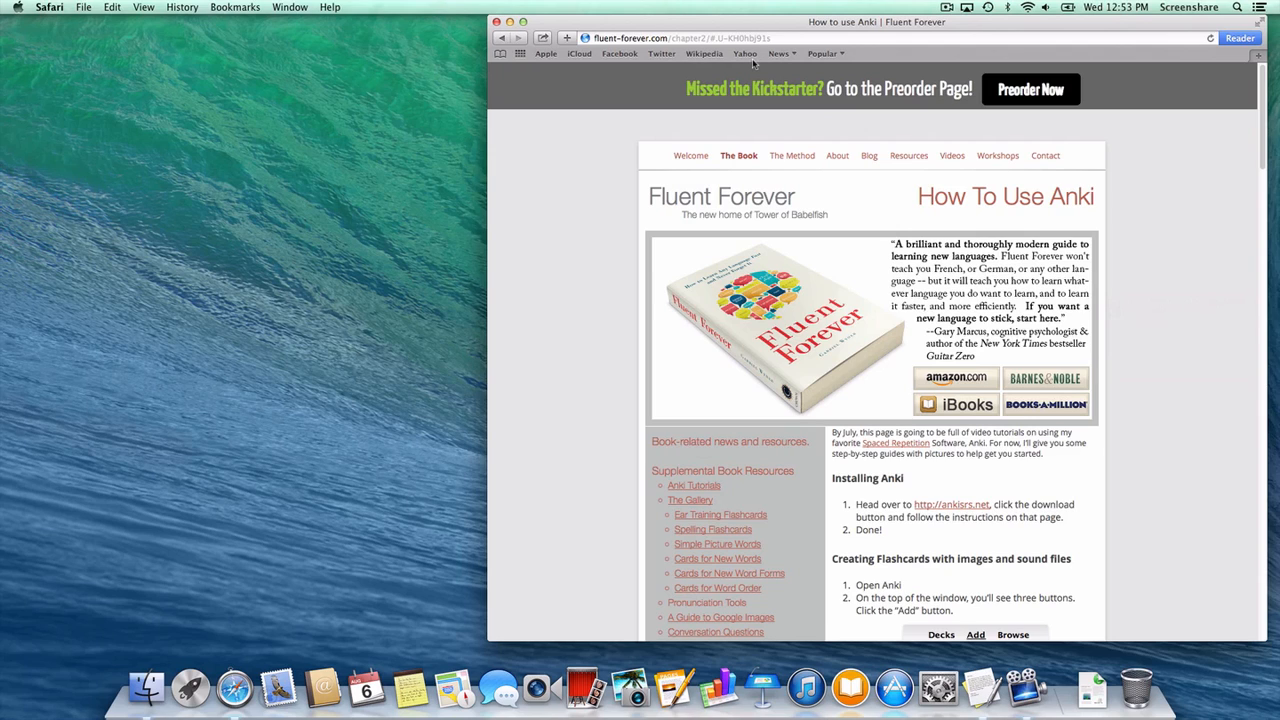
left_click(740, 156)
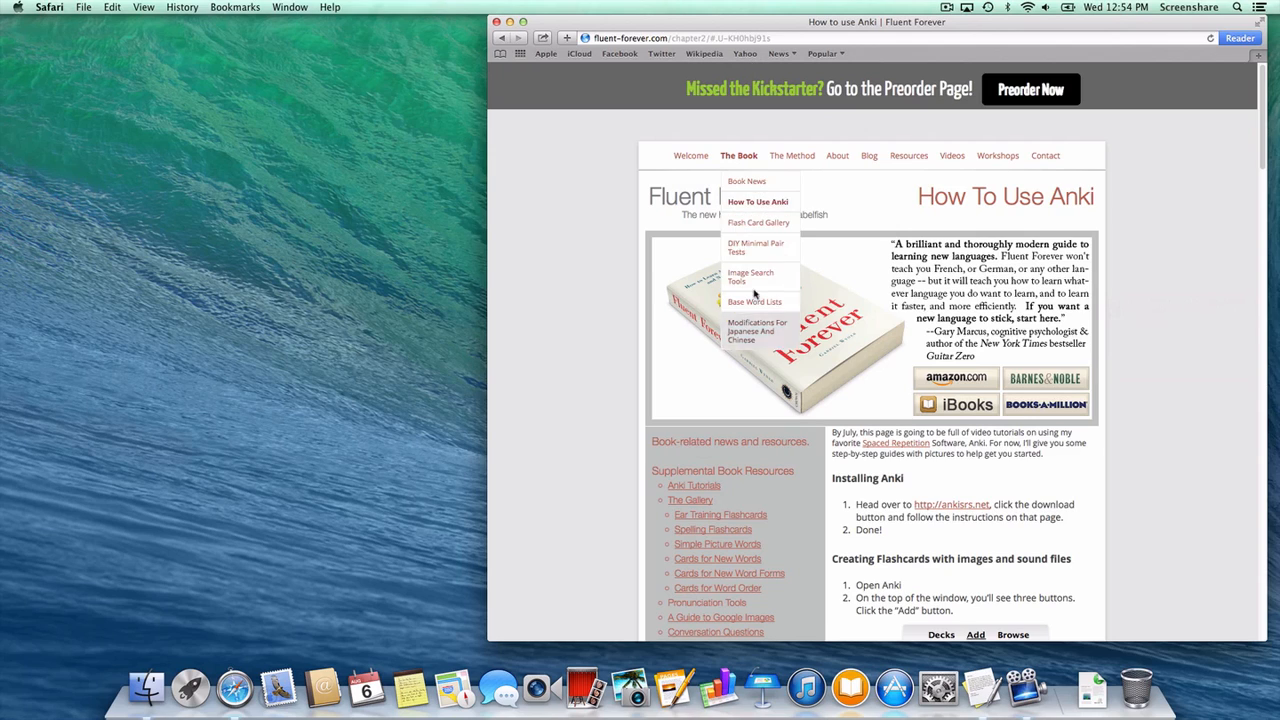
mouse_move(880, 468)
type("fluent-fore")
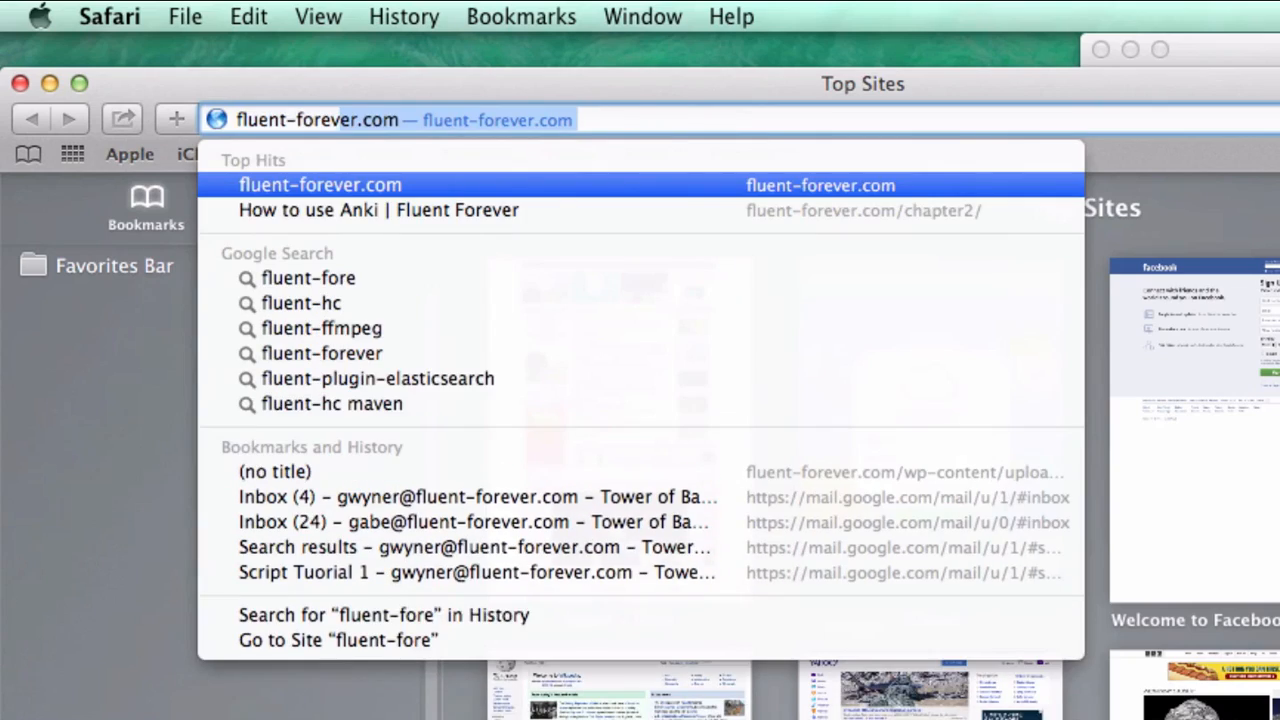
left_click(380, 210)
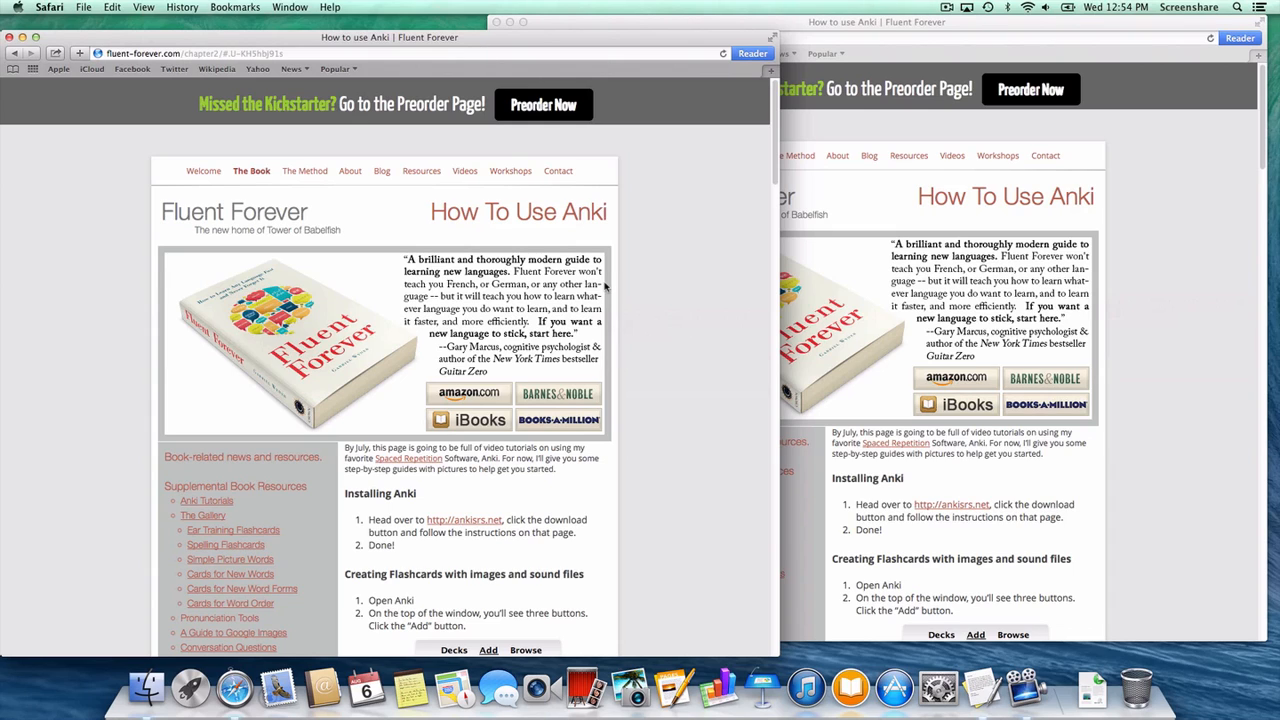
mouse_move(466, 528)
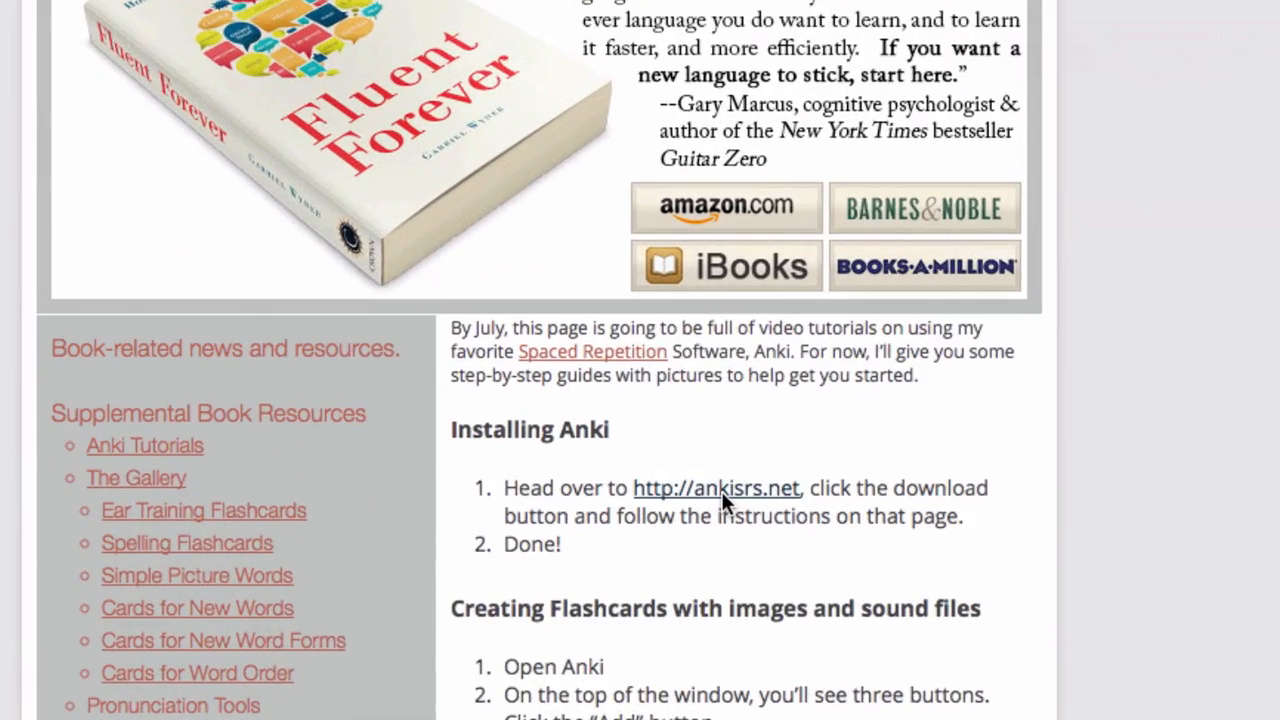
Go to ankisrs.net's Download section and compare the Windows and Mac instructions
left_click(716, 488)
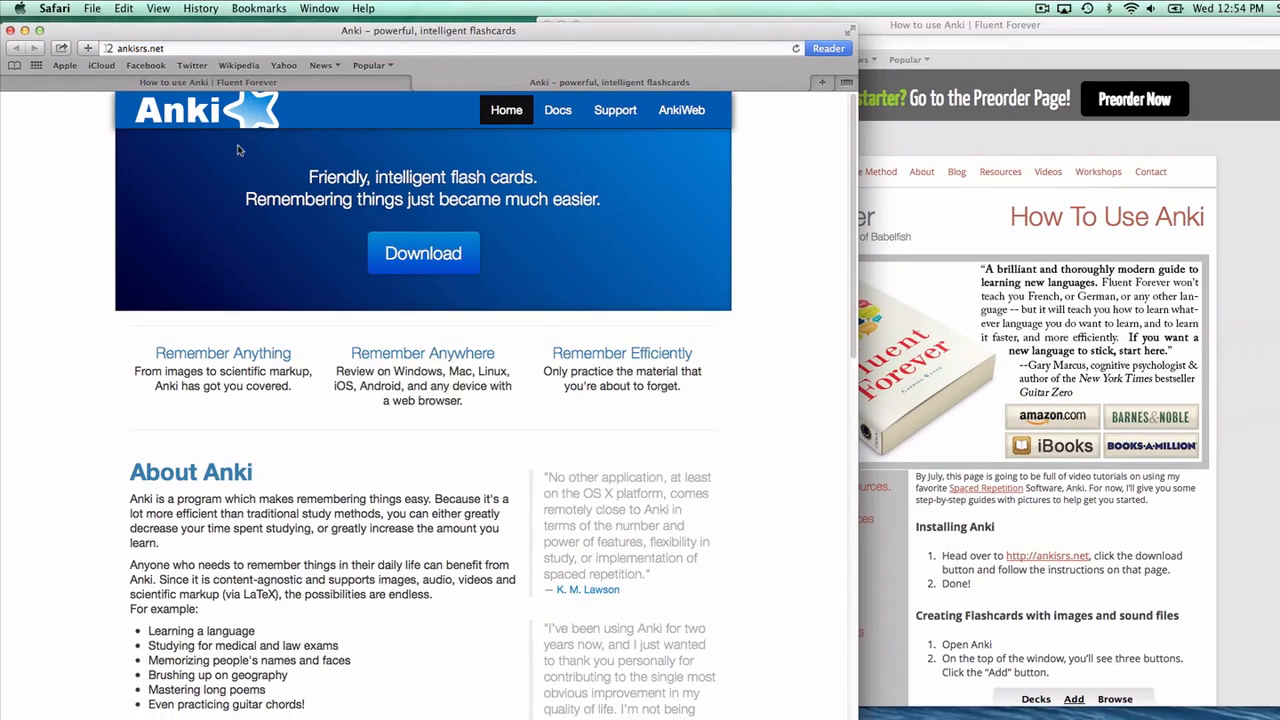
mouse_move(440, 232)
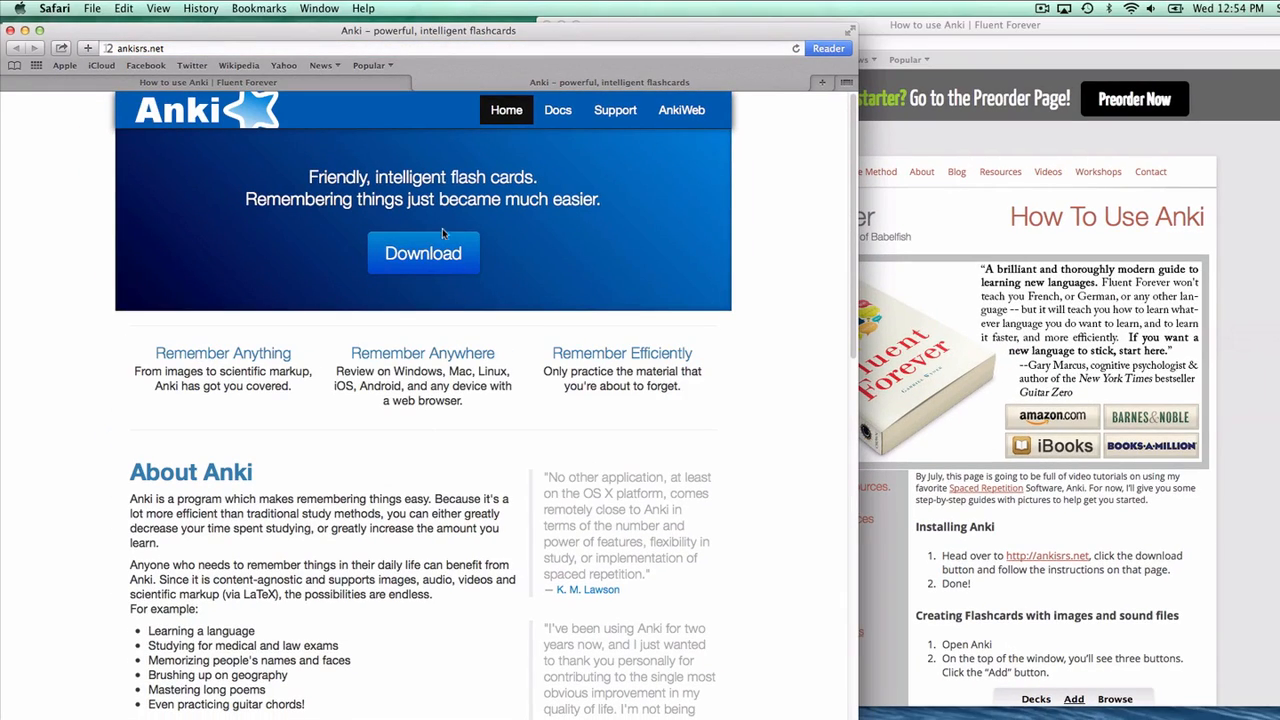
left_click(424, 252)
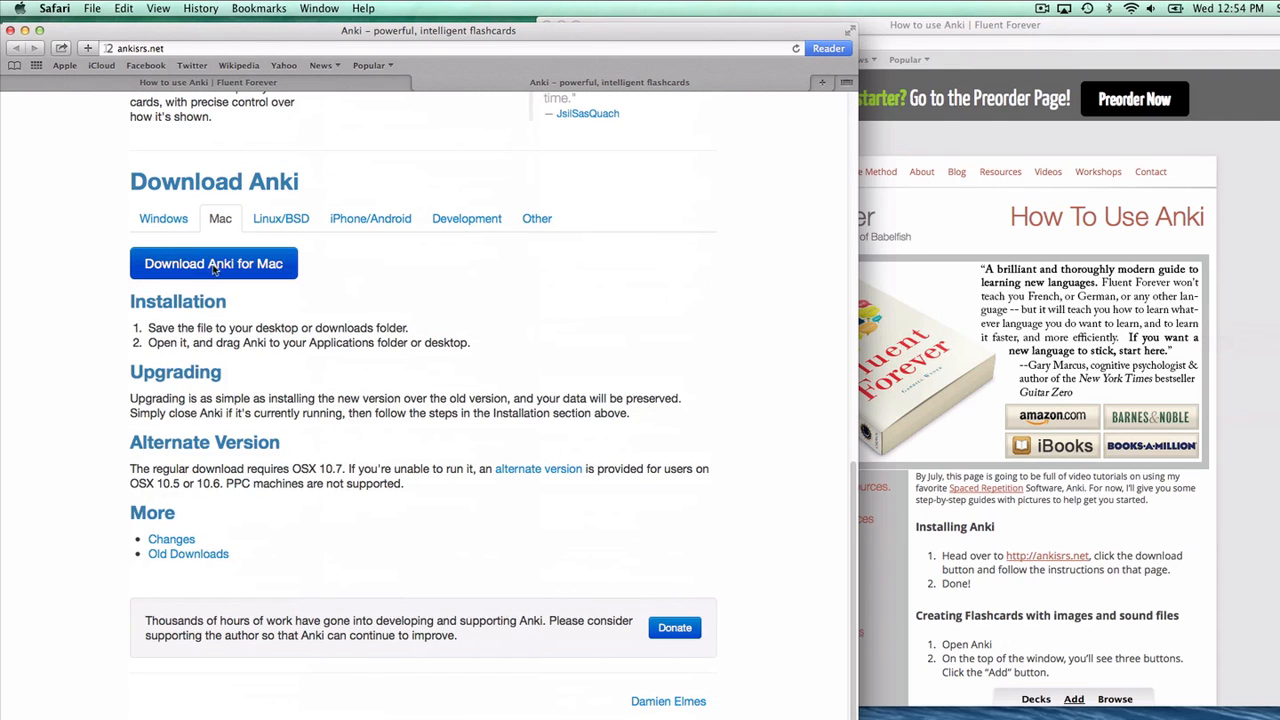
left_click(164, 218)
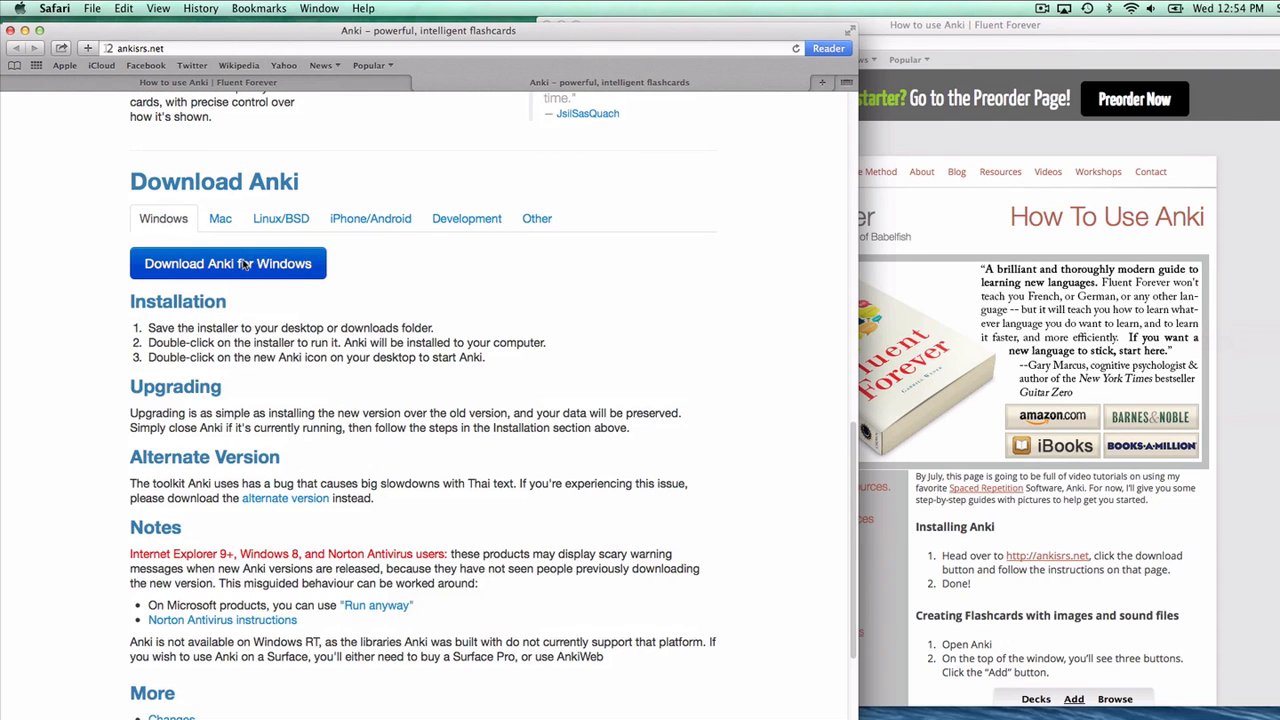
left_click(220, 218)
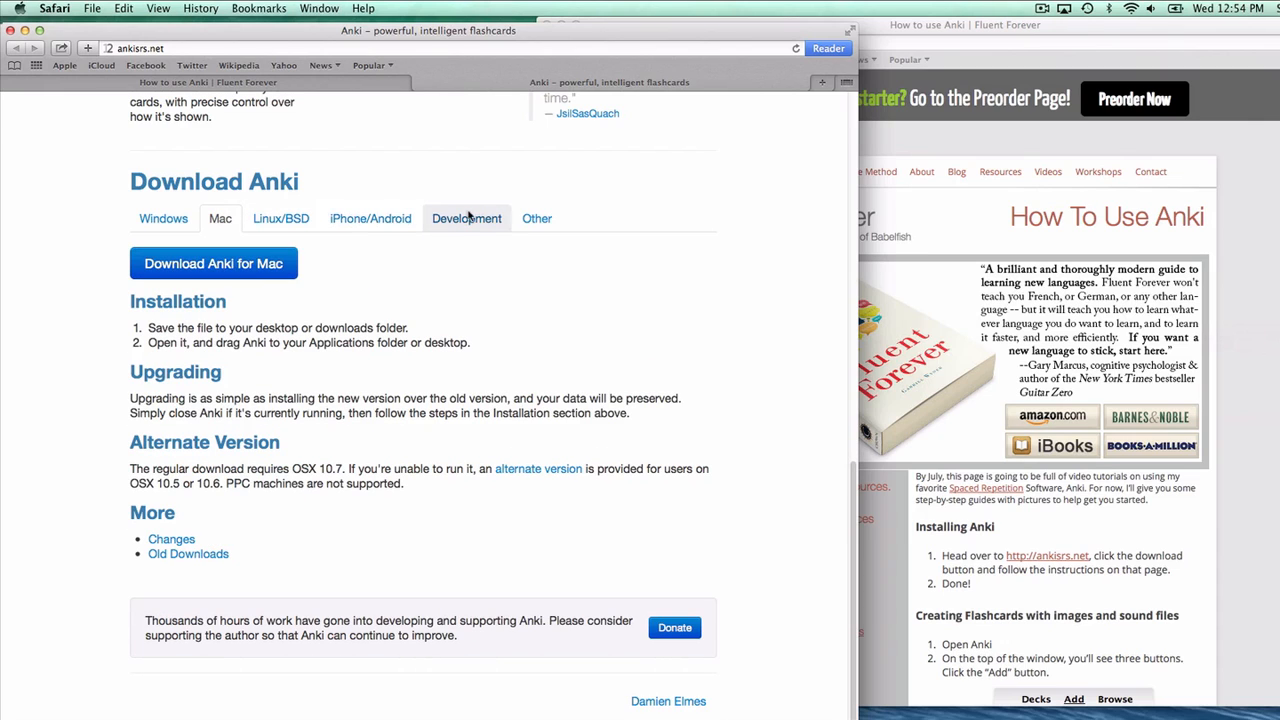
mouse_move(224, 224)
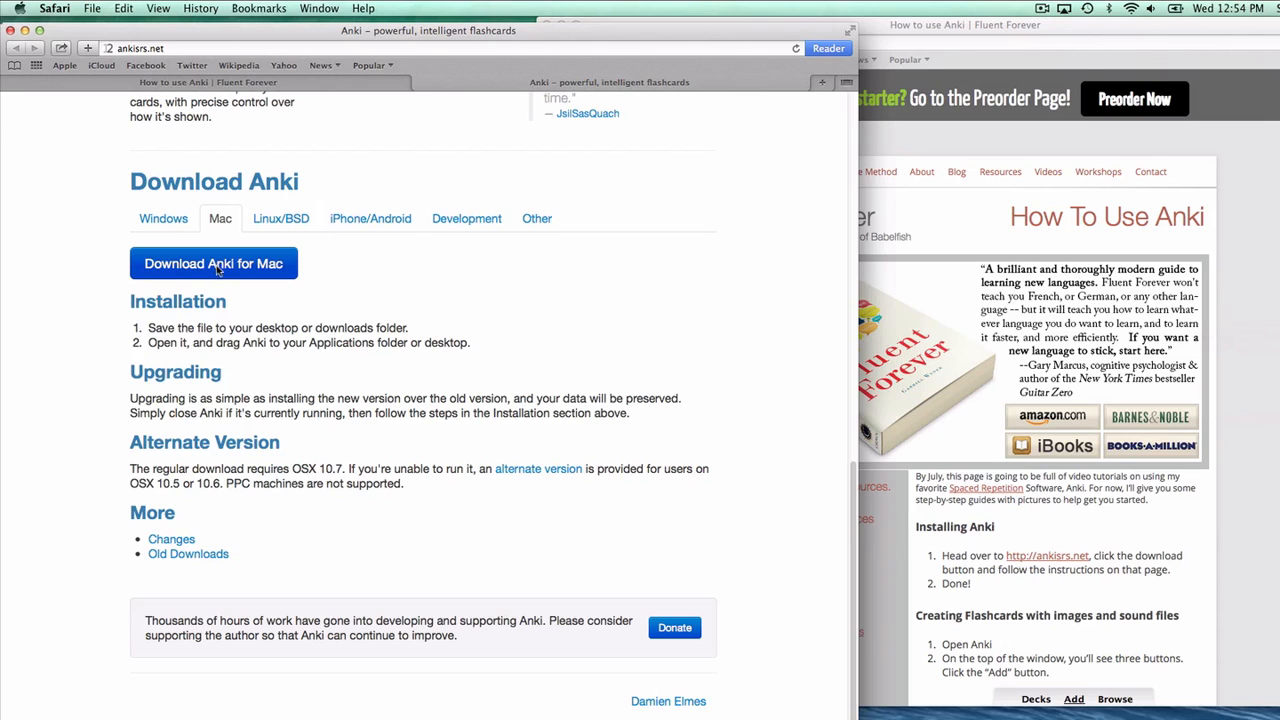
Start downloading Anki for Mac and check the download's progress
left_click(212, 264)
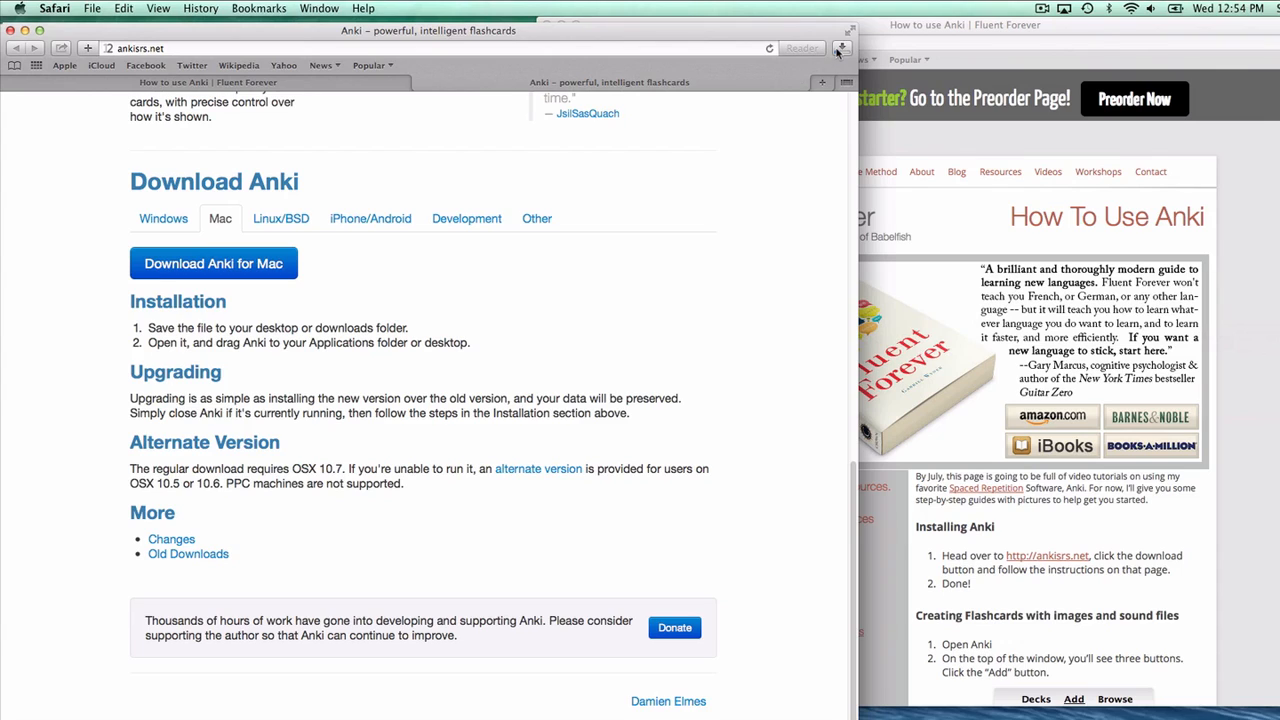
left_click(836, 48)
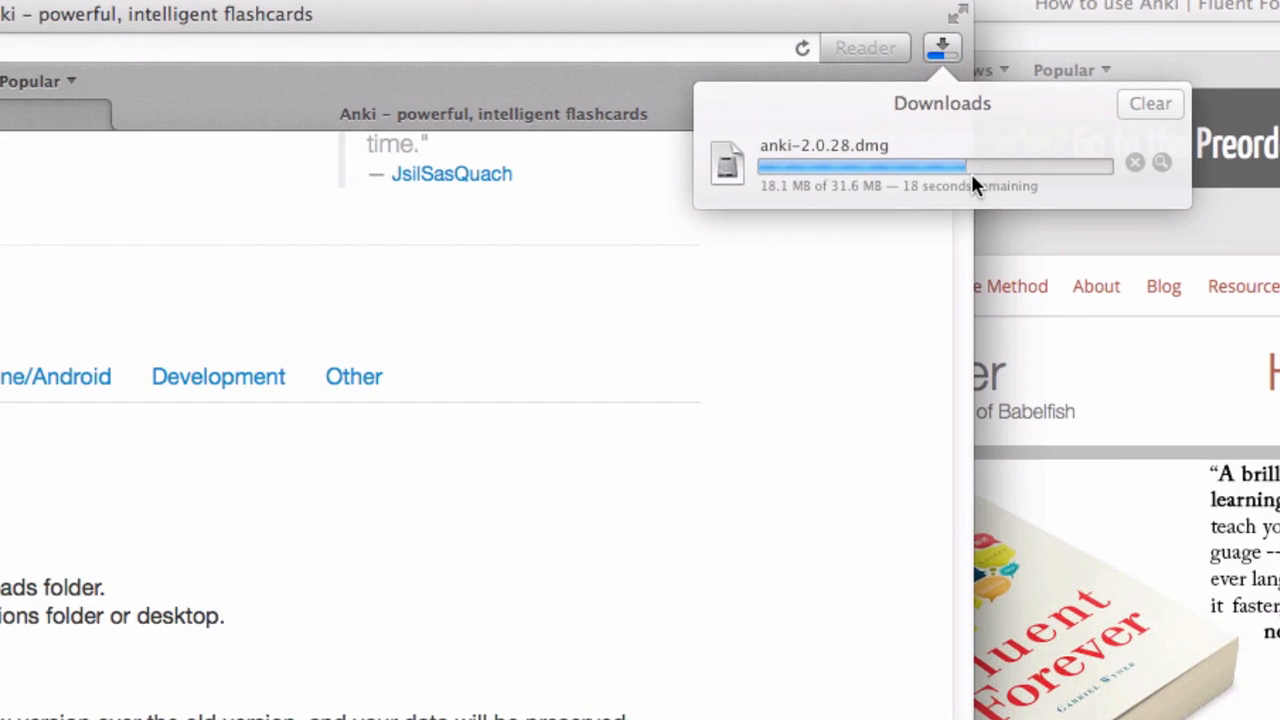
mouse_move(728, 170)
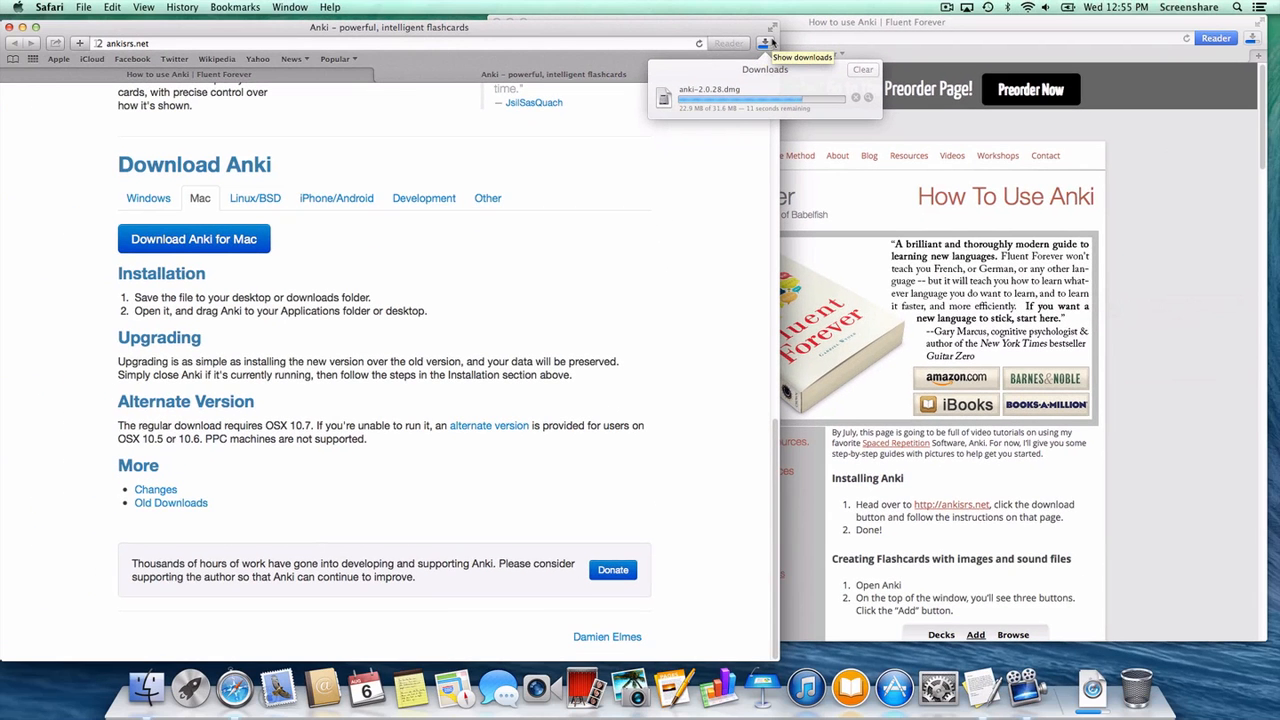
mouse_move(54, 628)
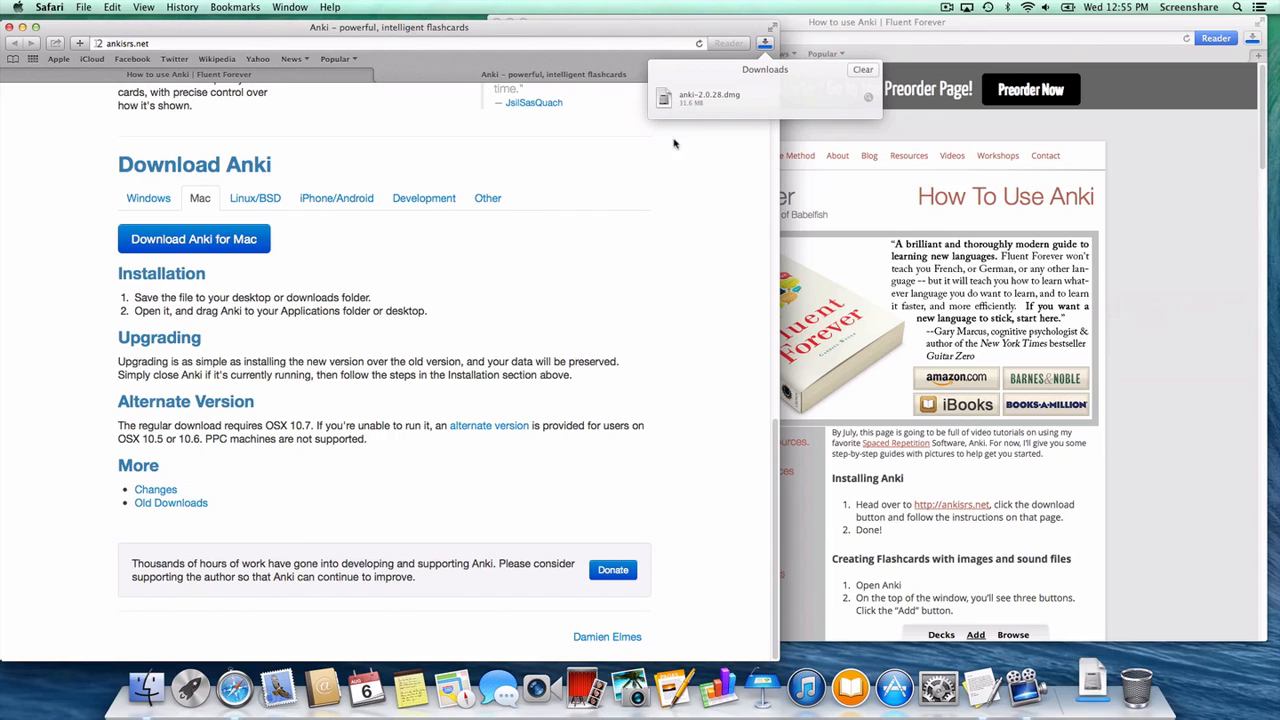
Open the finished anki-2.0.28.dmg download from Safari's Downloads
left_click(760, 44)
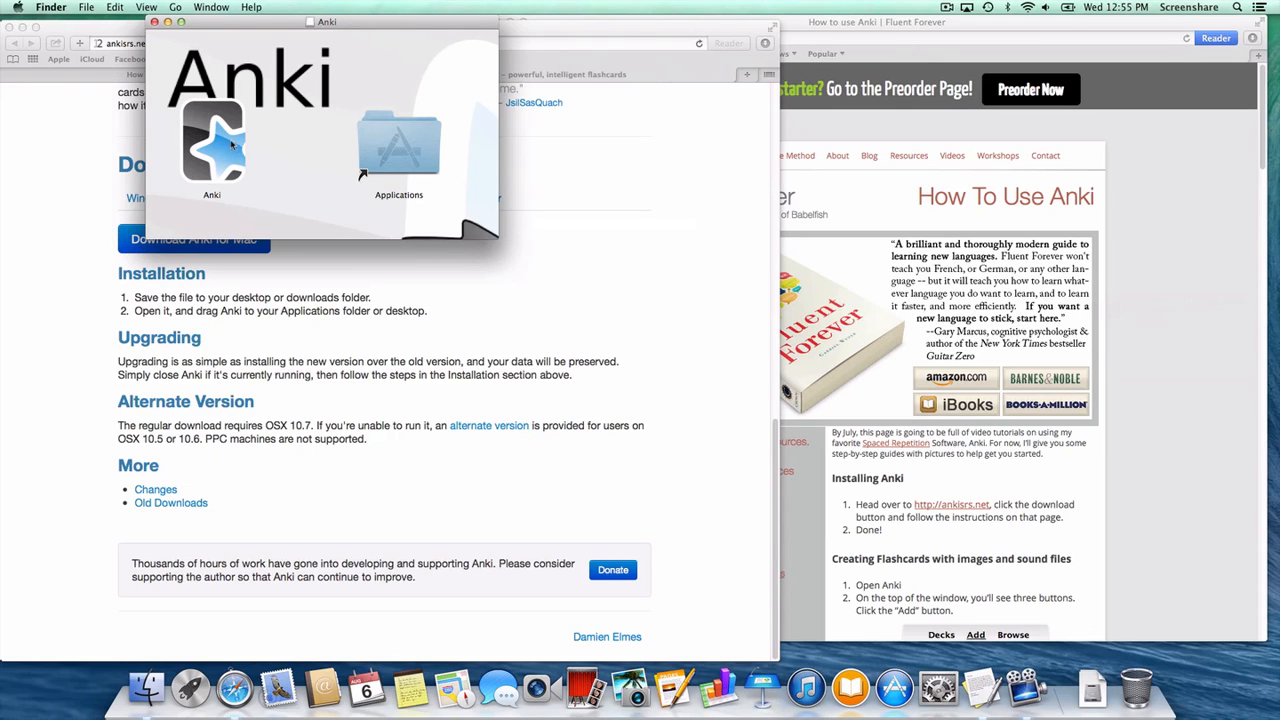
mouse_move(212, 160)
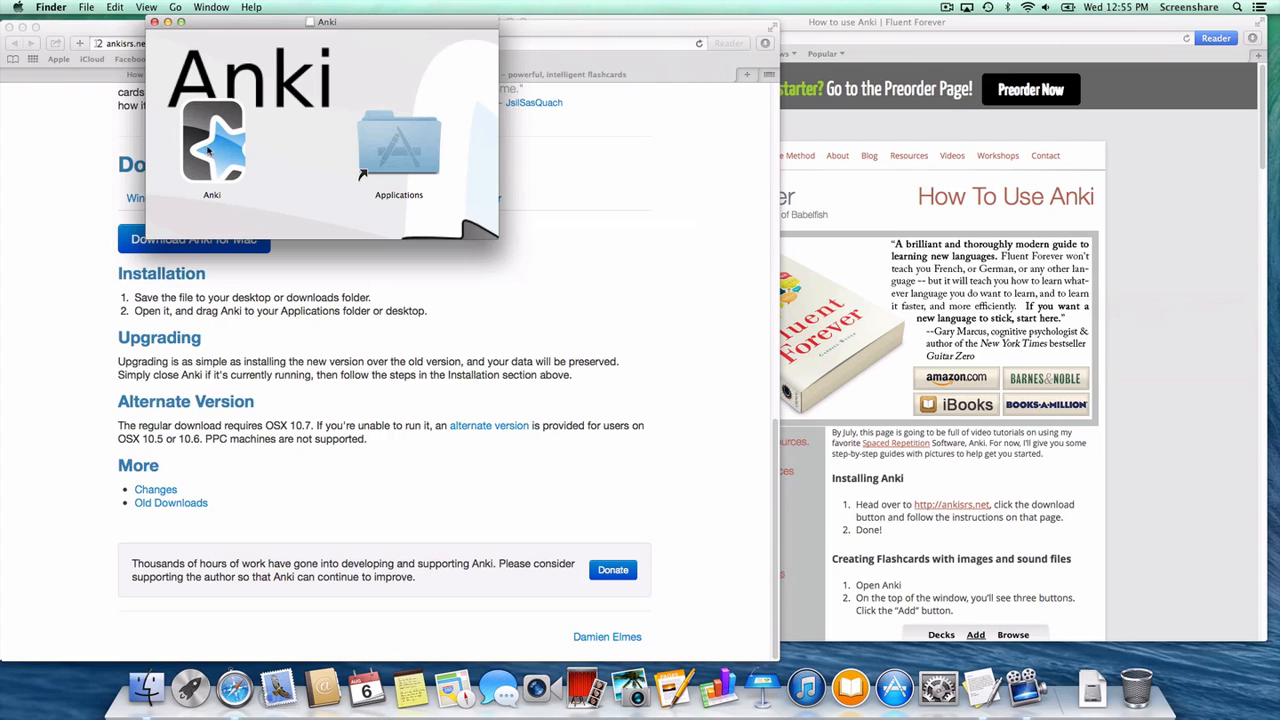
Drag the Anki app from the disk image onto the Applications folder
left_click(208, 140)
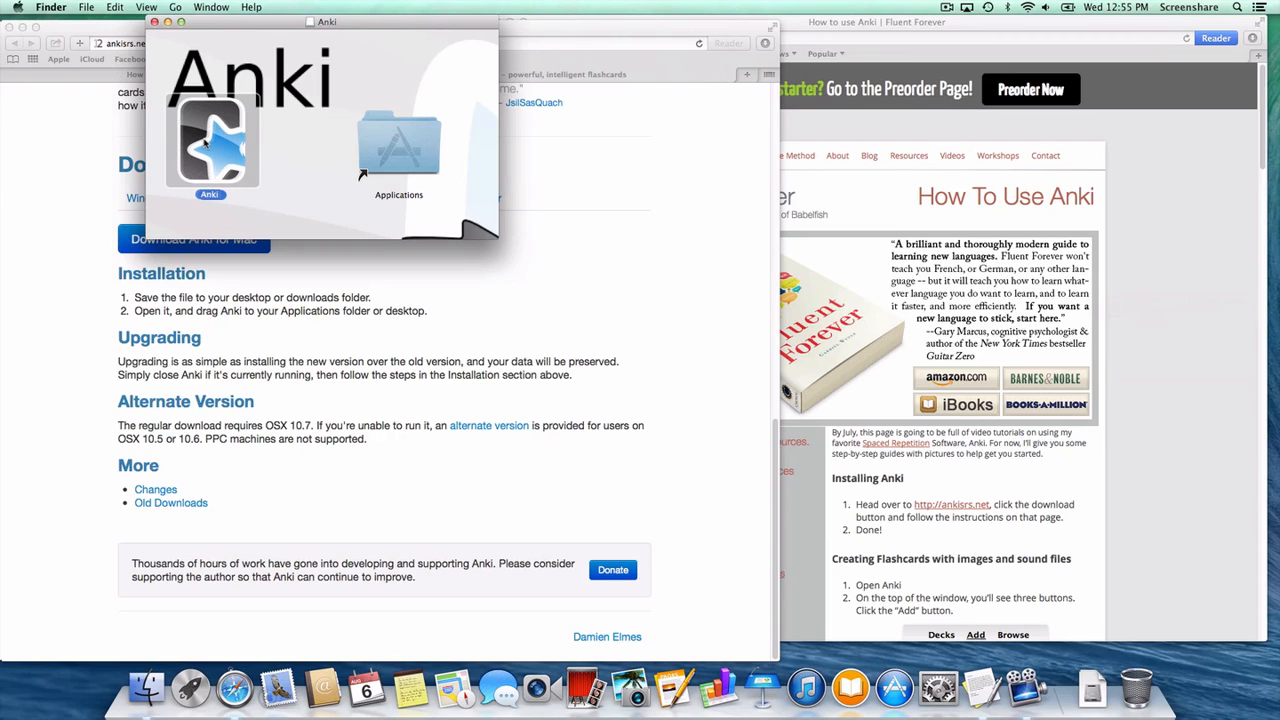
left_click_drag(210, 140, 398, 144)
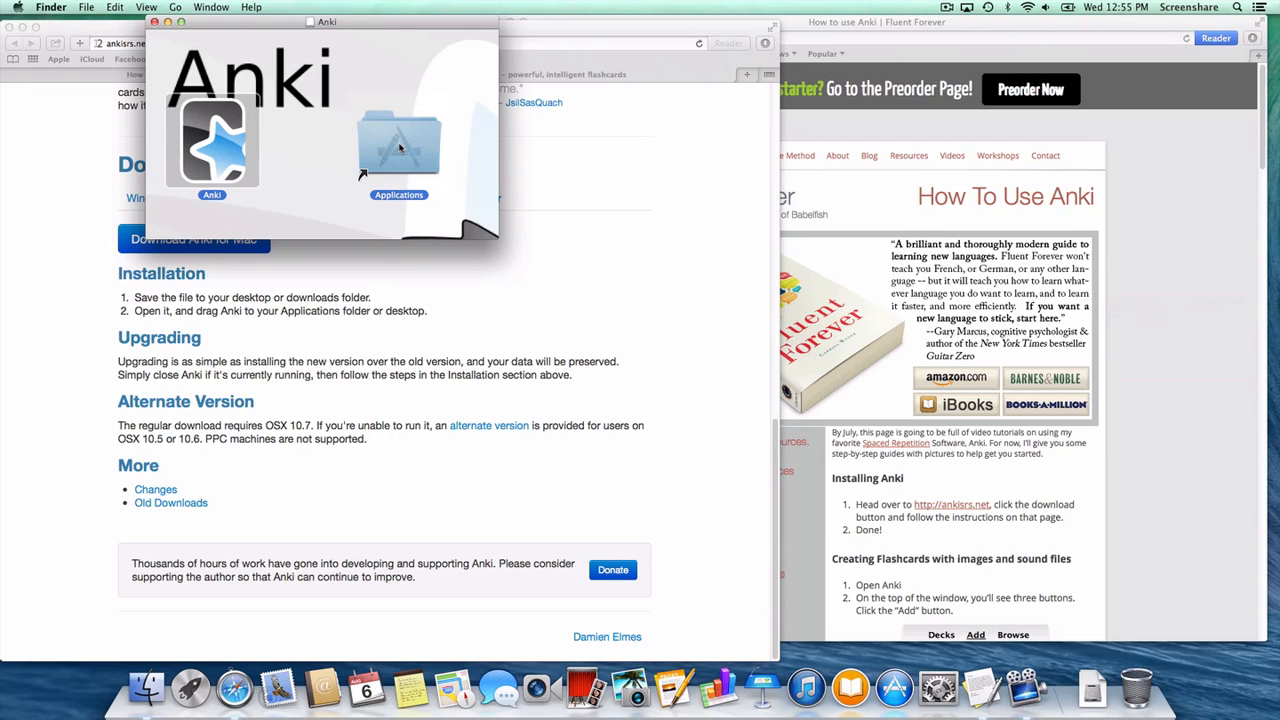
left_click_drag(212, 140, 398, 144)
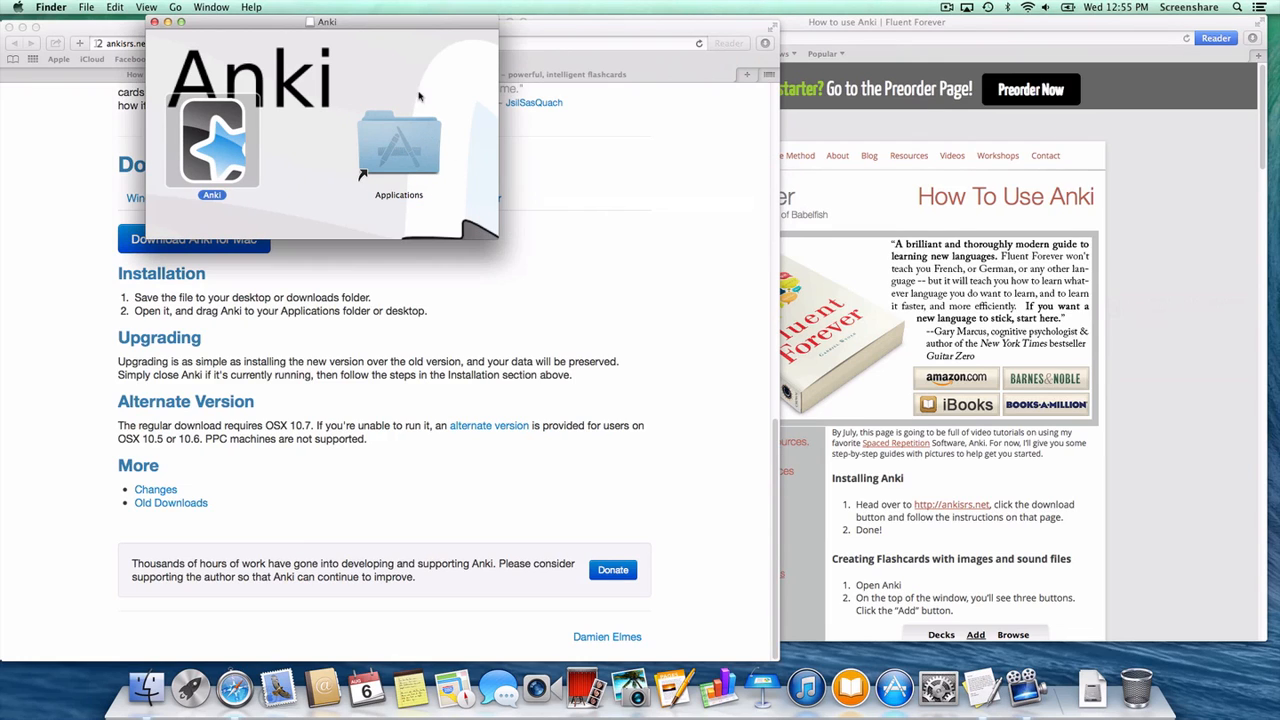
left_click_drag(212, 140, 398, 144)
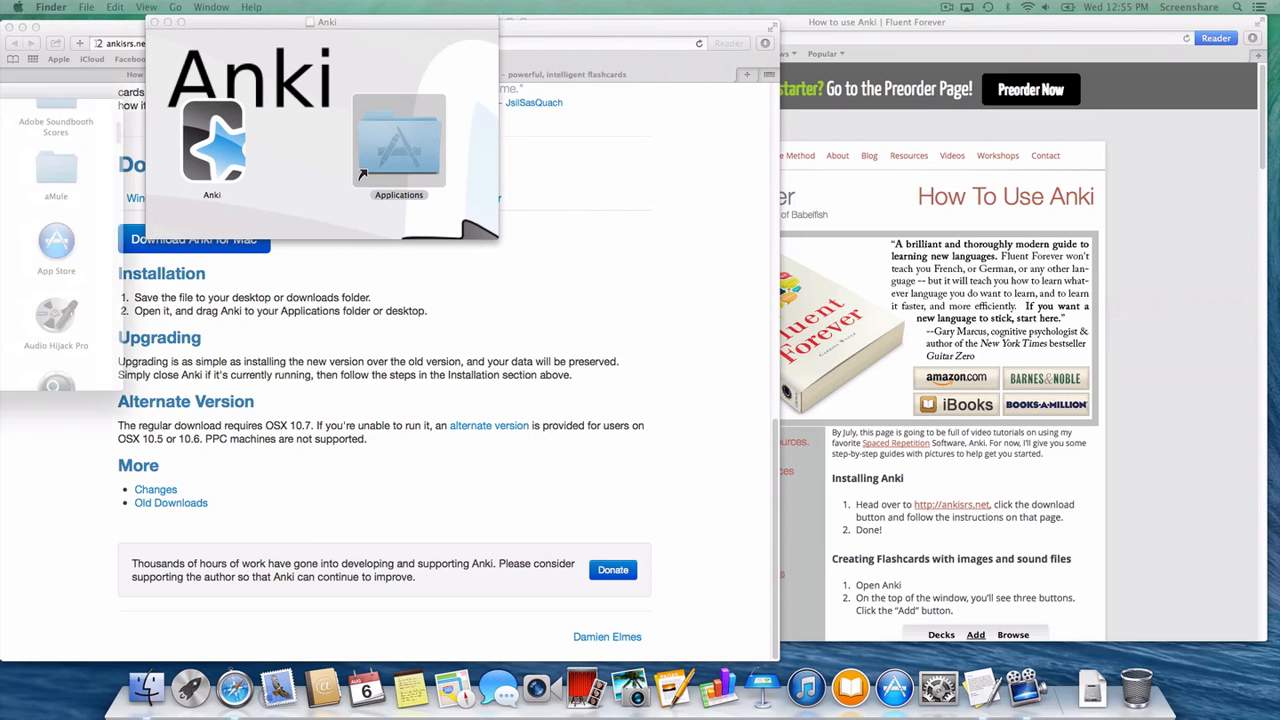
Launch Anki from Applications and confirm opening the downloaded app
double_click(398, 140)
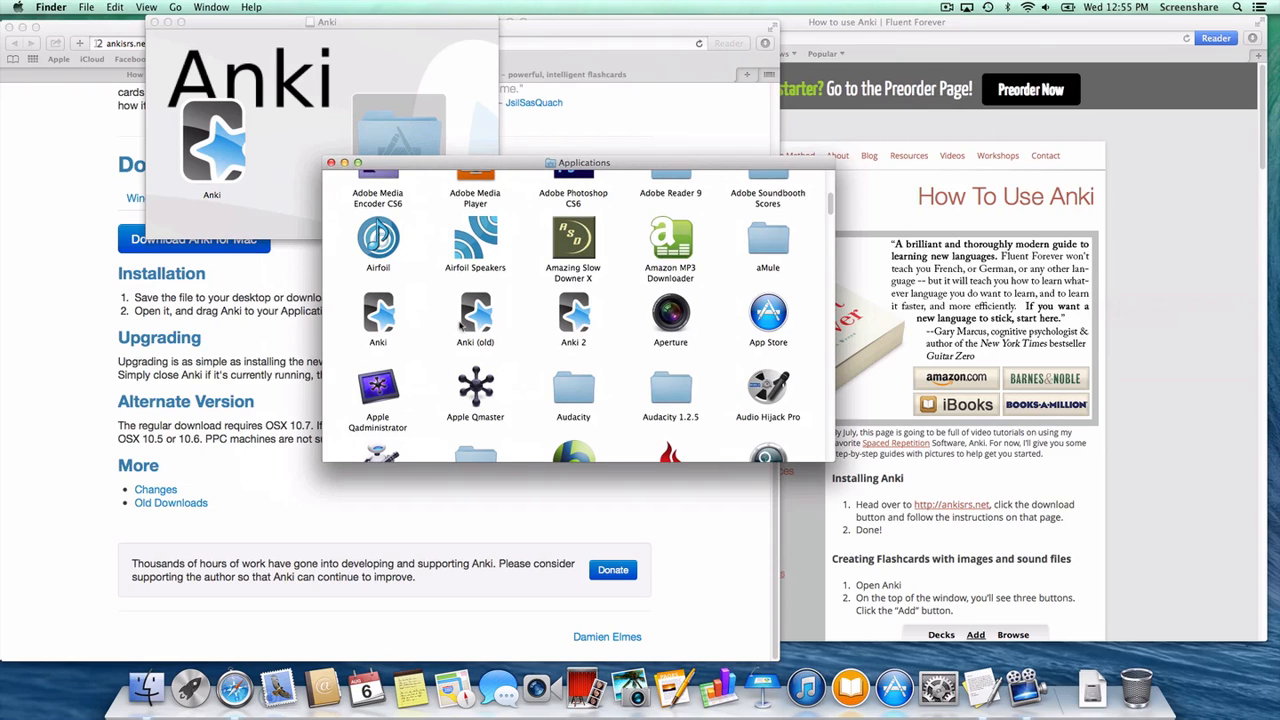
left_click(378, 316)
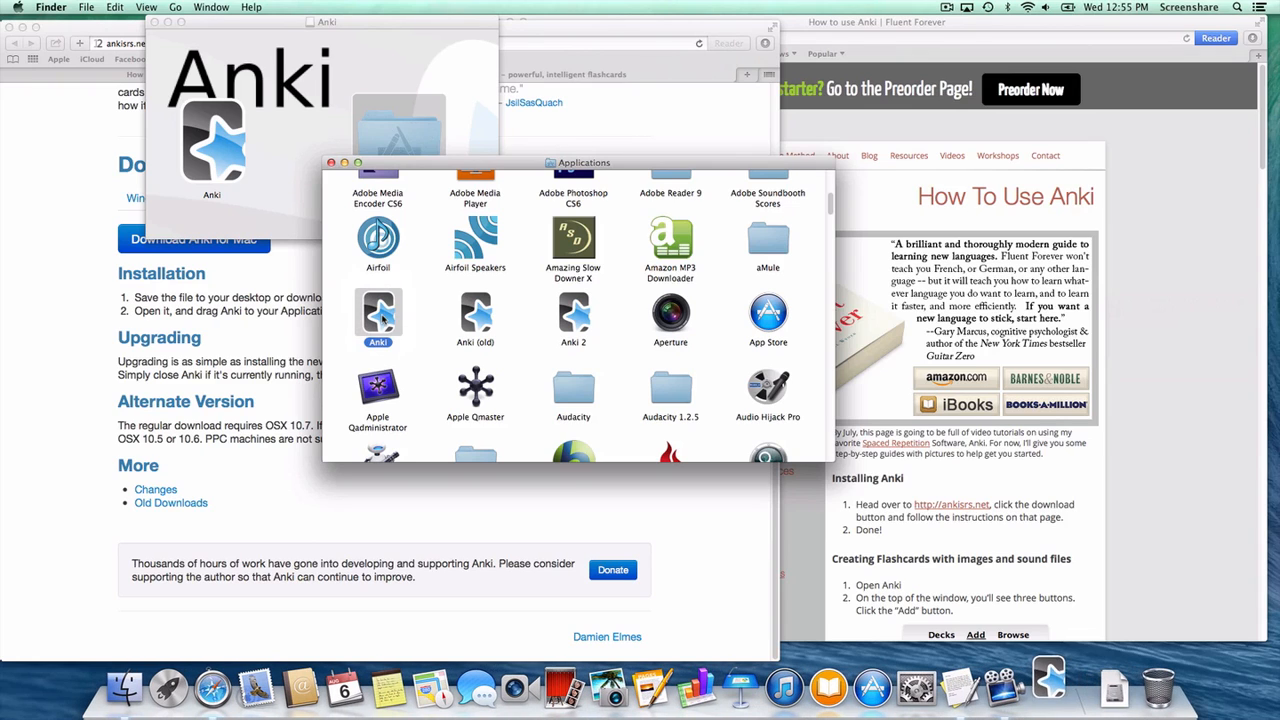
double_click(378, 316)
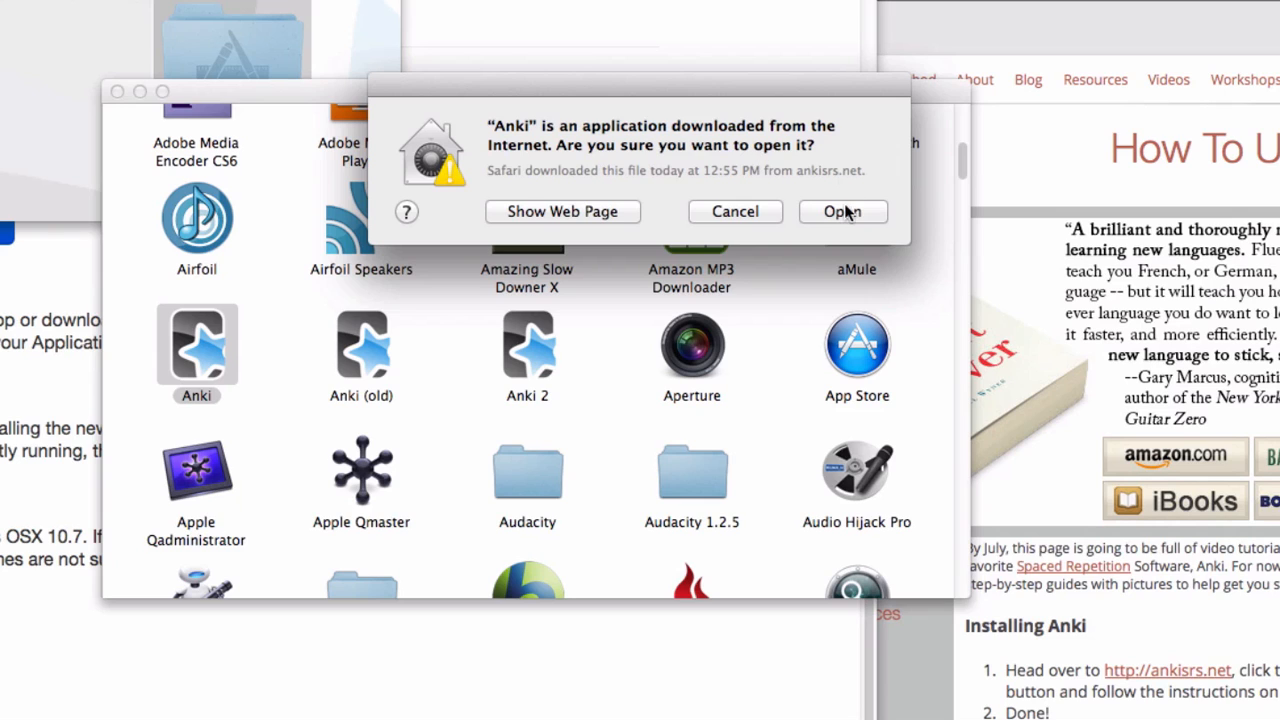
left_click(844, 212)
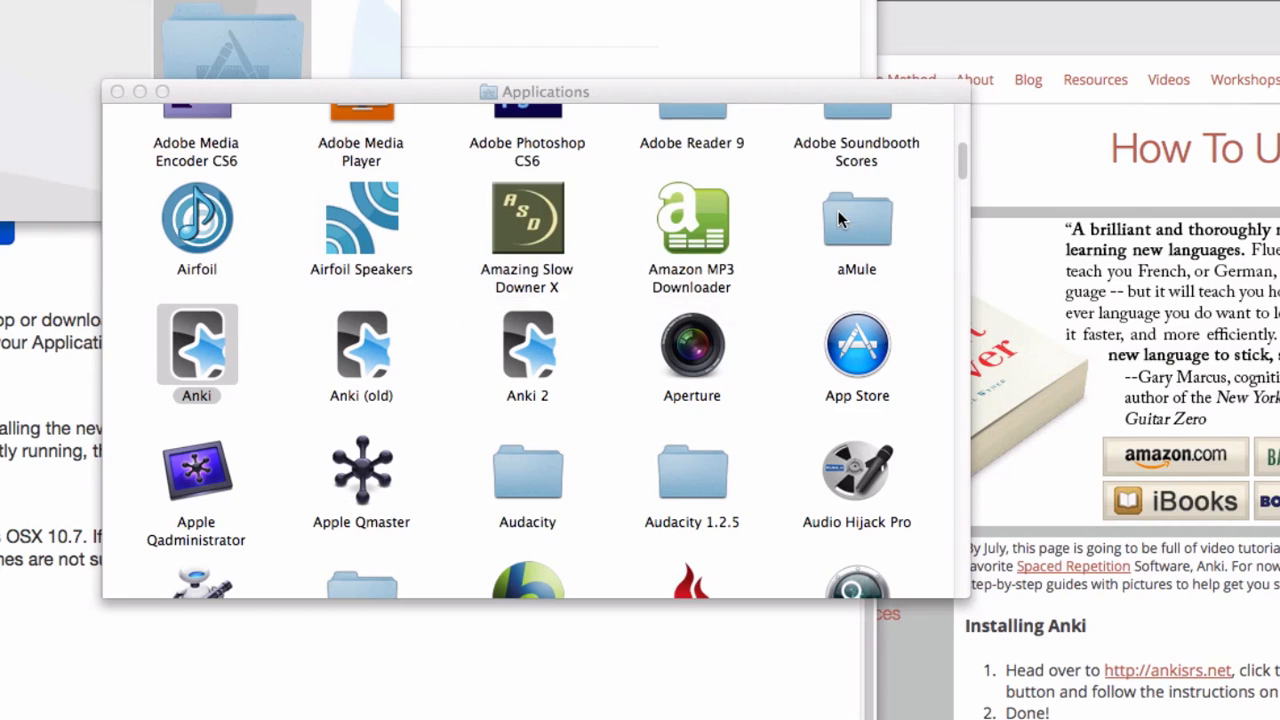
Choose English as Anki's interface language and confirm it to reach the deck list
double_click(196, 344)
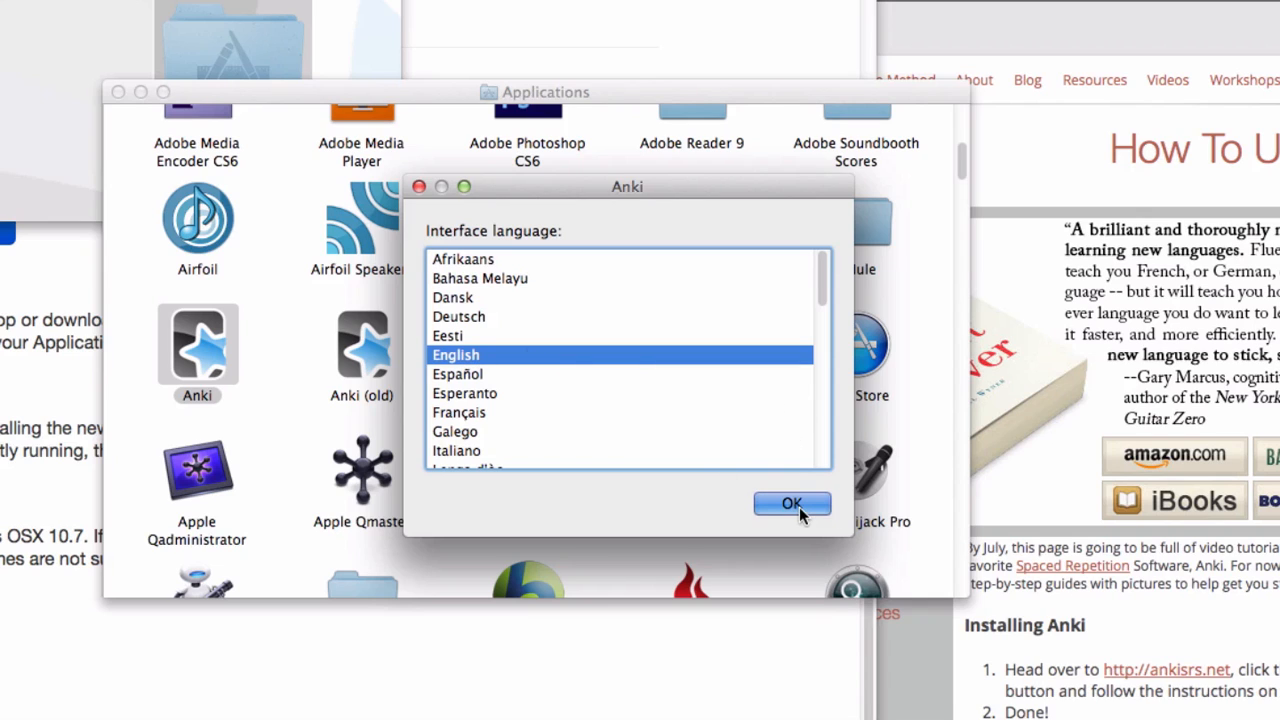
left_click(792, 504)
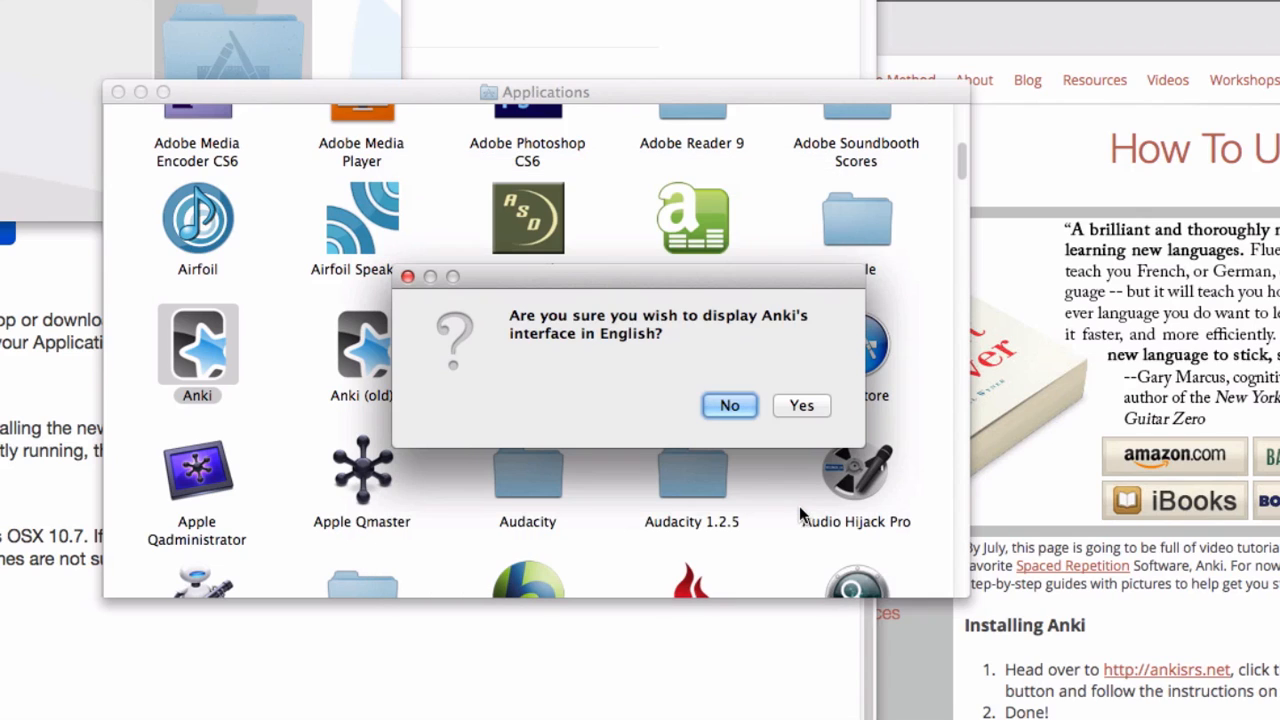
mouse_move(800, 404)
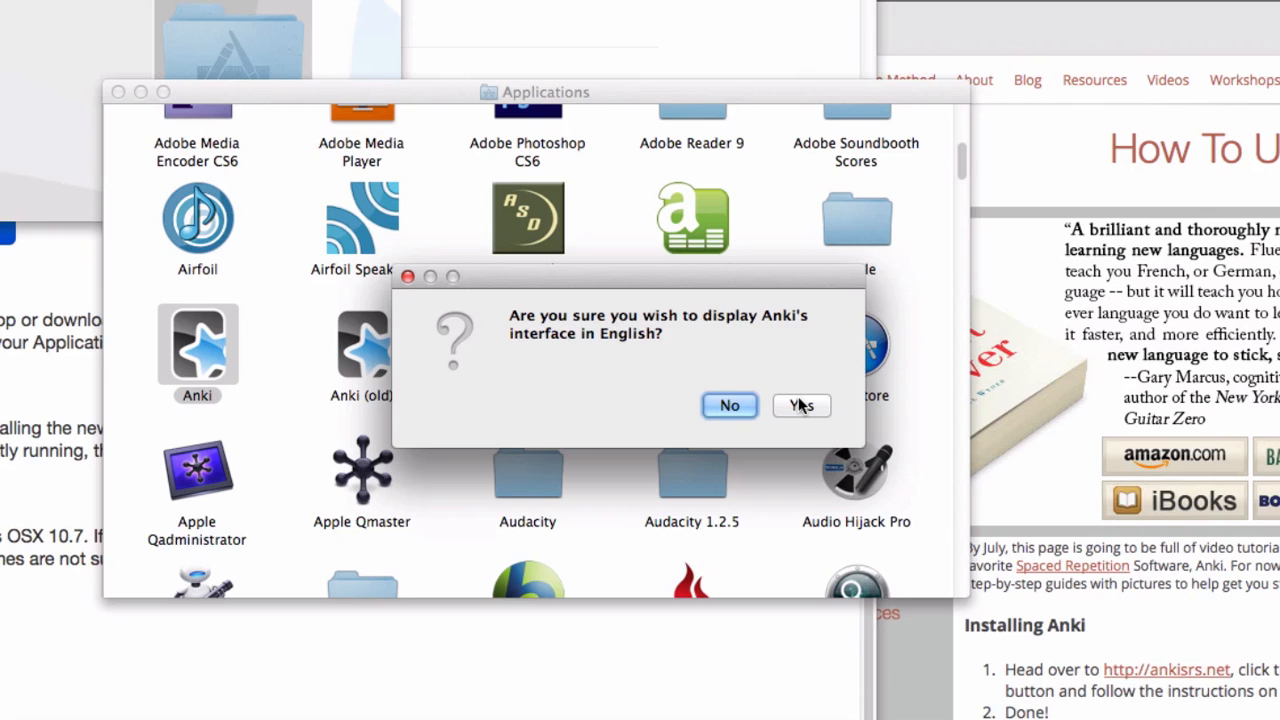
left_click(800, 404)
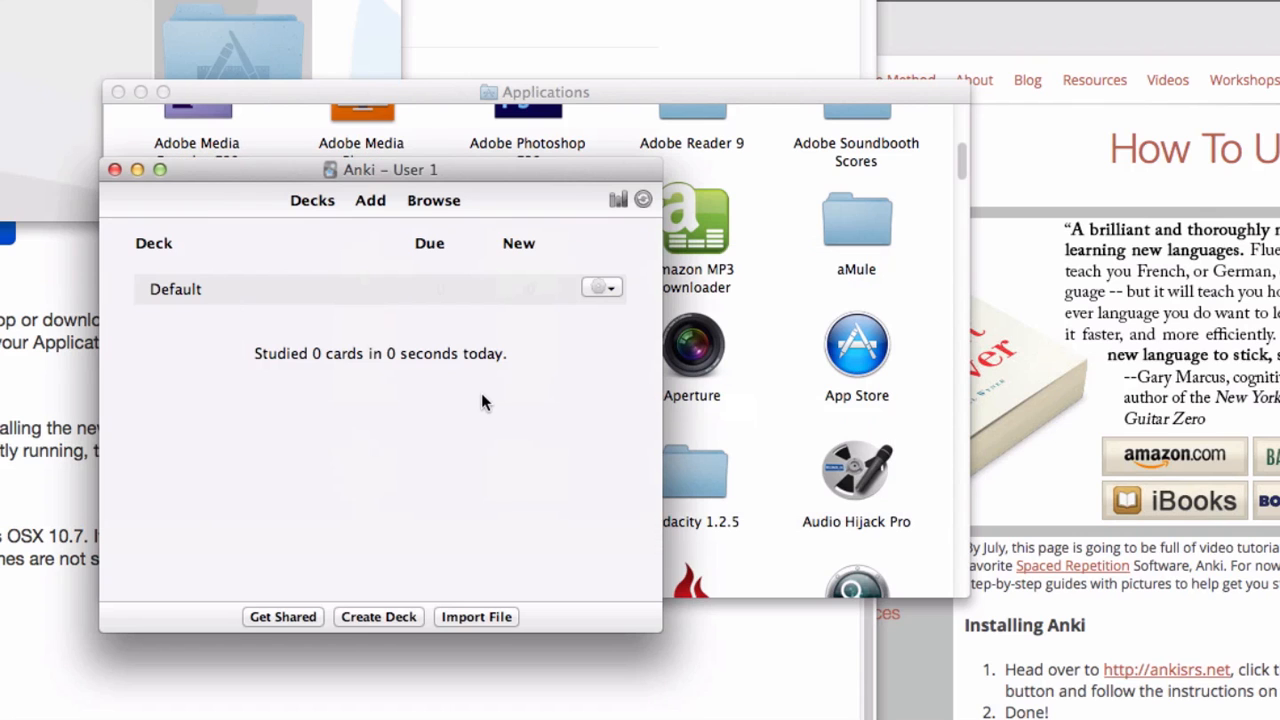
mouse_move(190, 170)
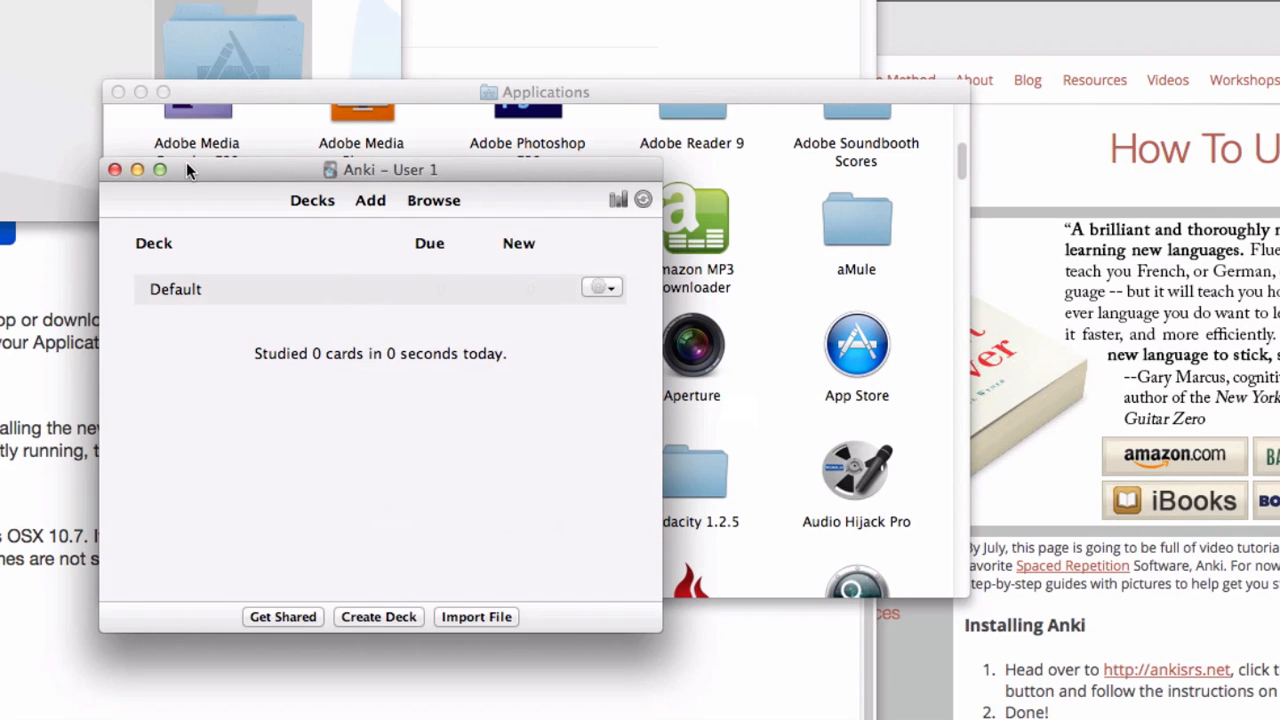
Move the Anki deck window aside and close Finder's Applications window
left_click_drag(380, 168, 532, 96)
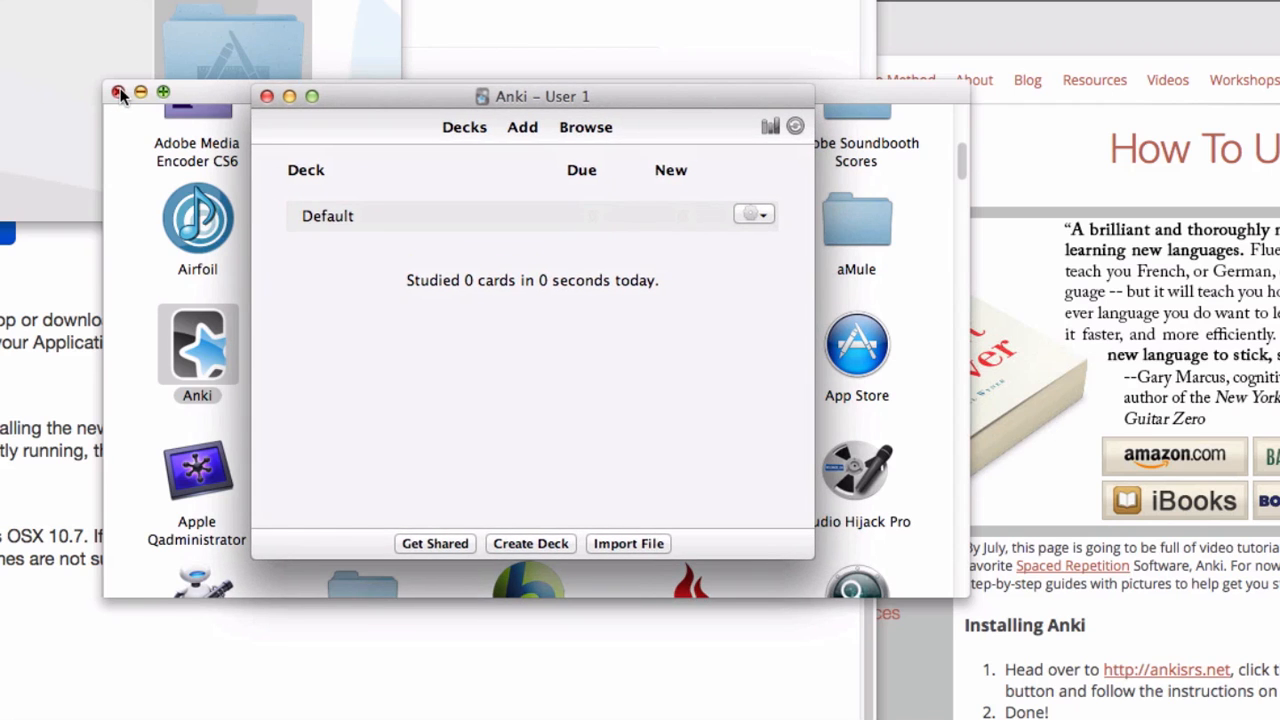
left_click(122, 94)
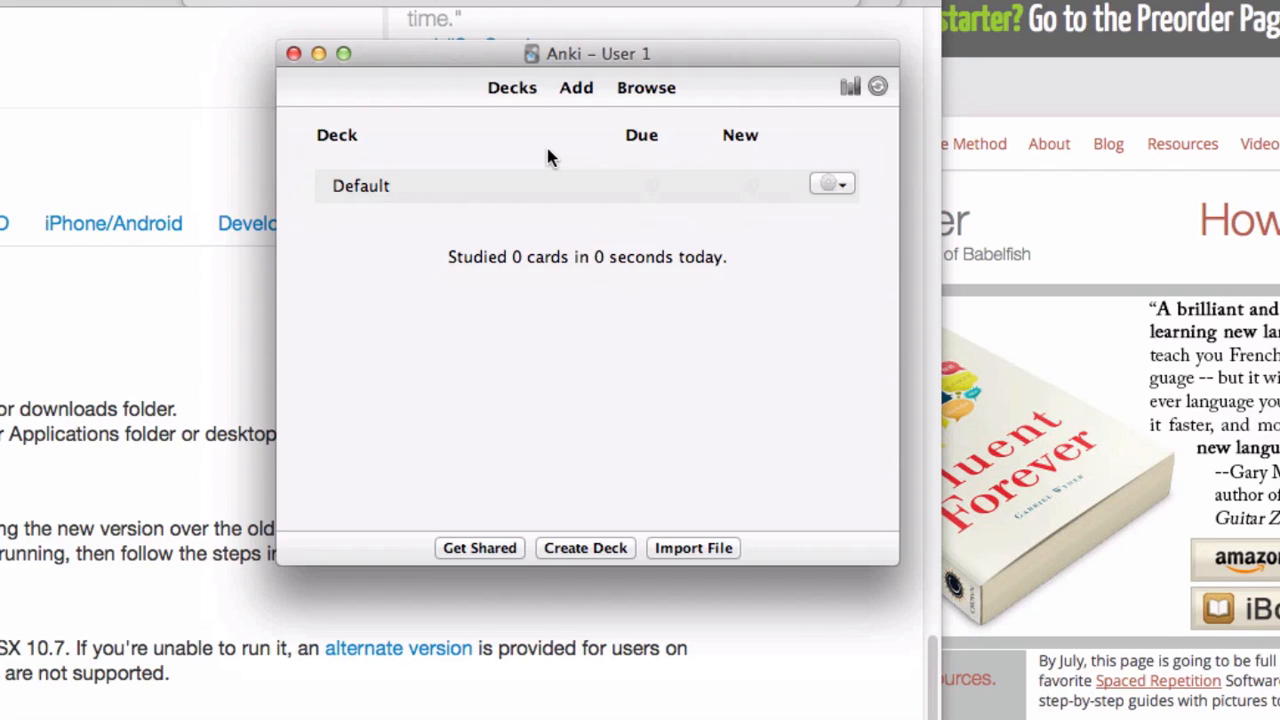
mouse_move(576, 88)
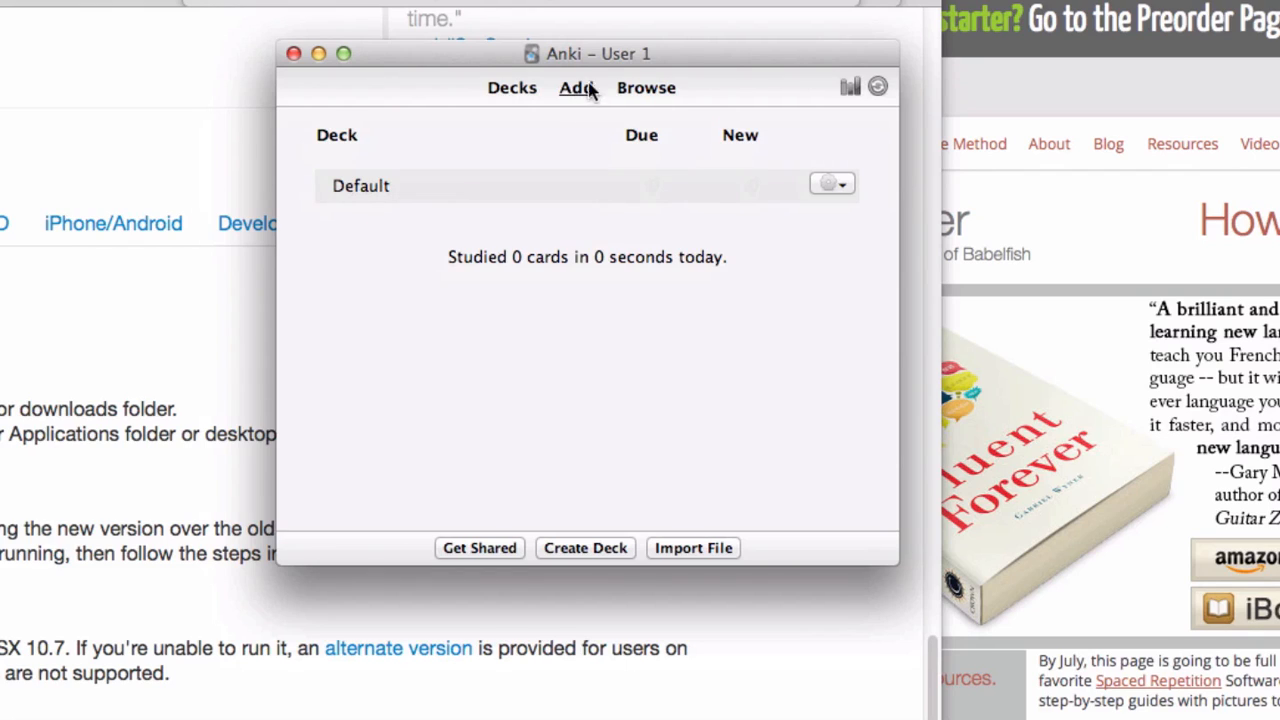
mouse_move(576, 88)
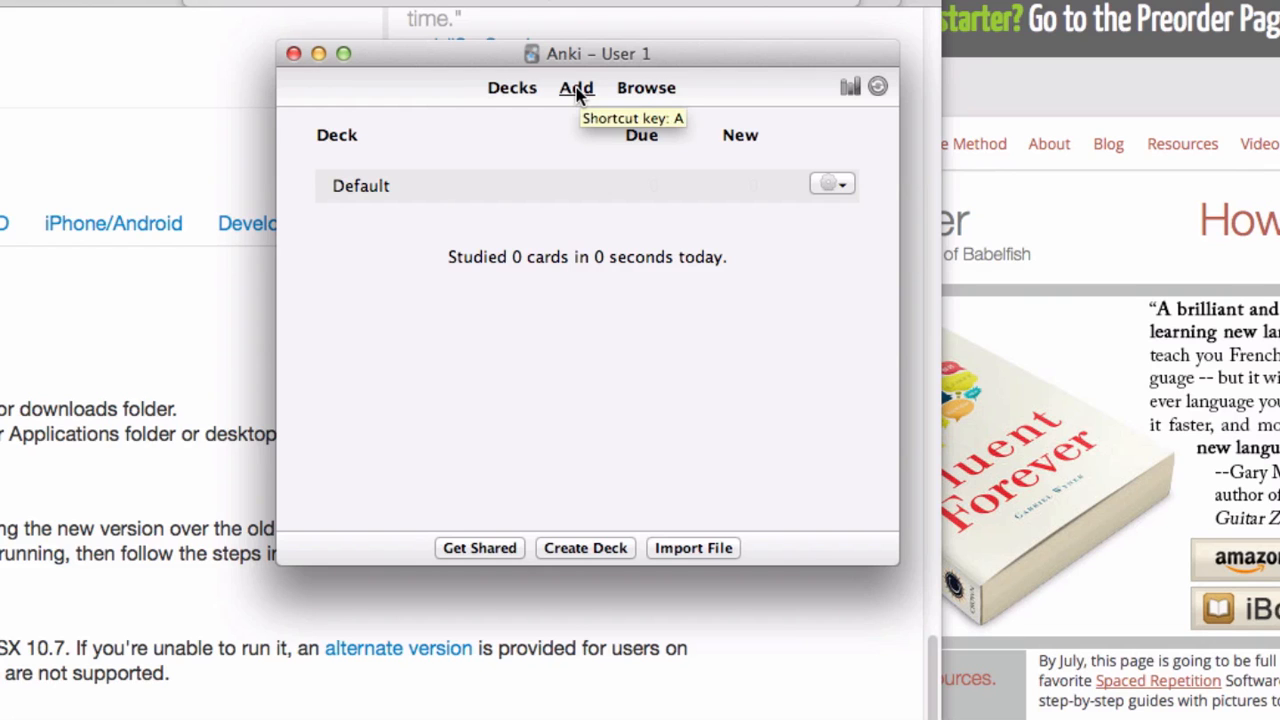
Start a new Basic card in the Default deck with the cursor in its Front field
left_click(576, 88)
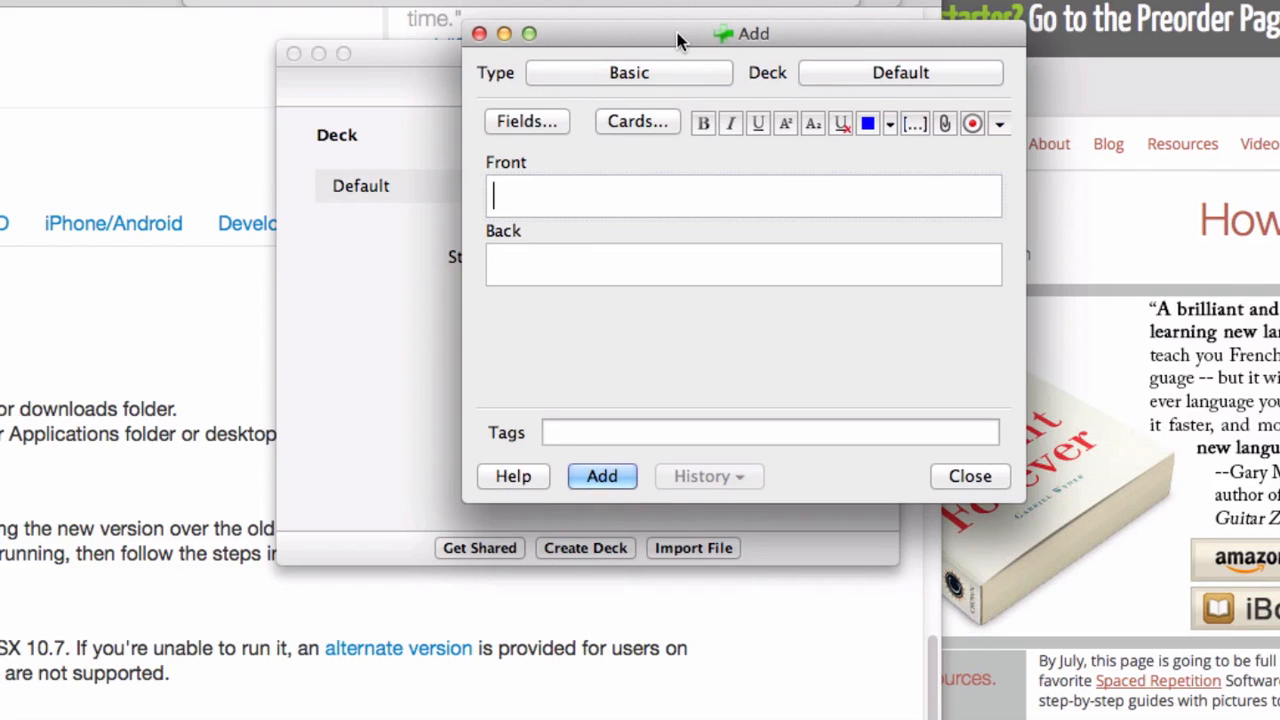
mouse_move(902, 78)
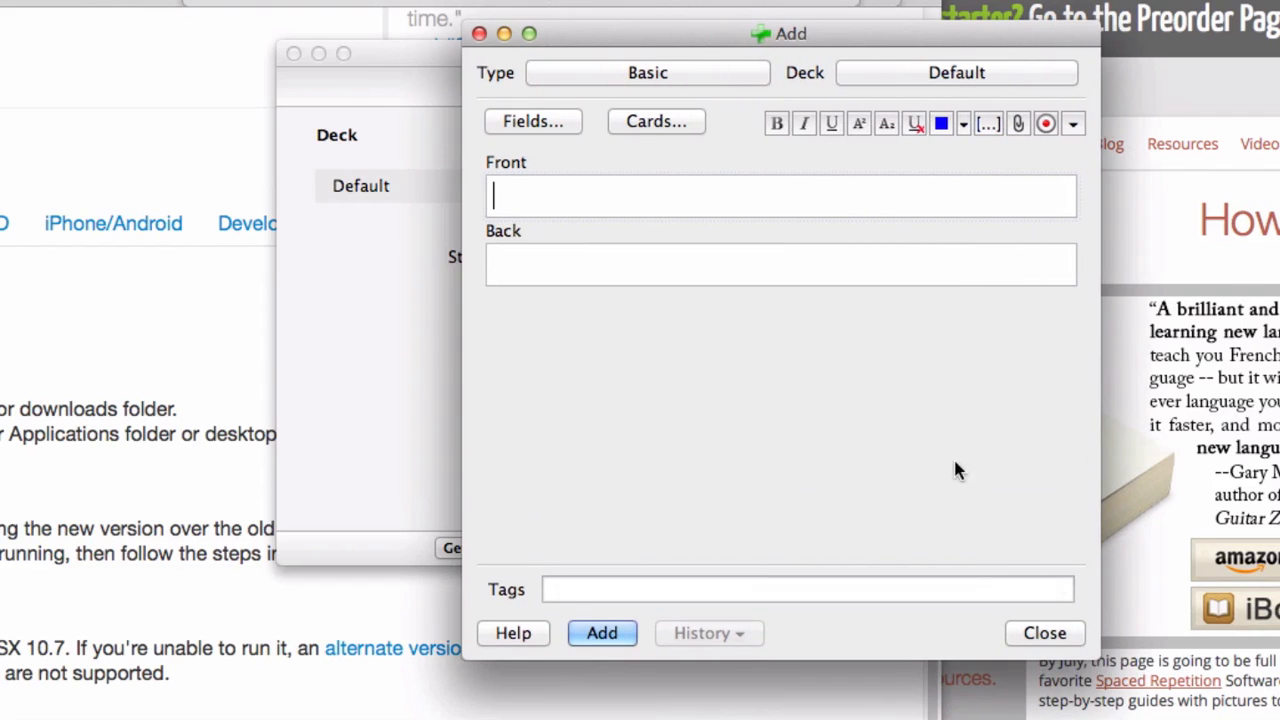
mouse_move(884, 76)
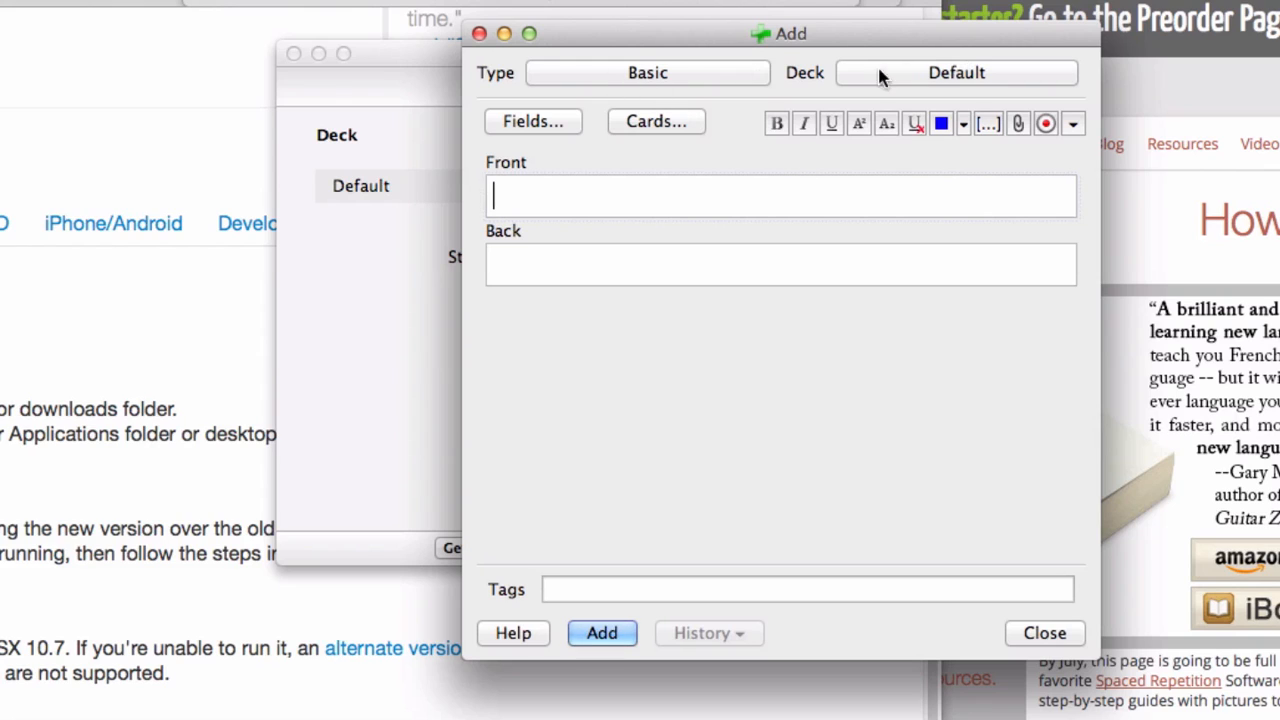
mouse_move(508, 264)
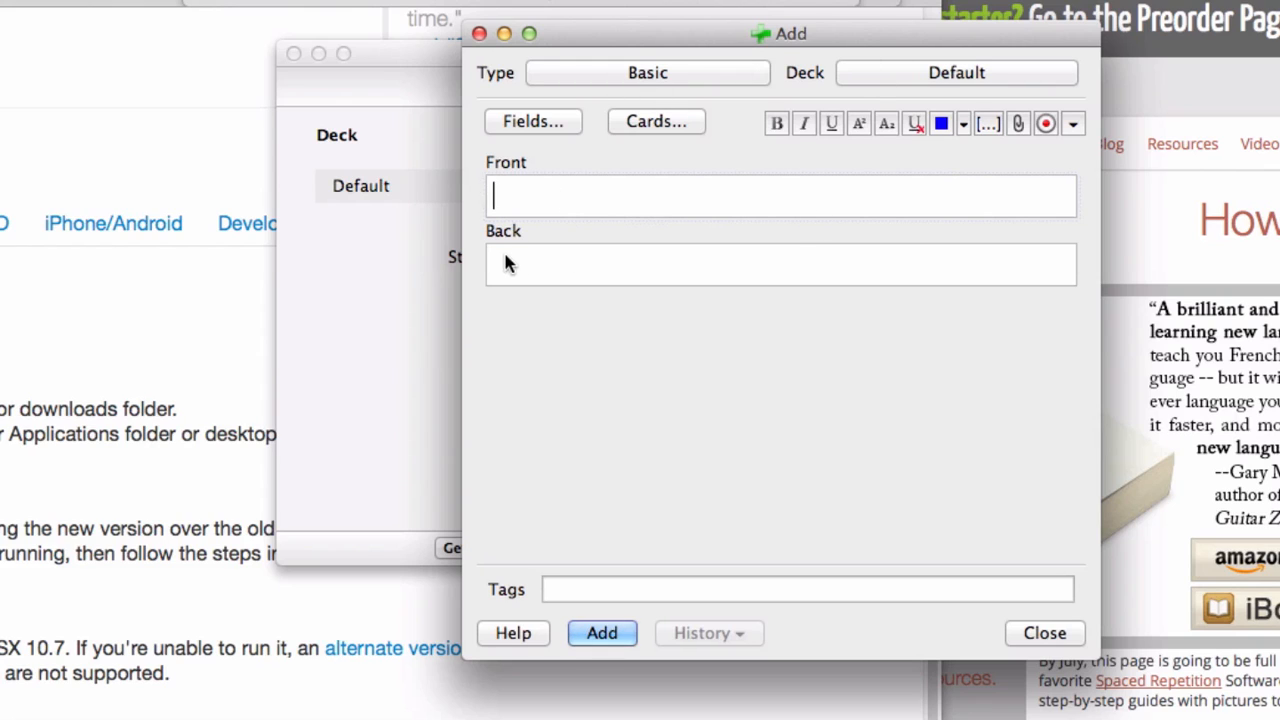
mouse_move(1098, 236)
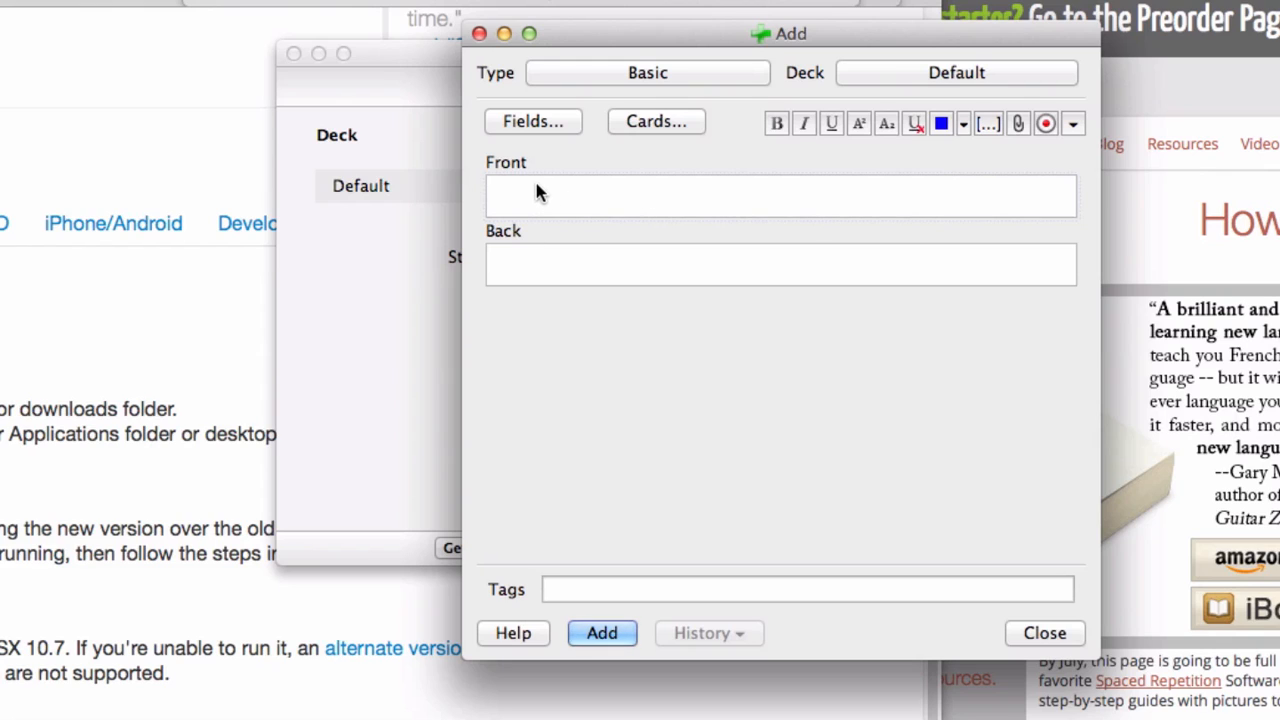
left_click(540, 196)
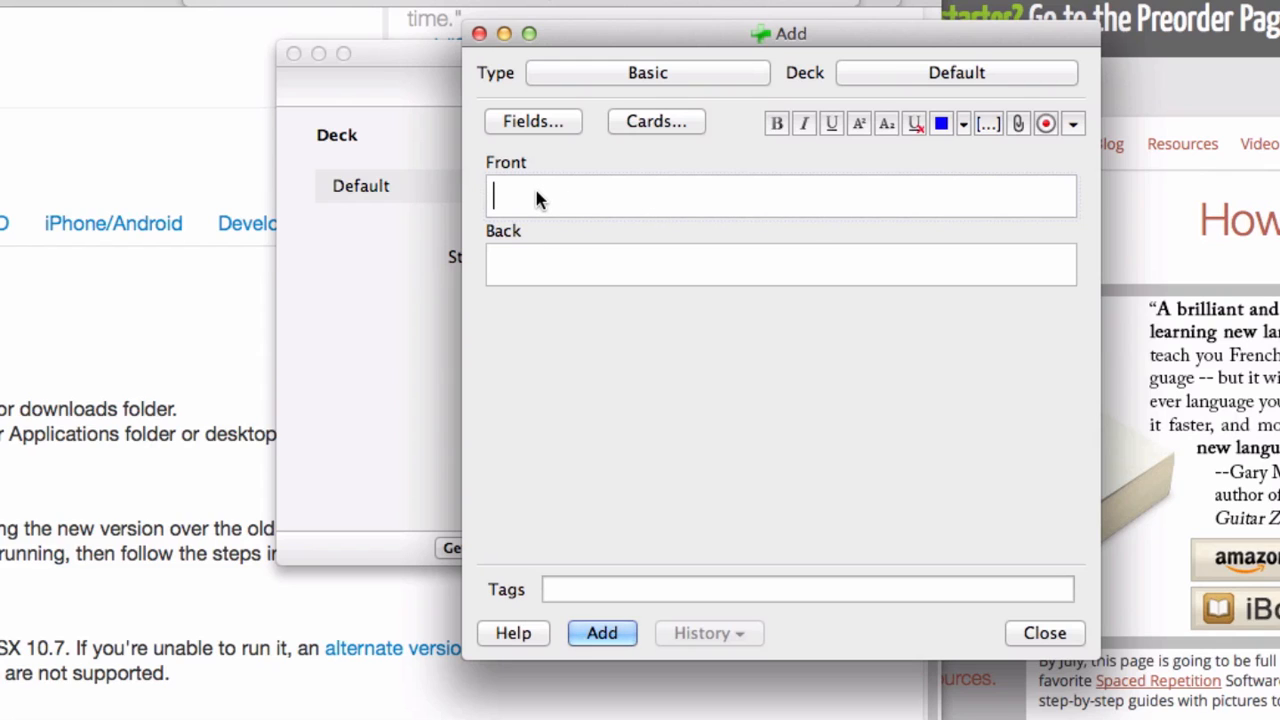
Enter 'What is the capital of California' as the card's Front
type("W")
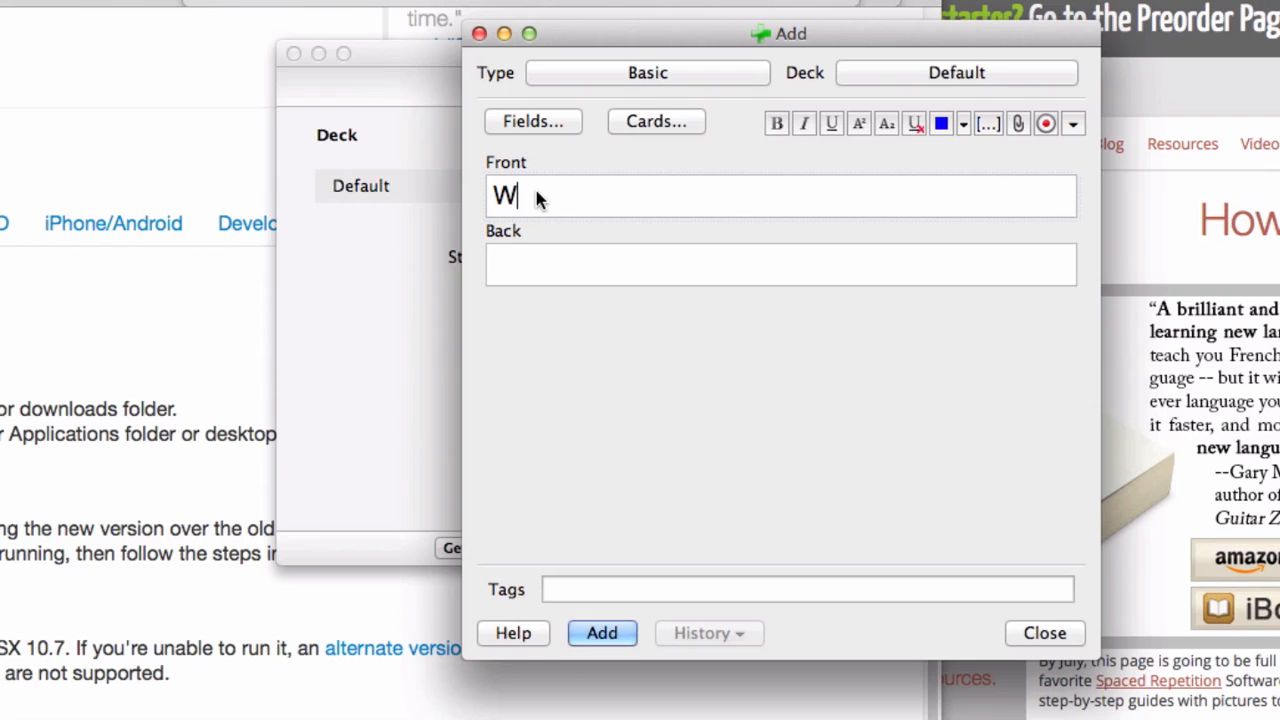
type("hat is the capit")
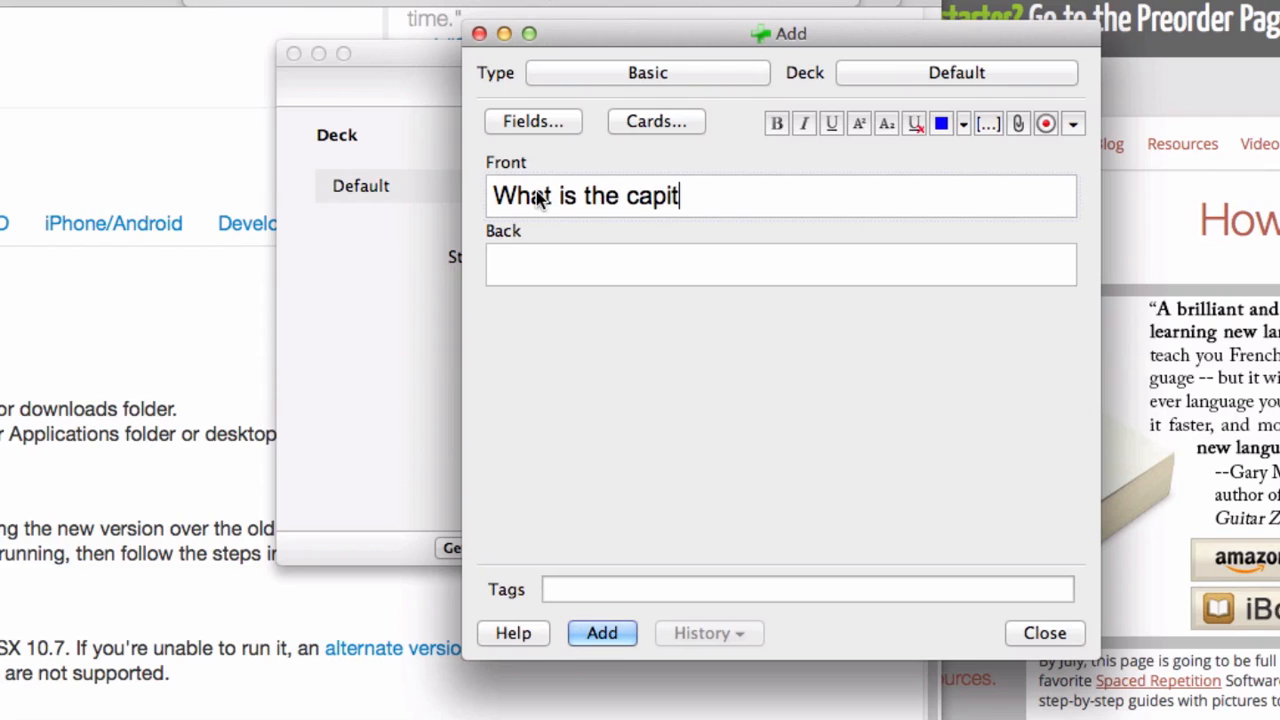
type("al of CVal")
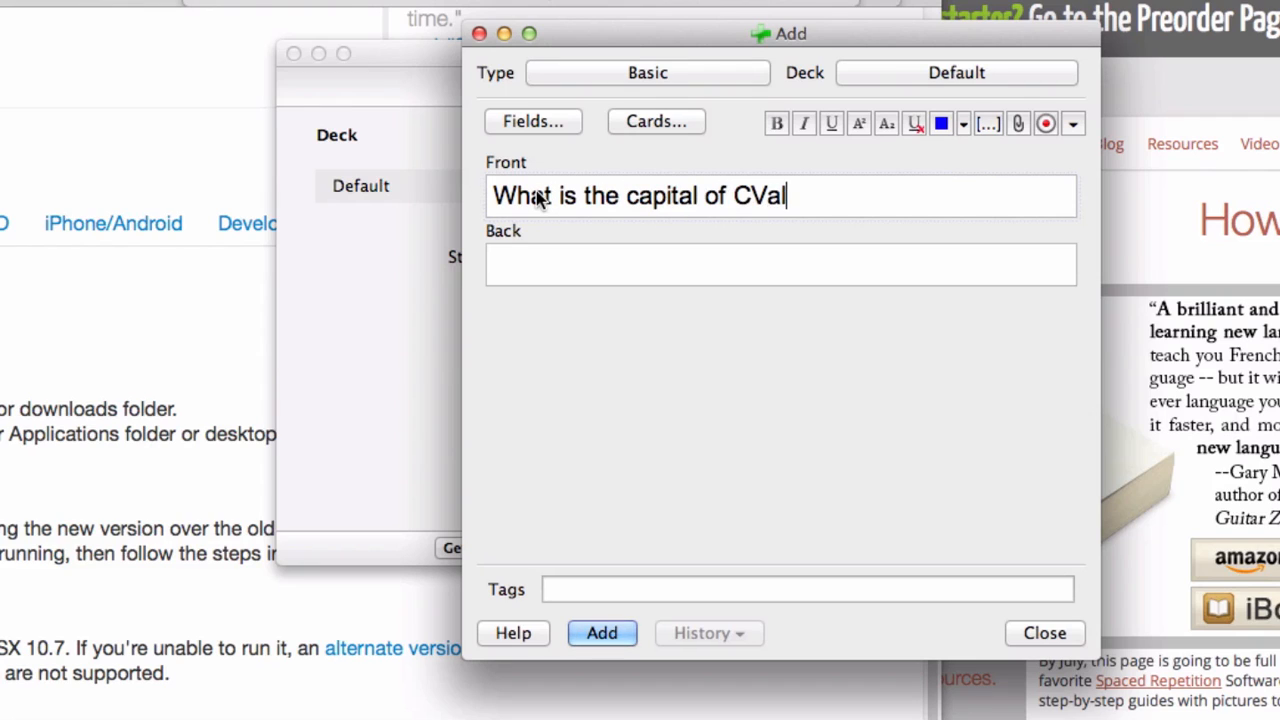
type("ifornia")
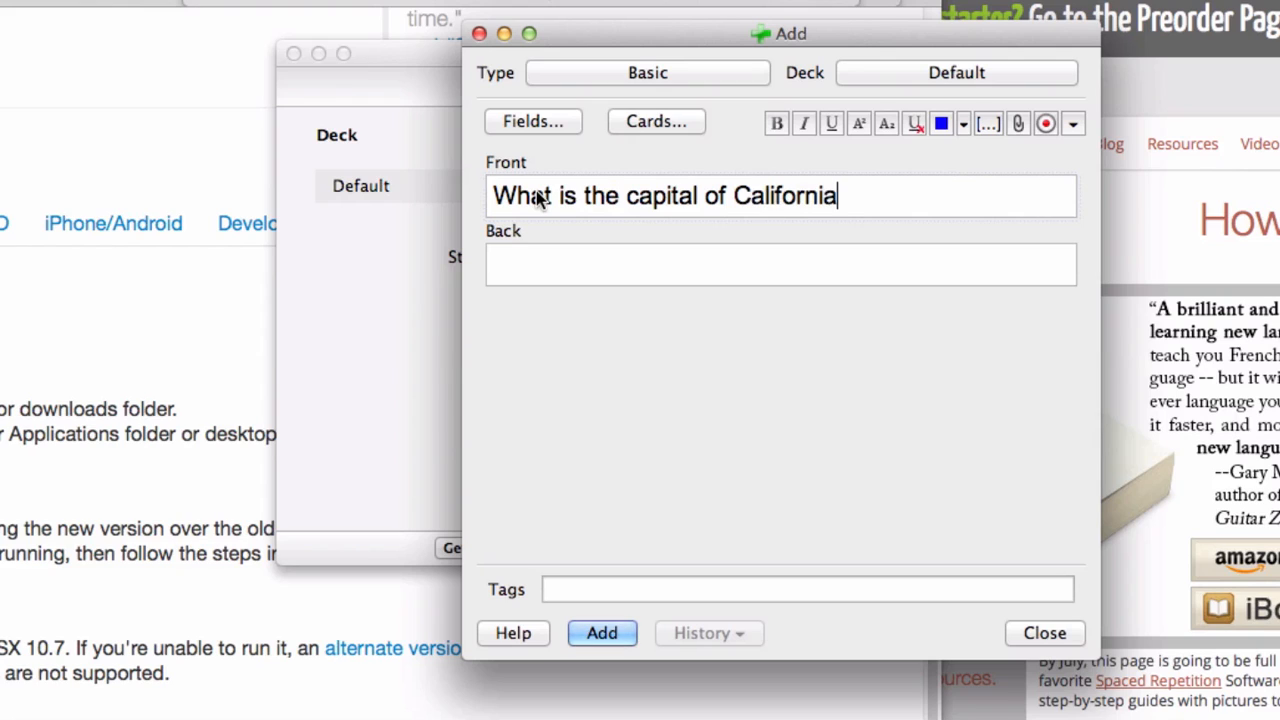
Enter 'Sacramento' as the Back and return to the end of the question
type("Sacr")
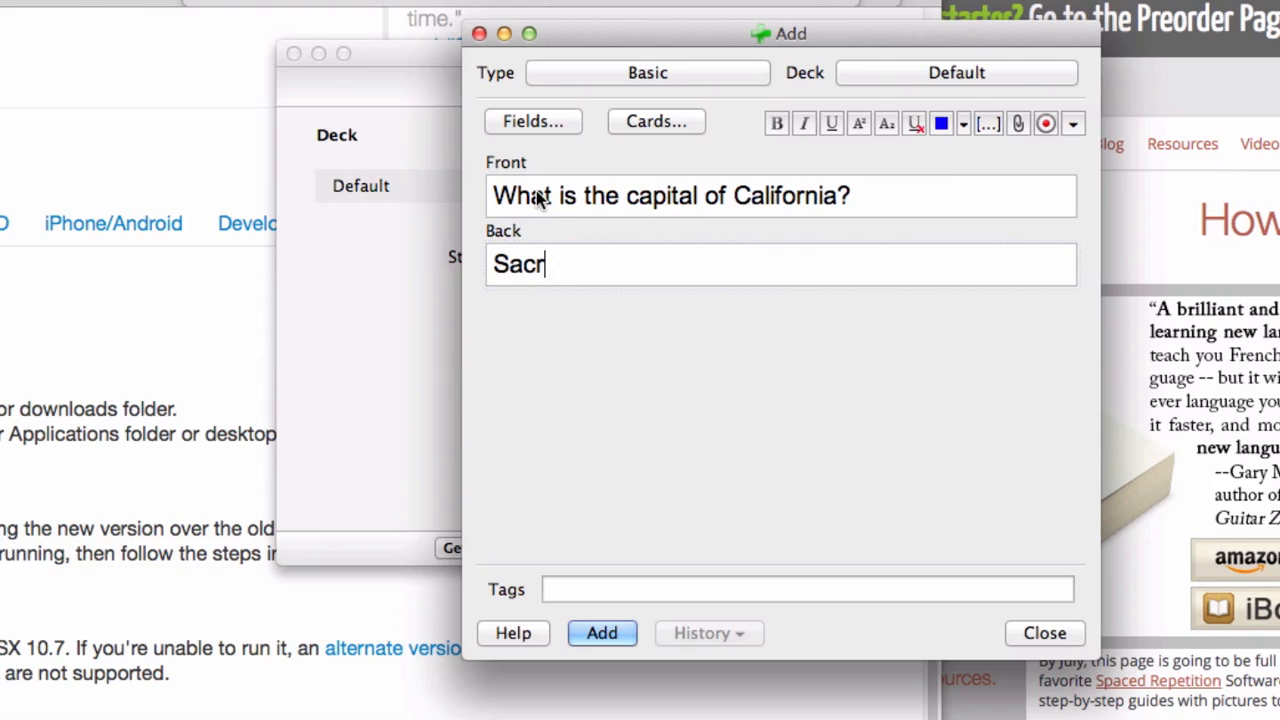
type("amento")
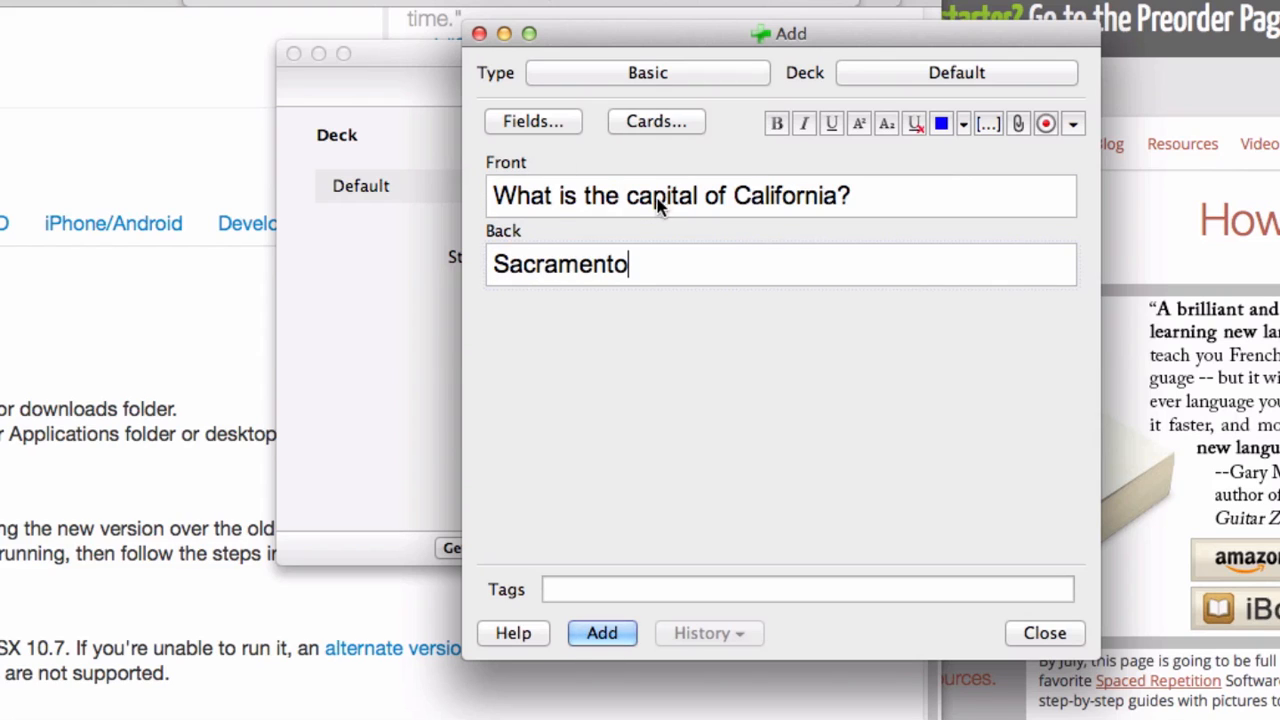
mouse_move(564, 228)
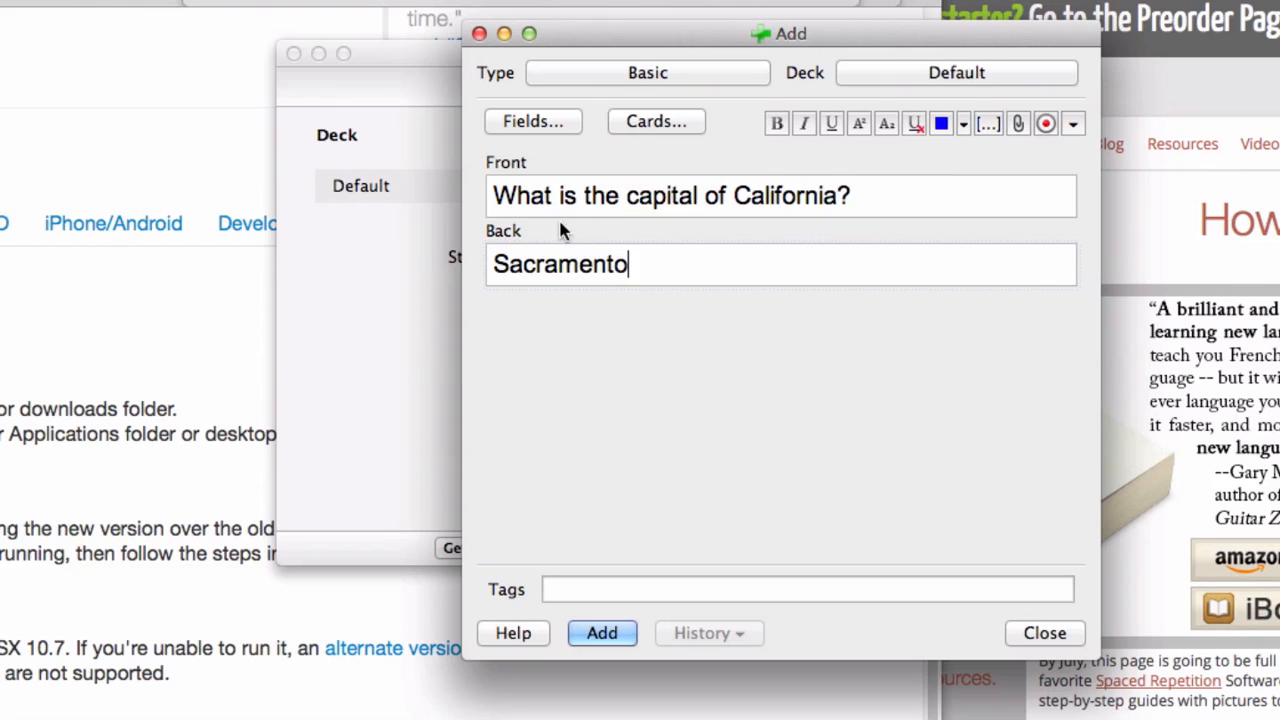
left_click(862, 196)
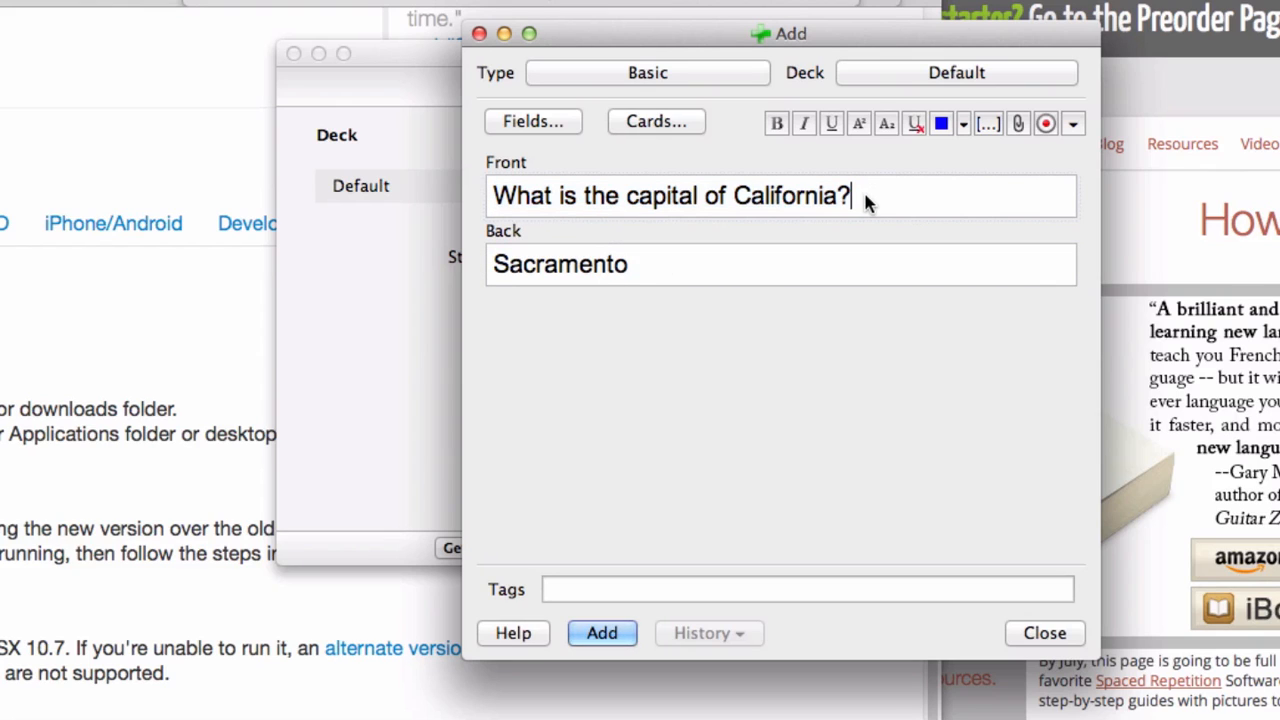
left_click(658, 264)
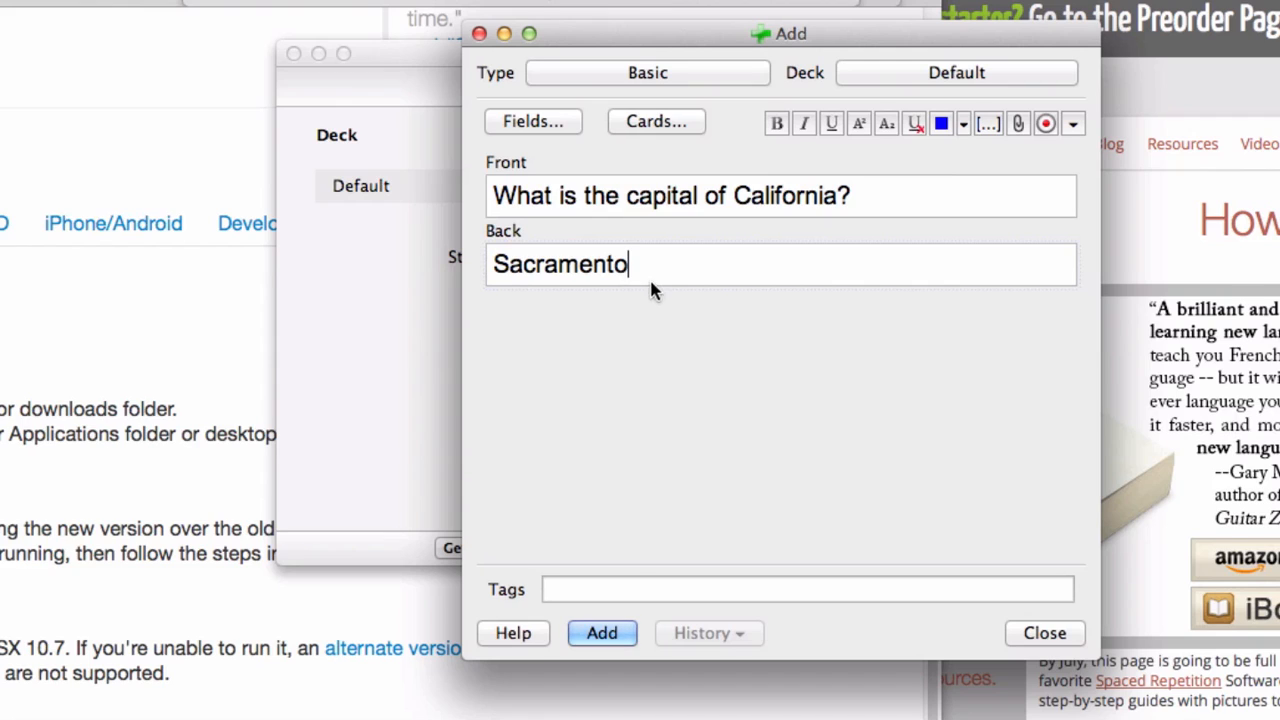
mouse_move(600, 632)
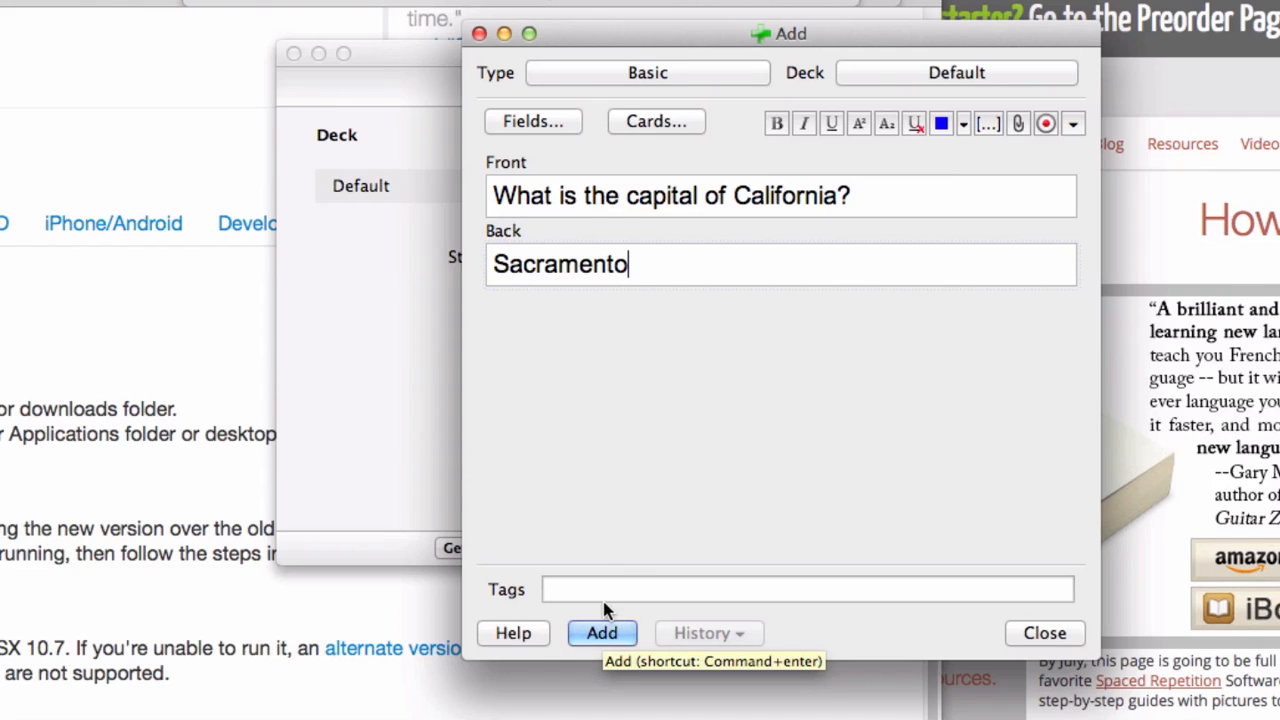
mouse_move(864, 200)
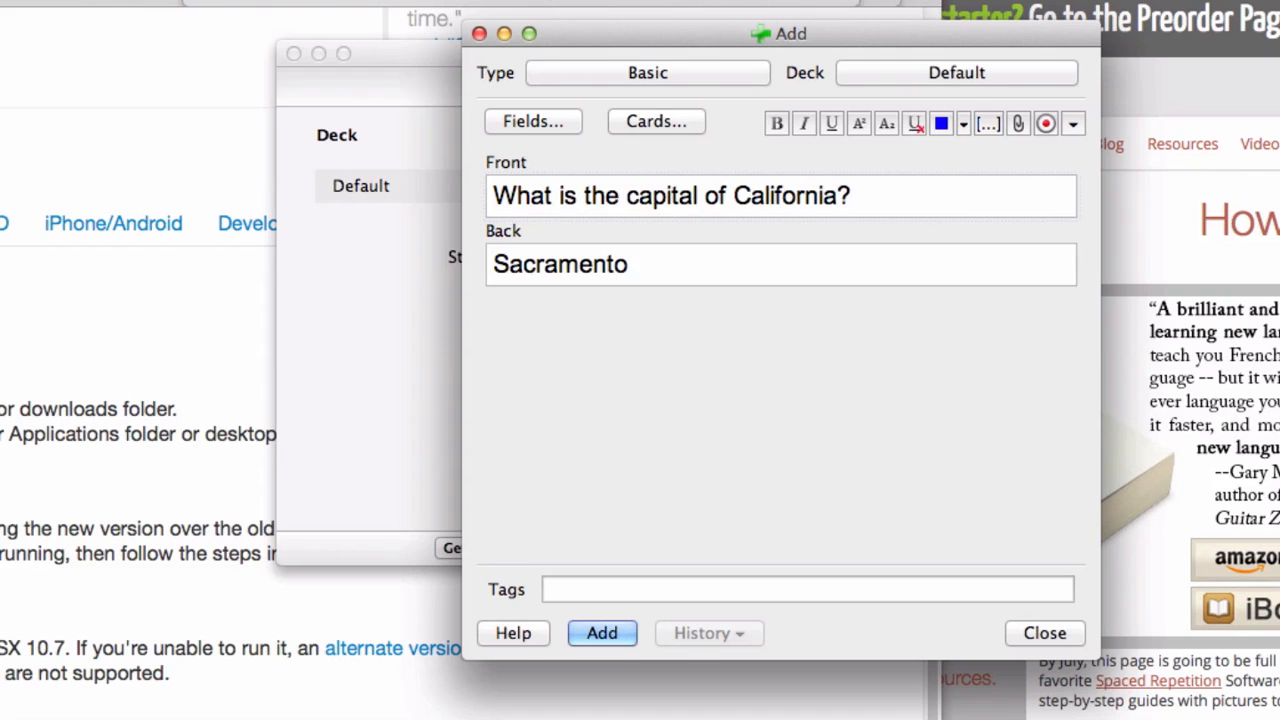
Leave the unfinished card behind and switch to the guide in Safari with Command-Tab
left_click(1044, 632)
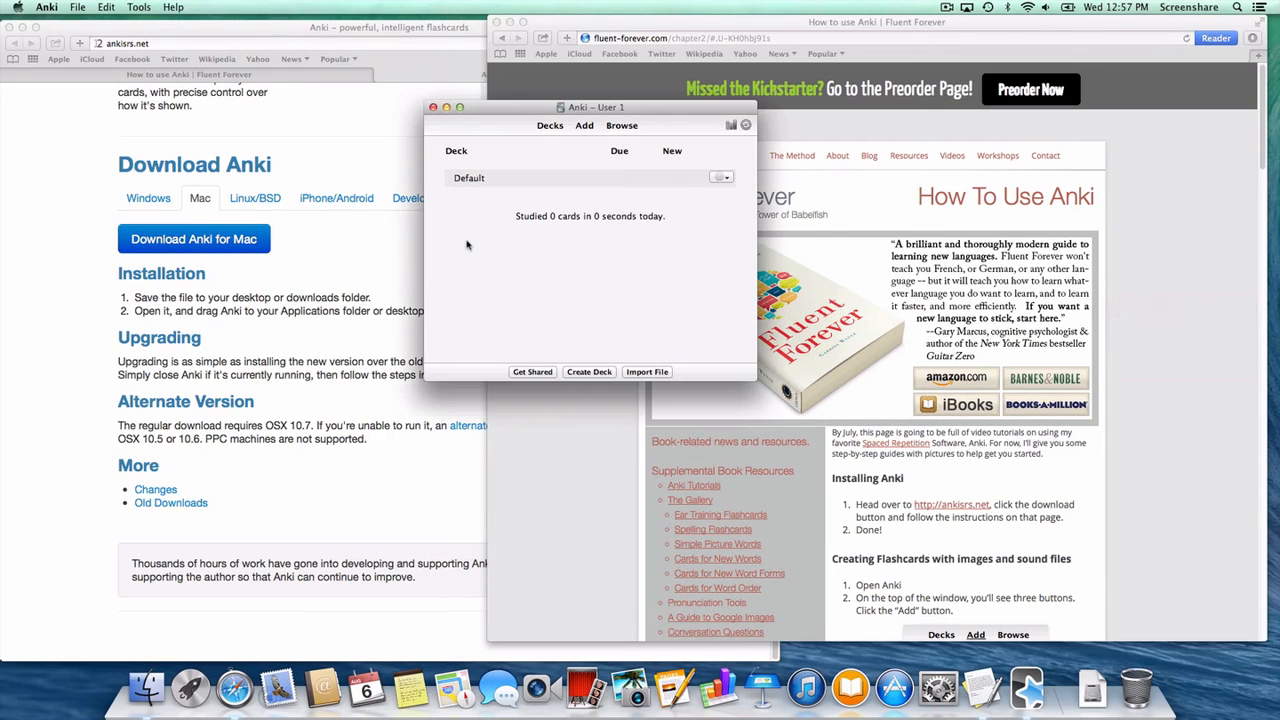
mouse_move(984, 228)
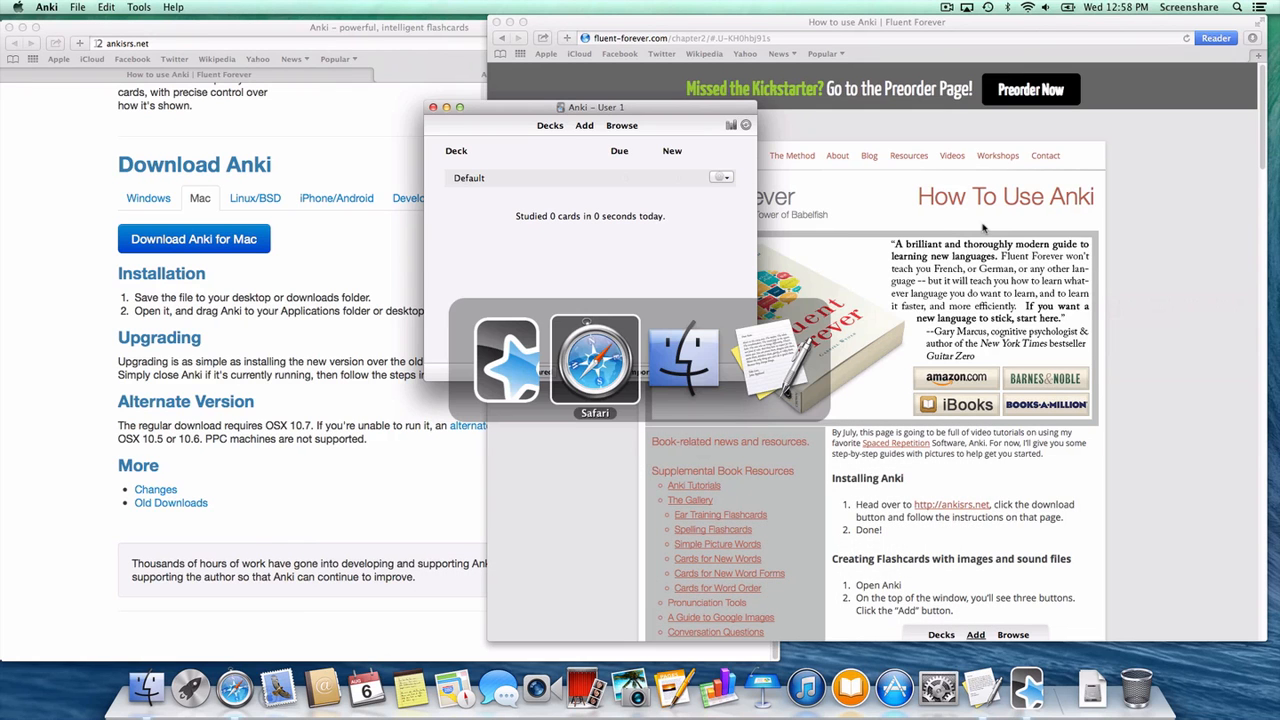
mouse_move(684, 360)
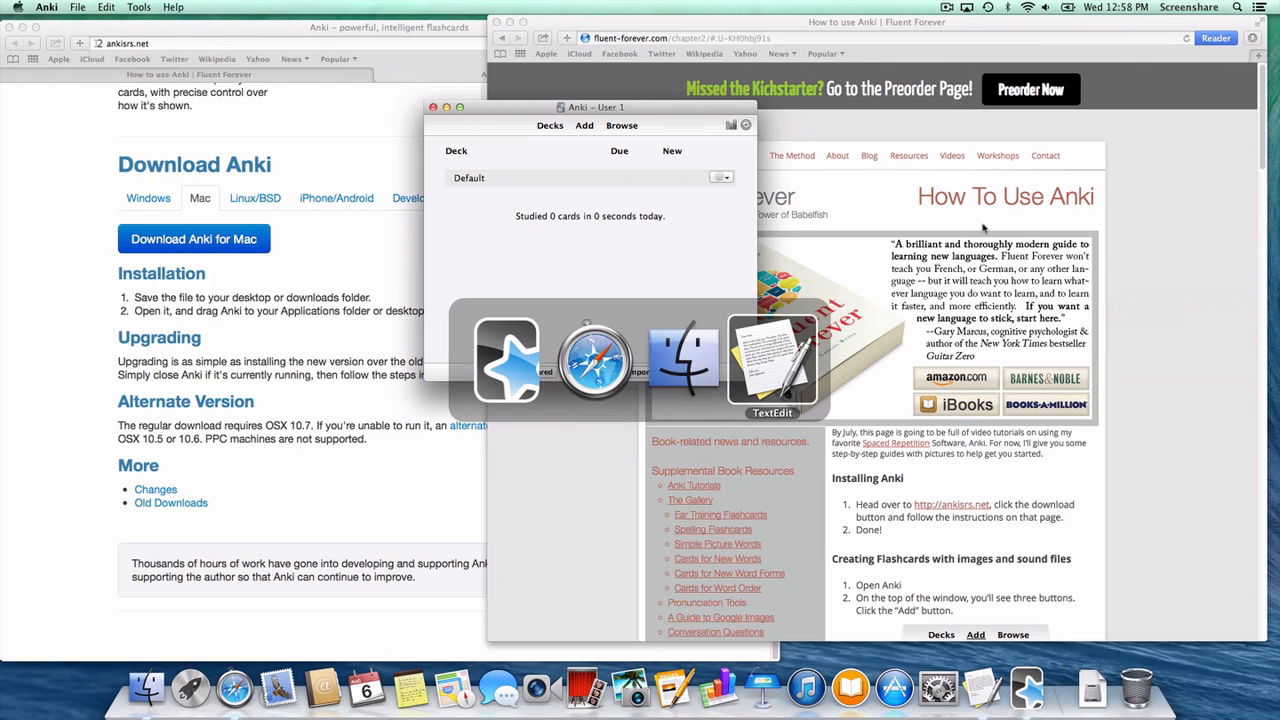
mouse_move(504, 360)
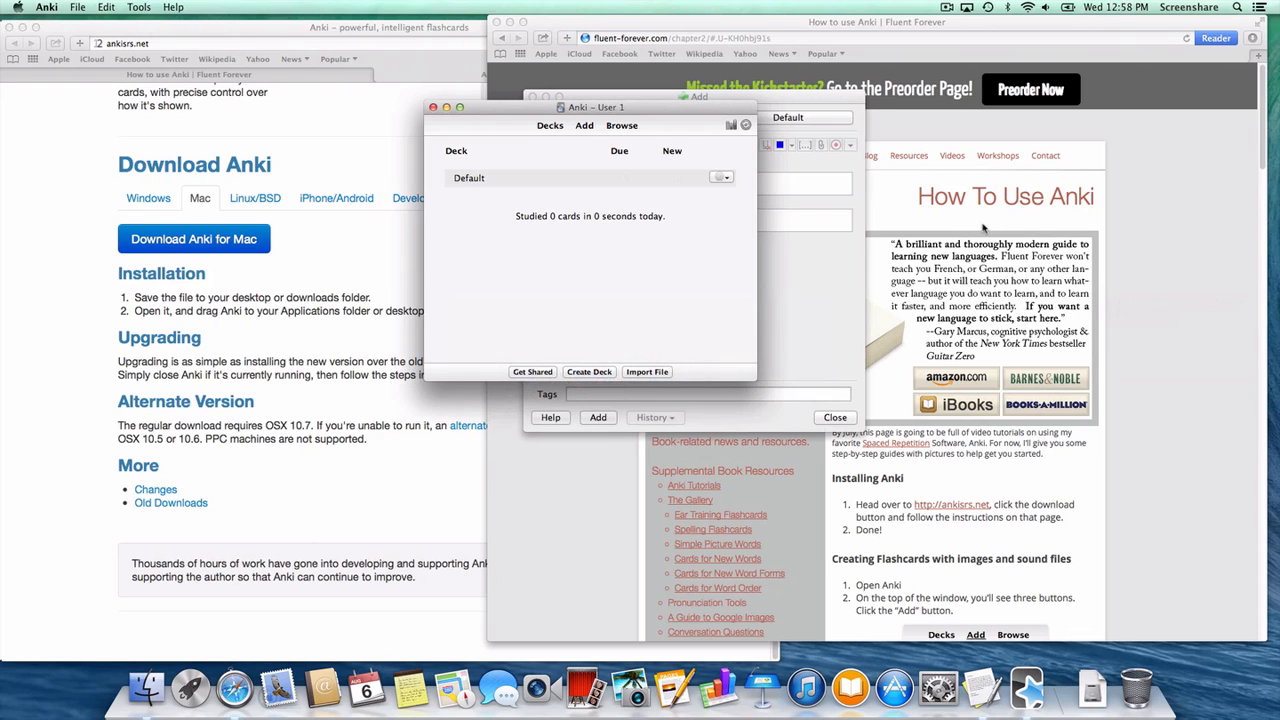
left_click(836, 418)
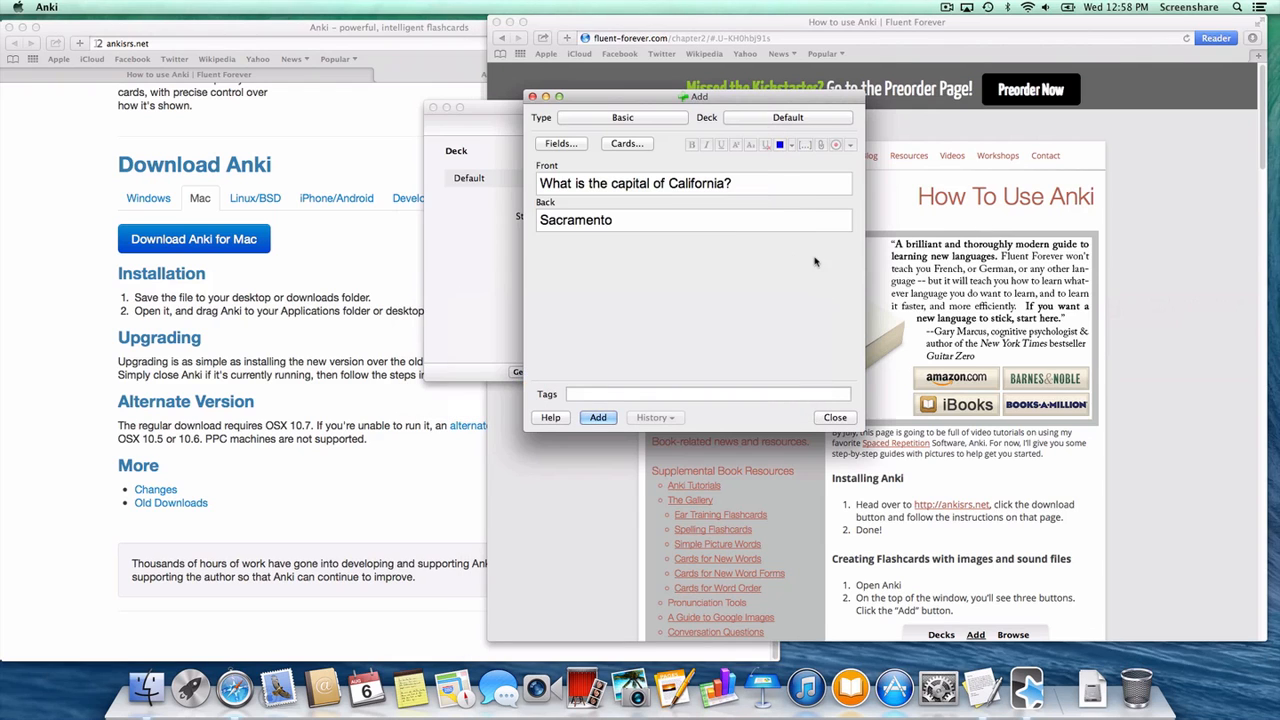
left_click(834, 418)
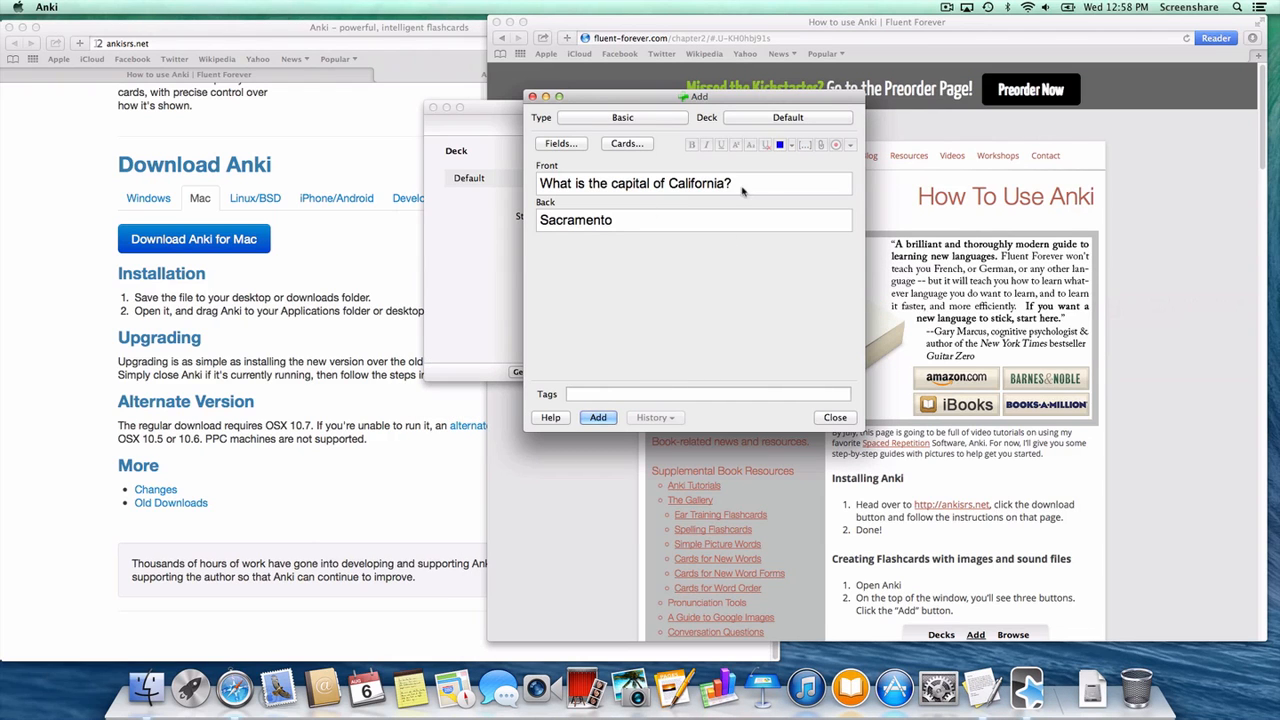
mouse_move(736, 184)
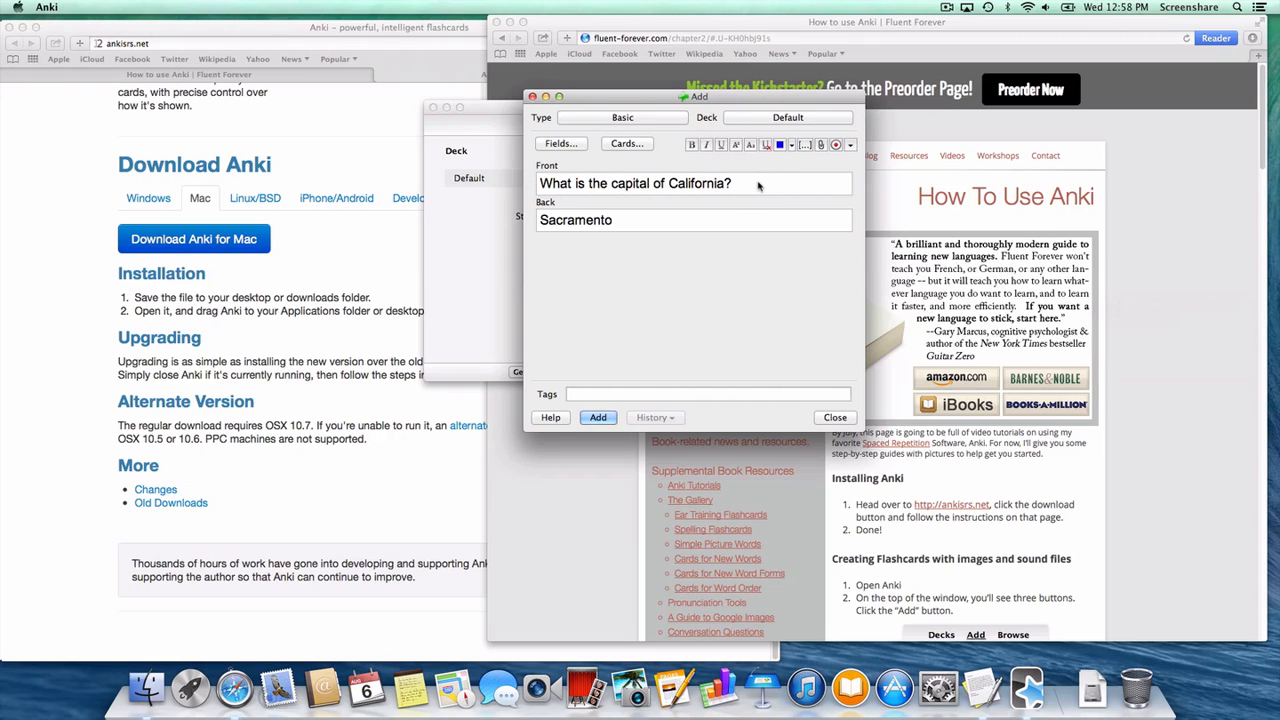
key("cmd+tab")
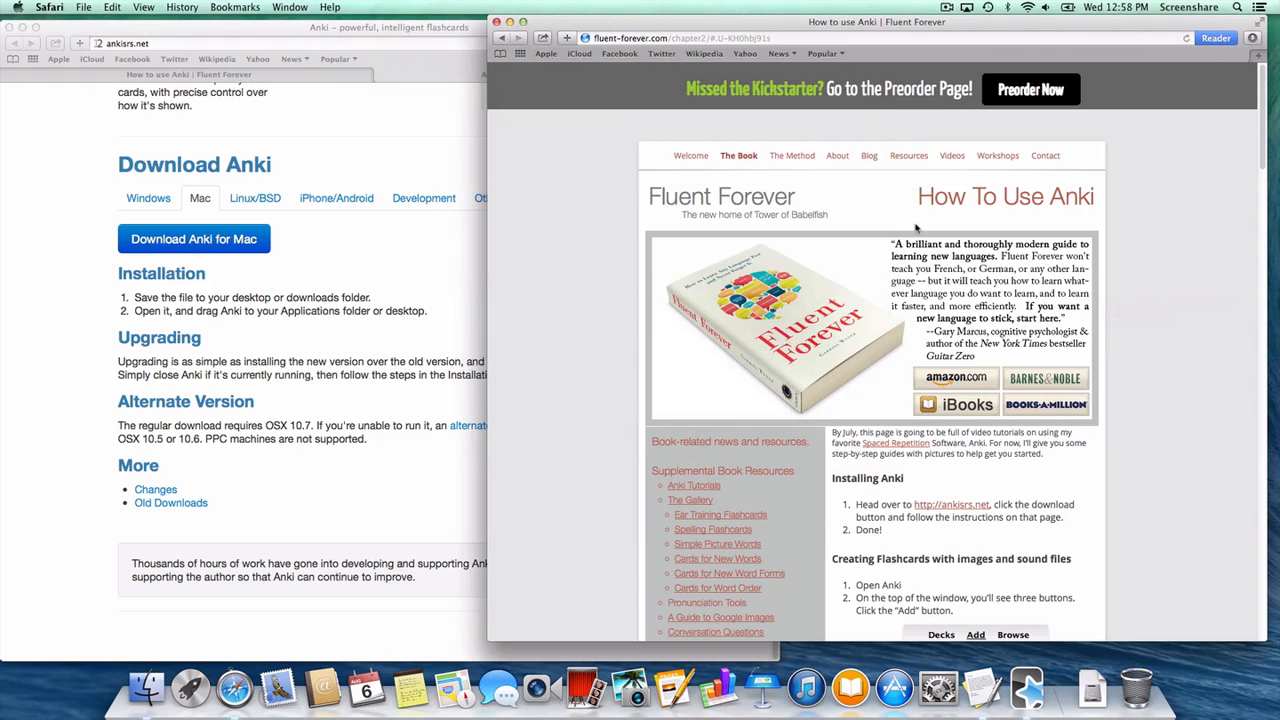
Copy the California map picture from the 'Adding a picture' section and head back to Anki
left_click(908, 156)
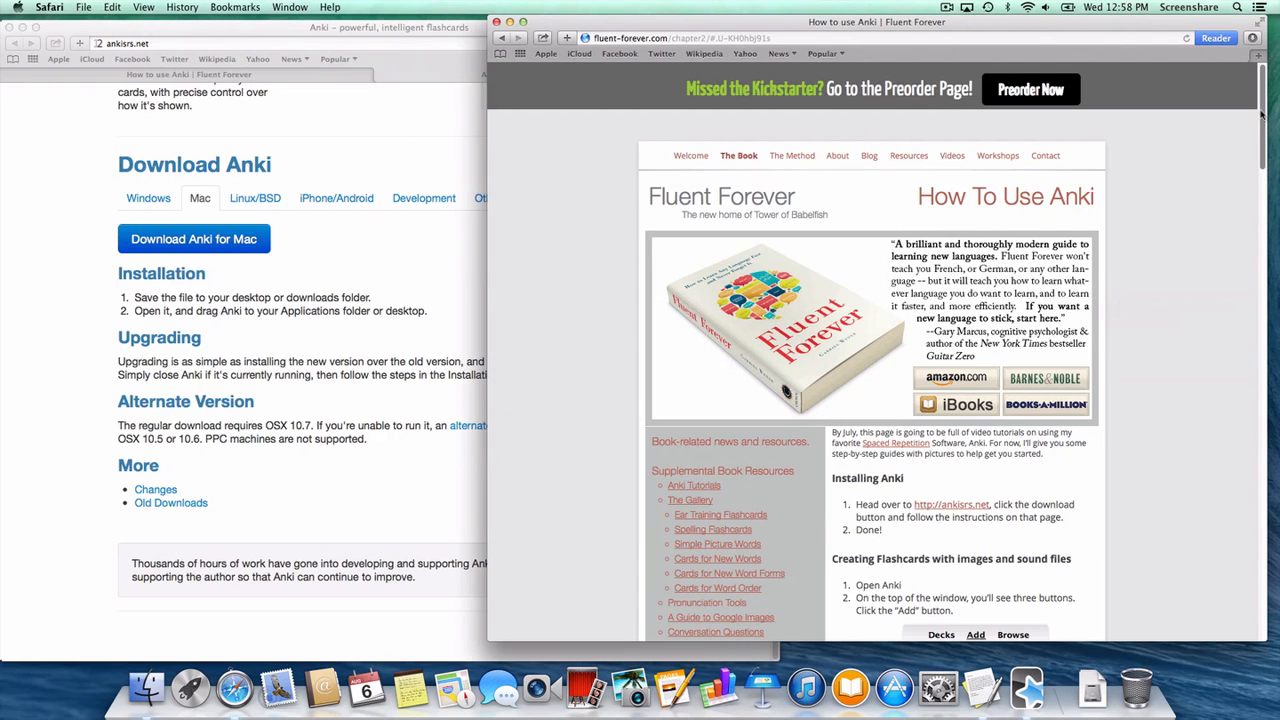
scroll("down", 3)
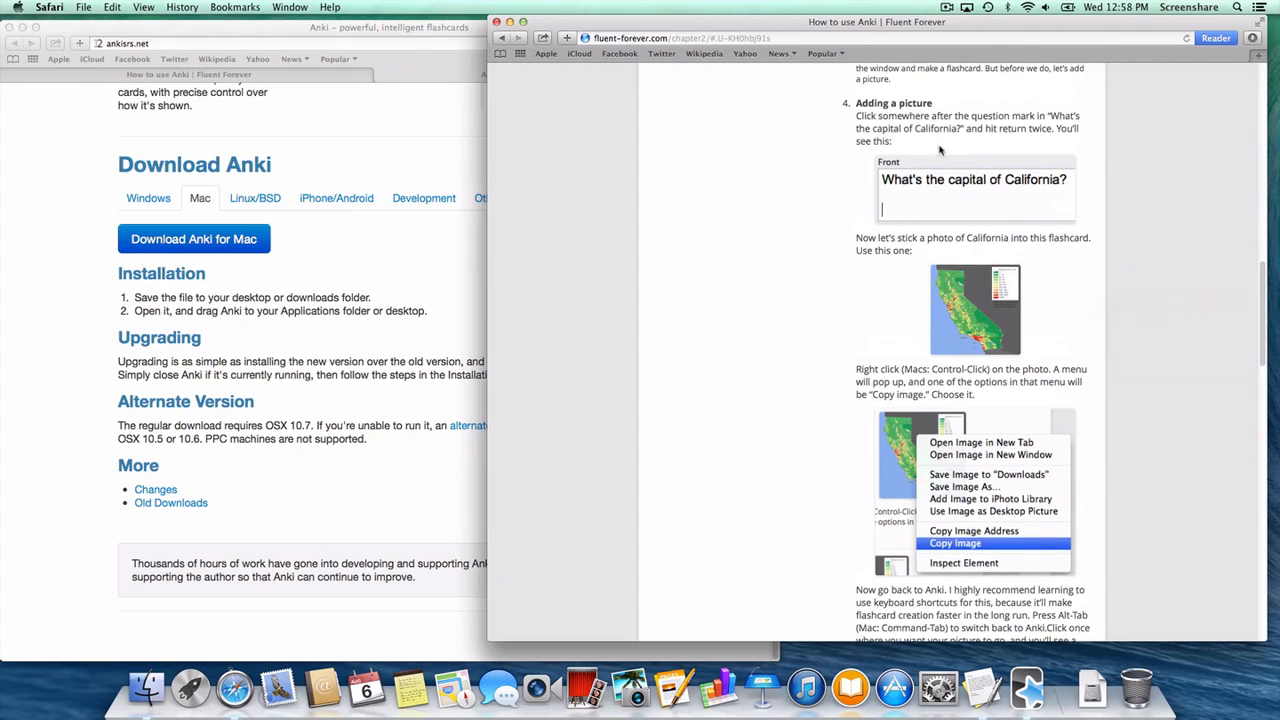
mouse_move(964, 312)
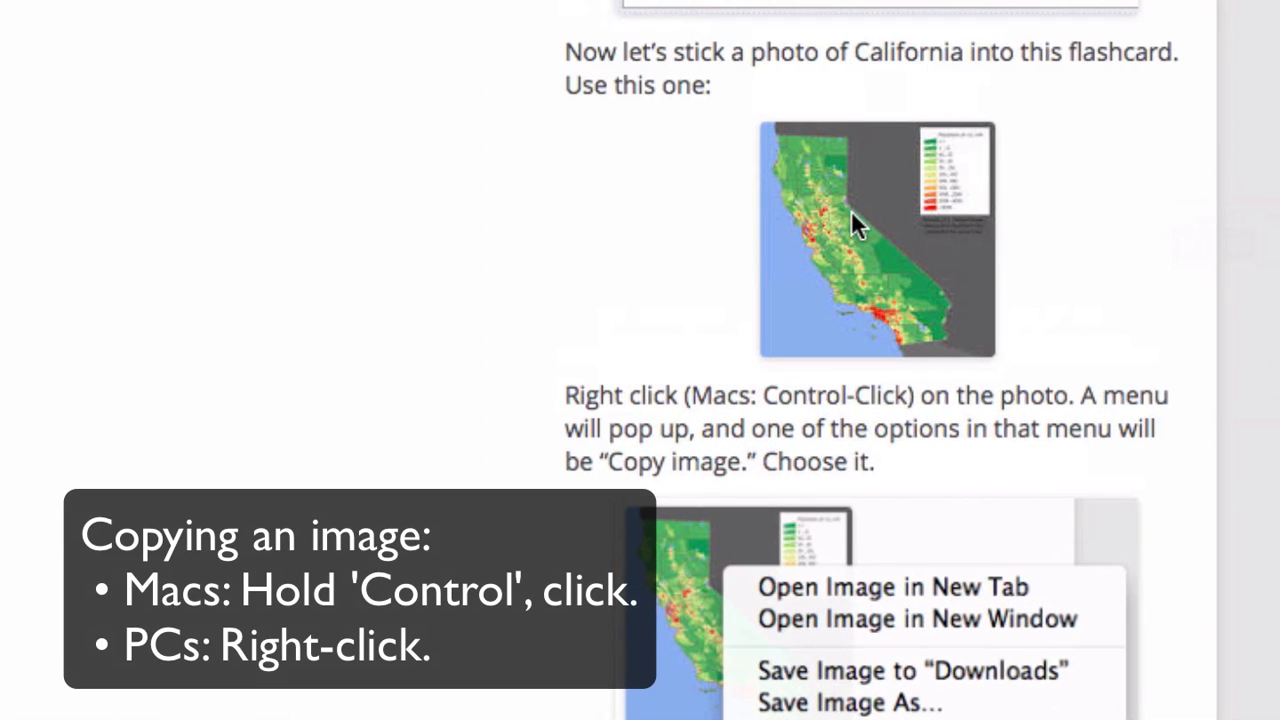
mouse_move(796, 262)
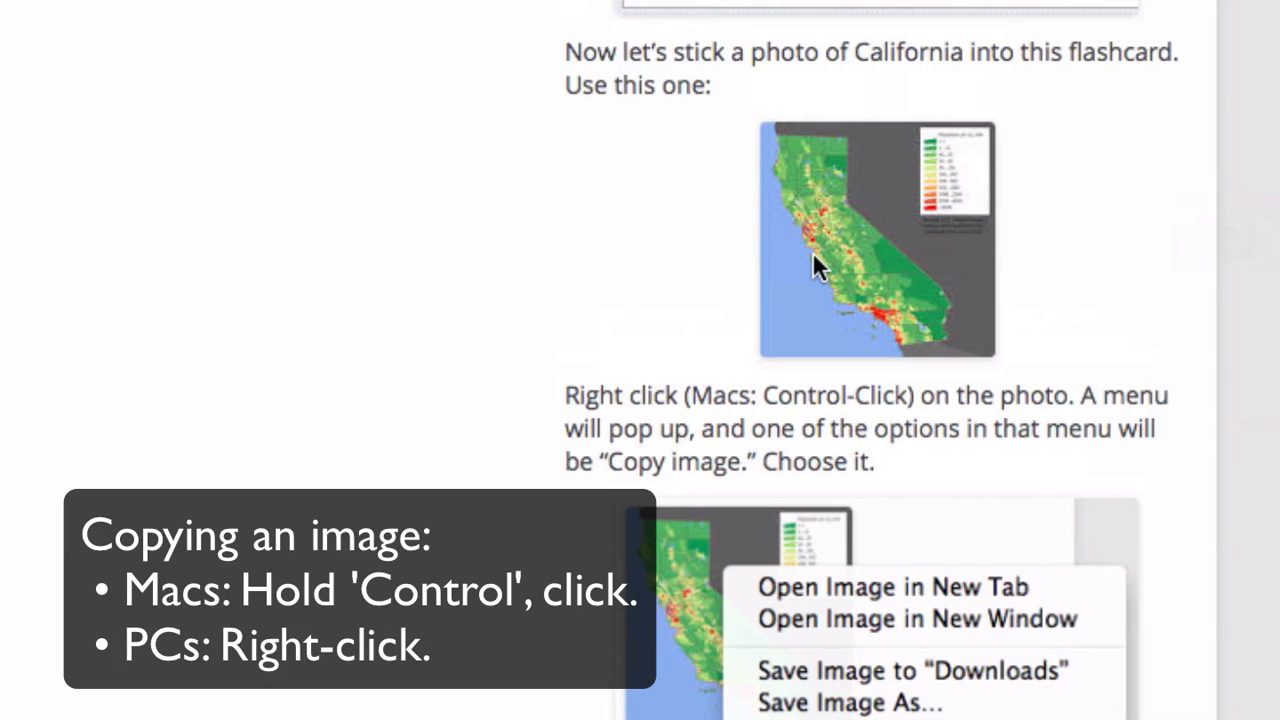
mouse_move(804, 262)
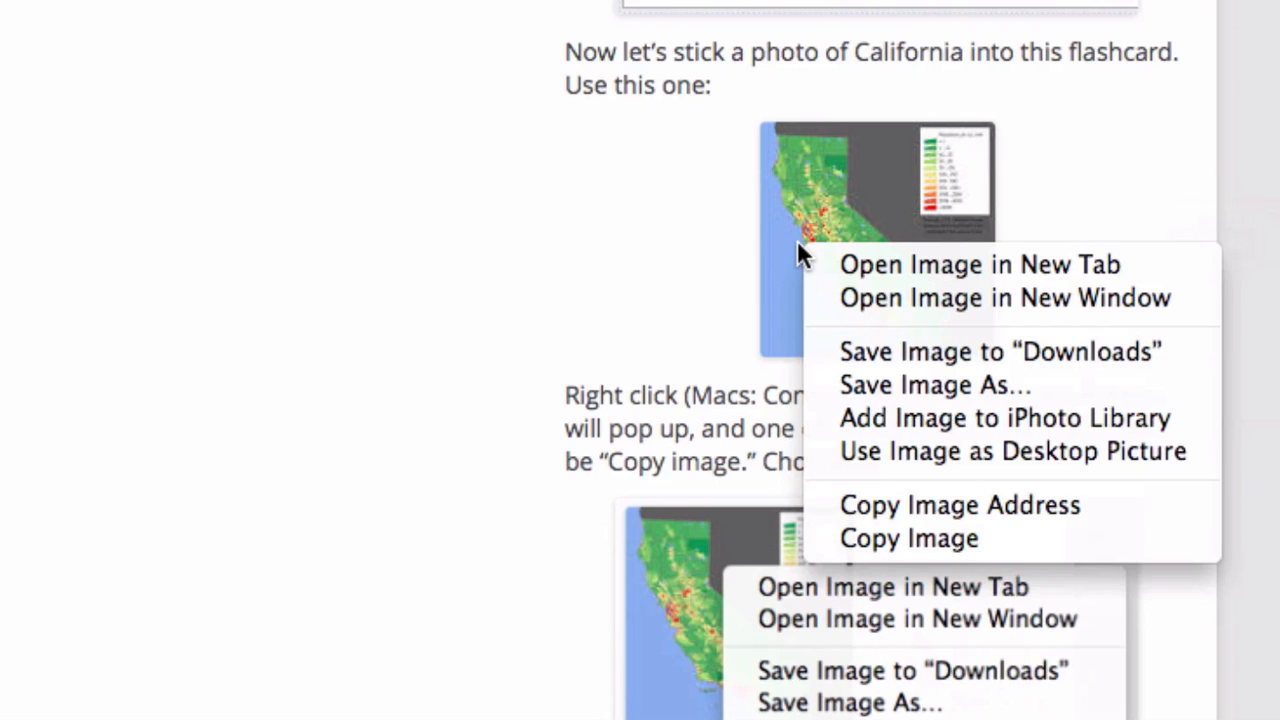
mouse_move(896, 510)
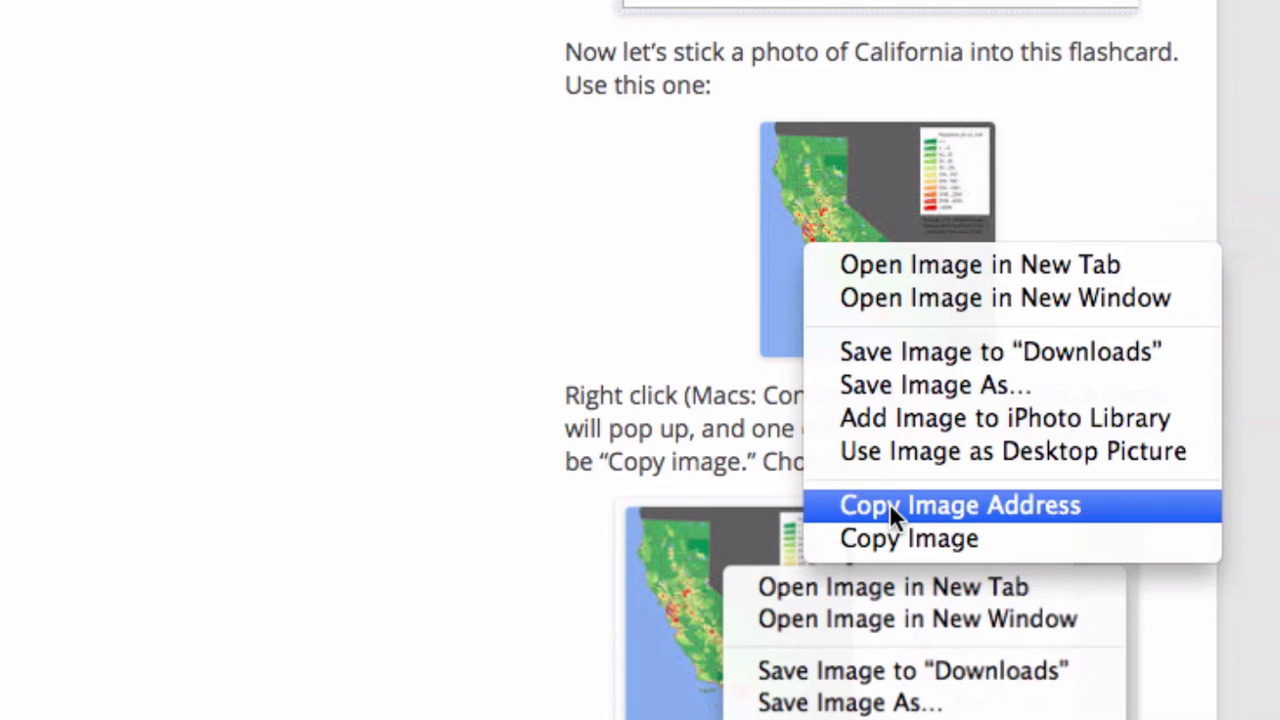
mouse_move(896, 540)
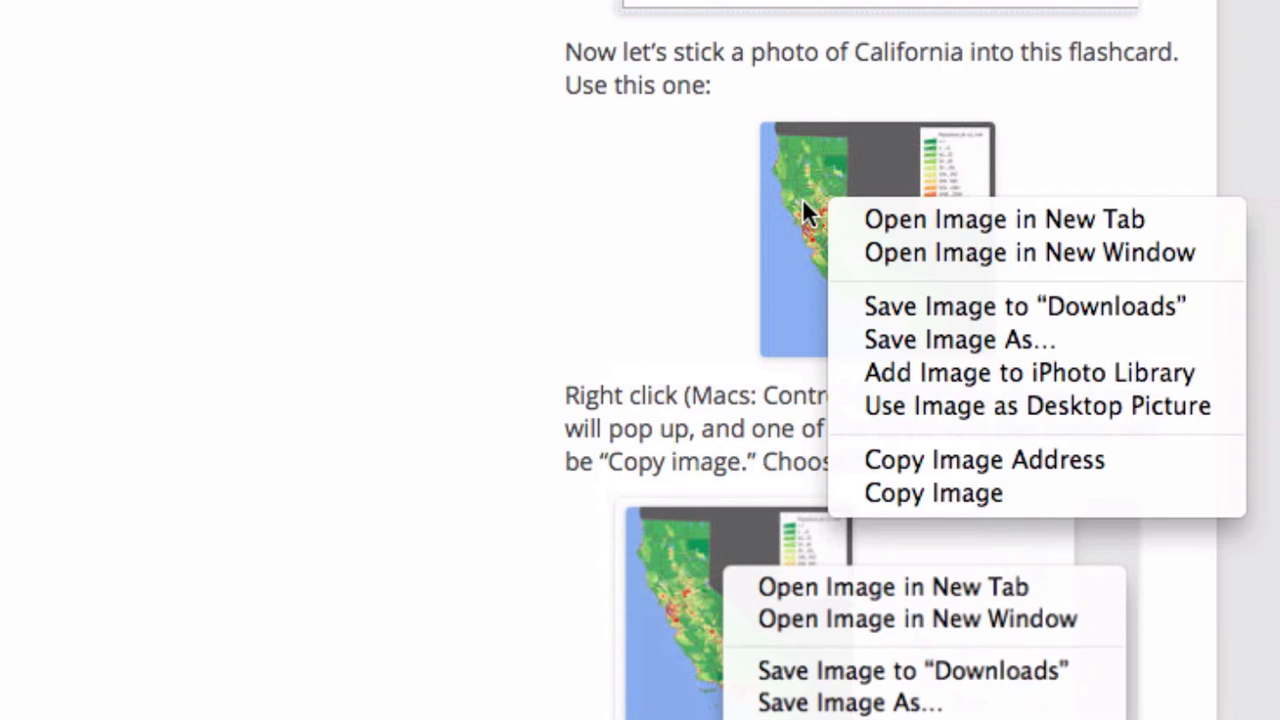
mouse_move(984, 494)
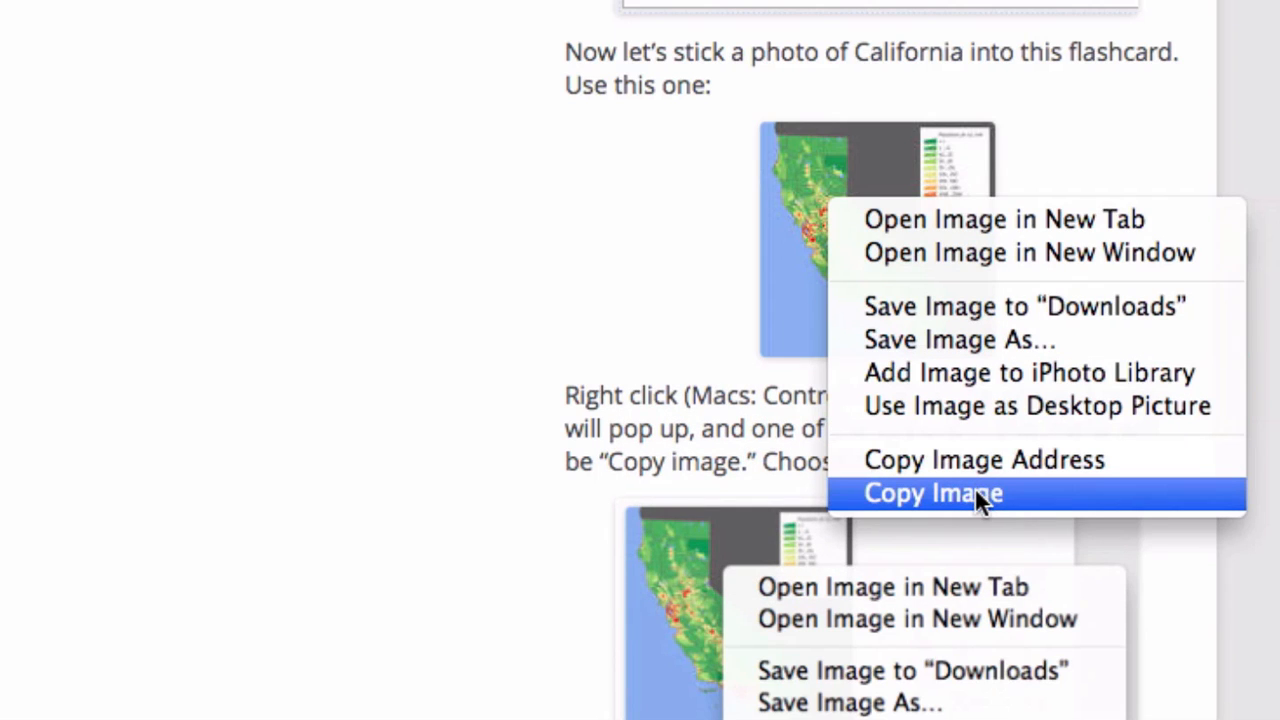
left_click(932, 492)
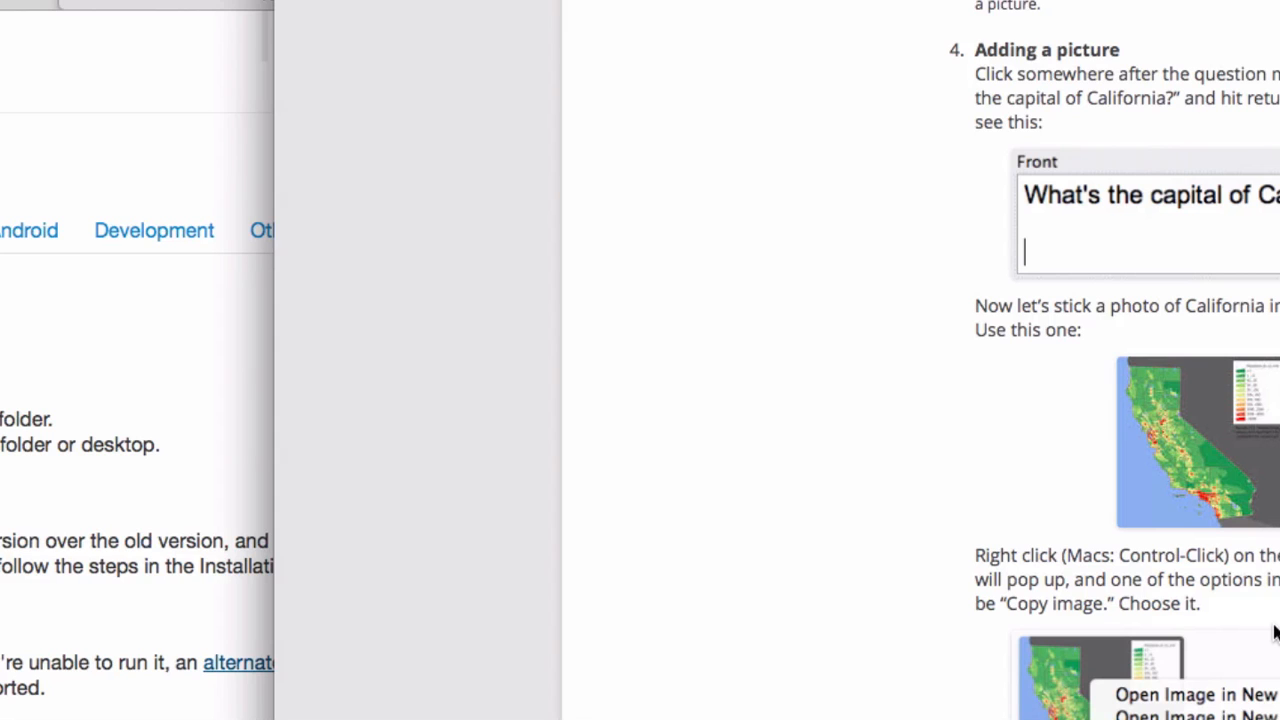
key("Cmd+Tab")
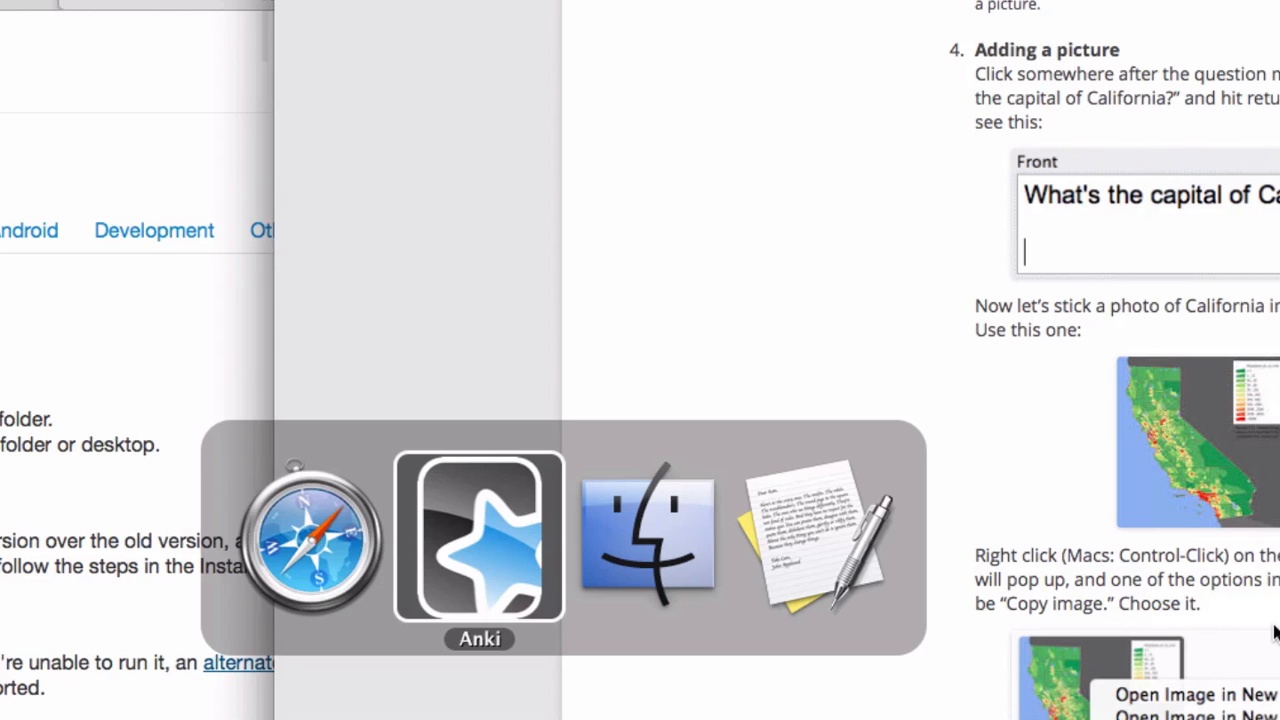
Enter throwaway test text after the question, then delete it, leaving an empty line below
left_click(474, 540)
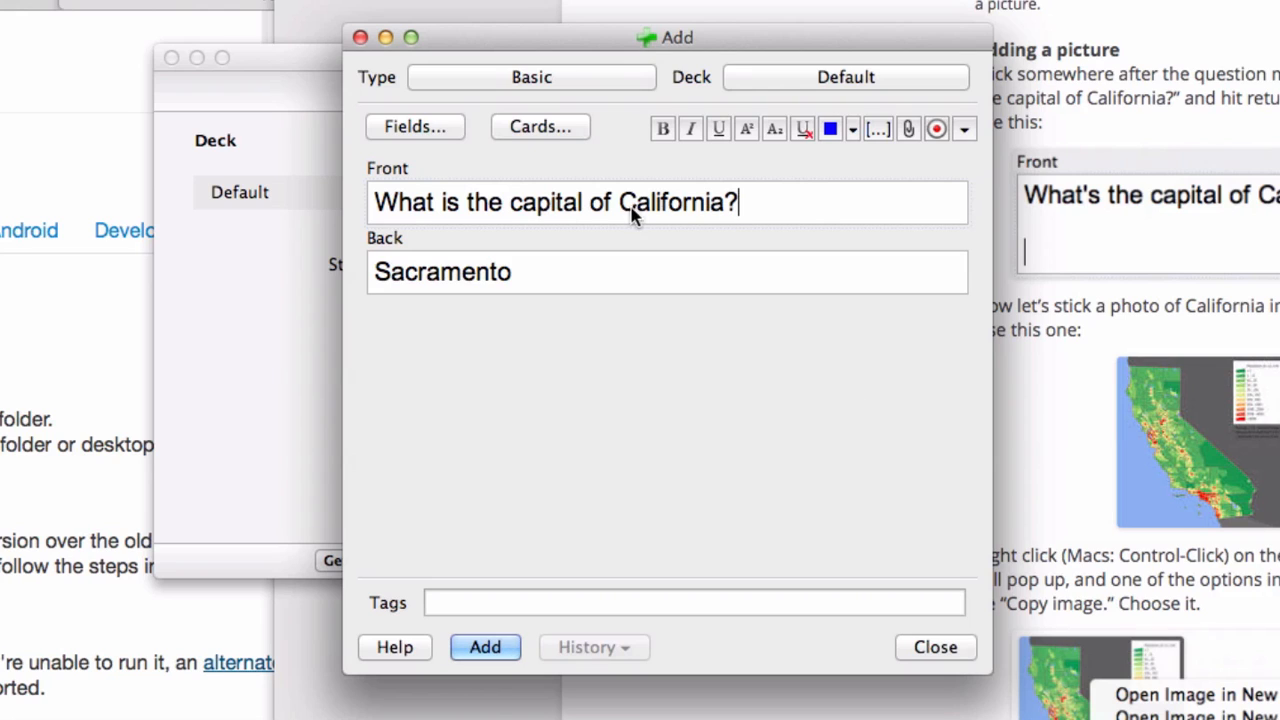
mouse_move(576, 228)
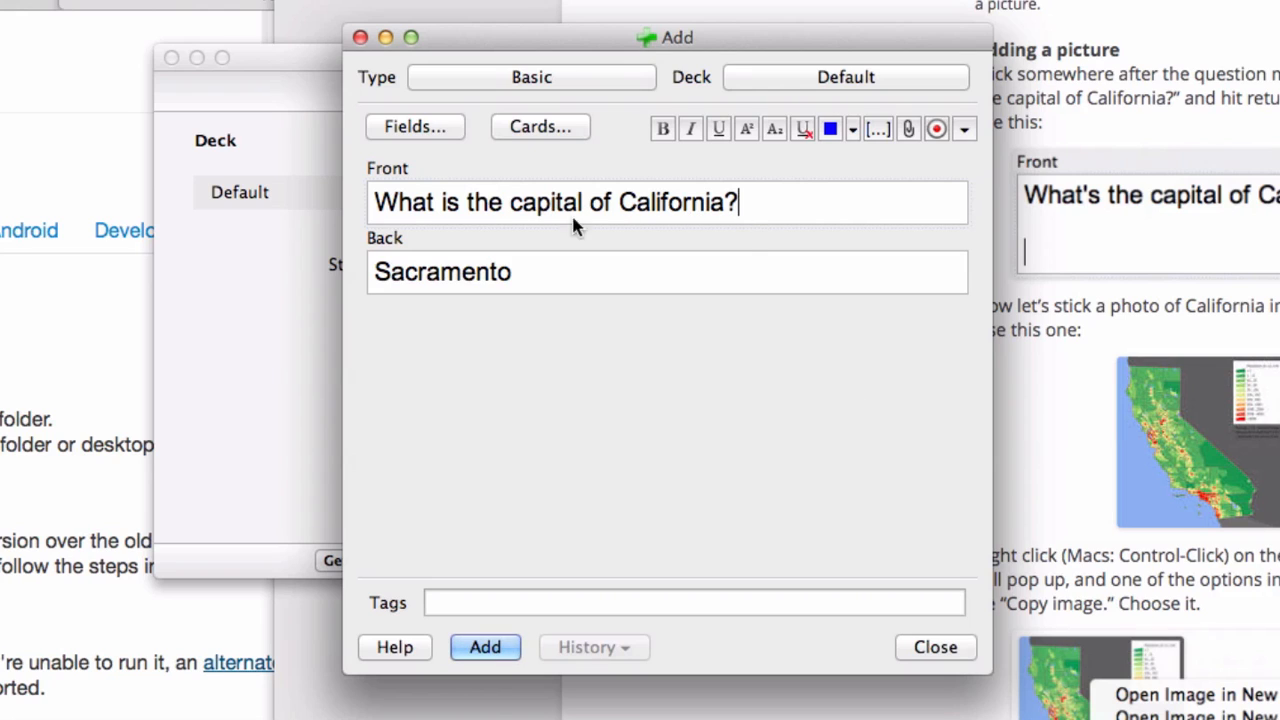
mouse_move(404, 230)
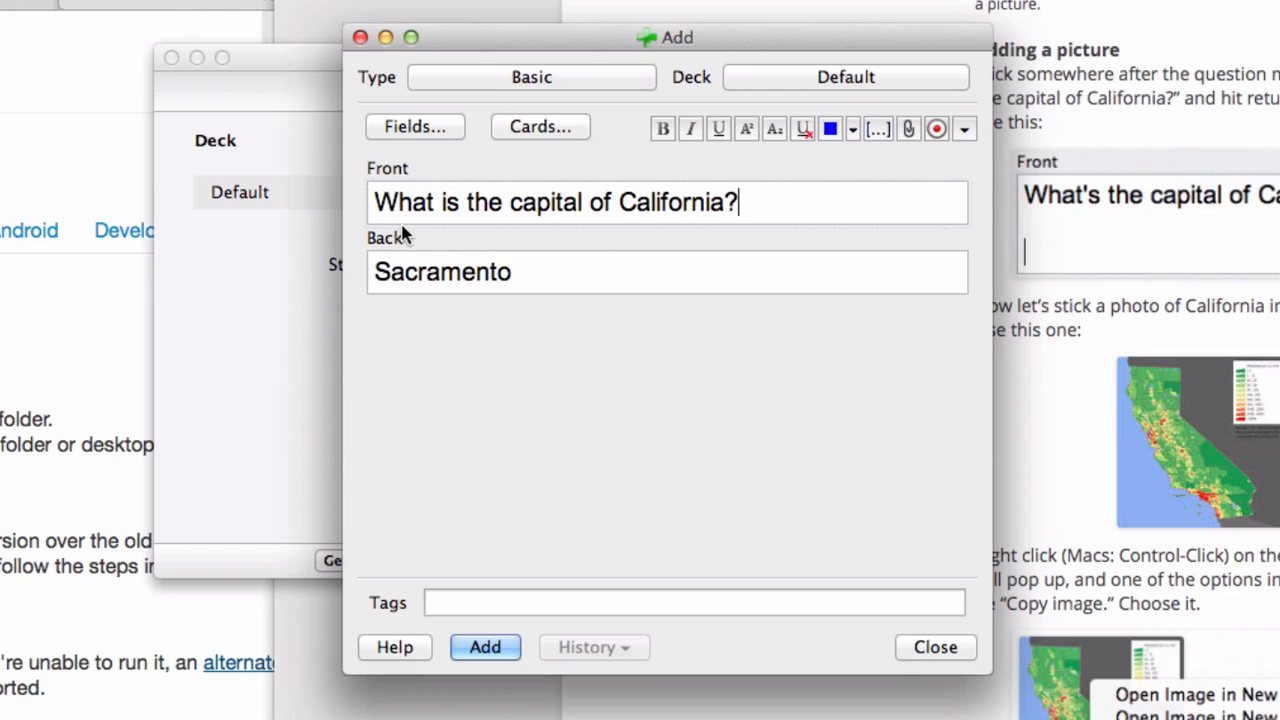
mouse_move(816, 206)
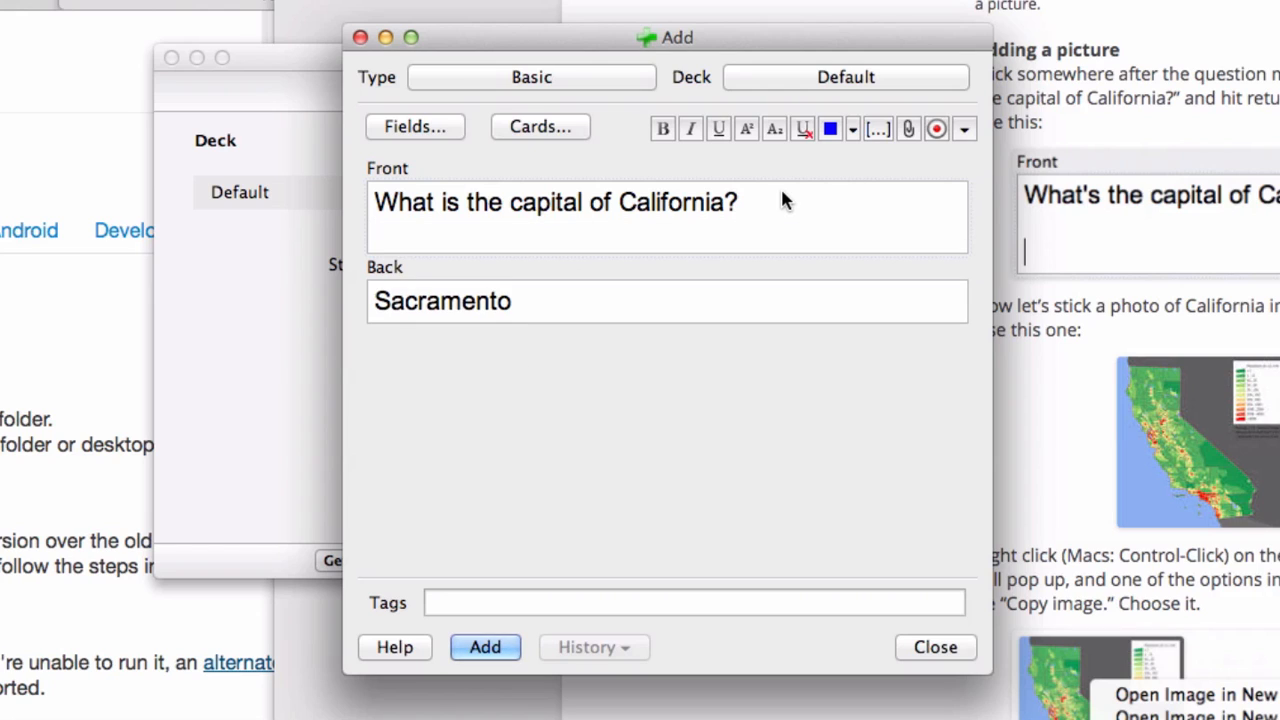
type("dsfsdf")
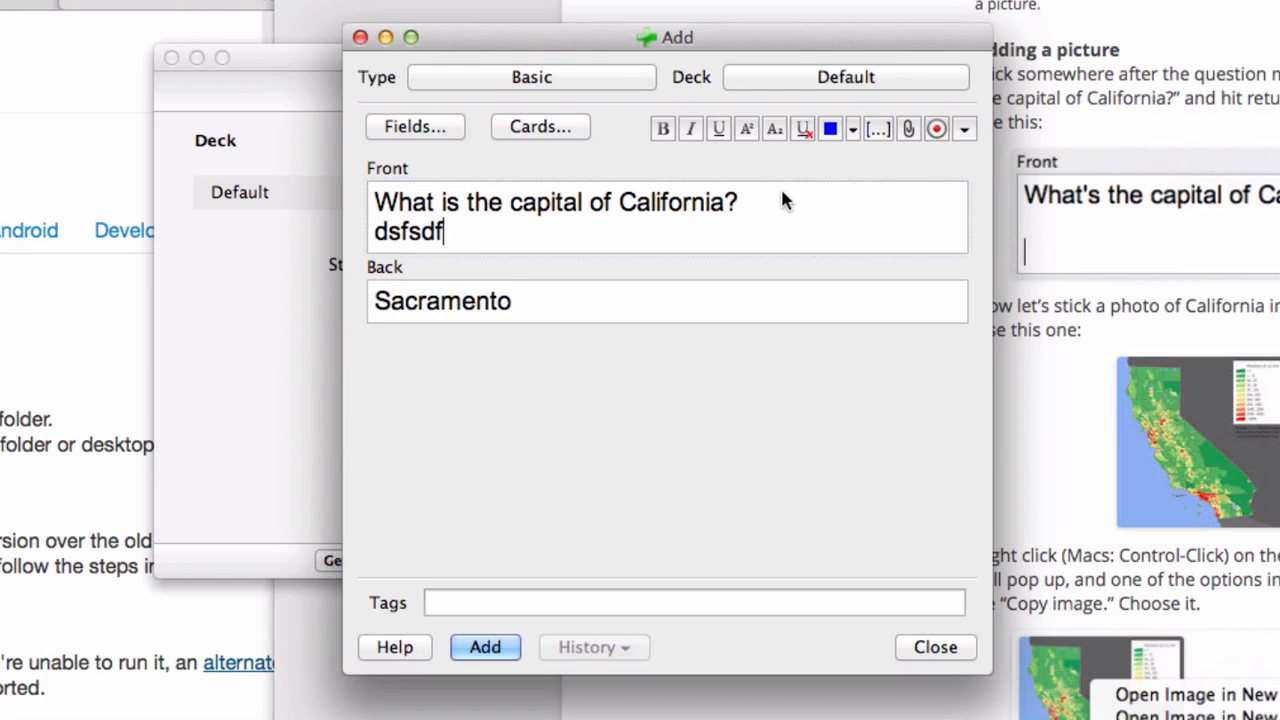
key("Backspace")
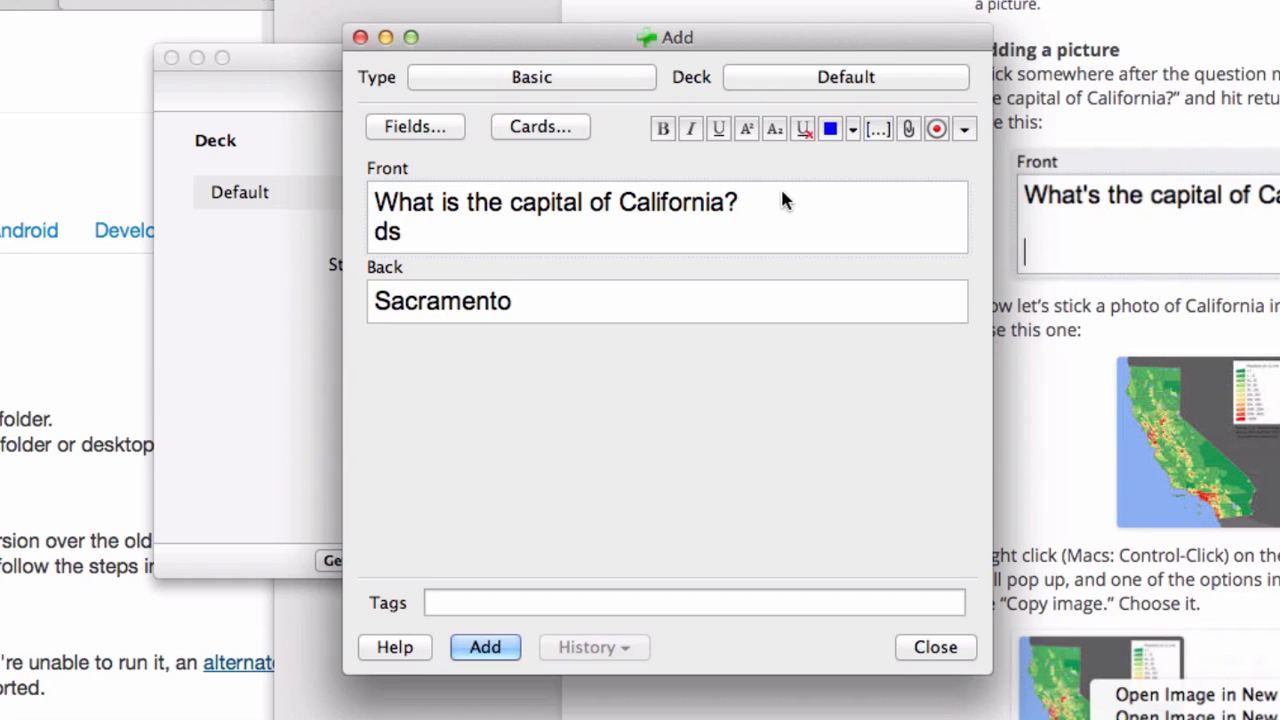
type("bdsfdsfsdsdfsdfsdf")
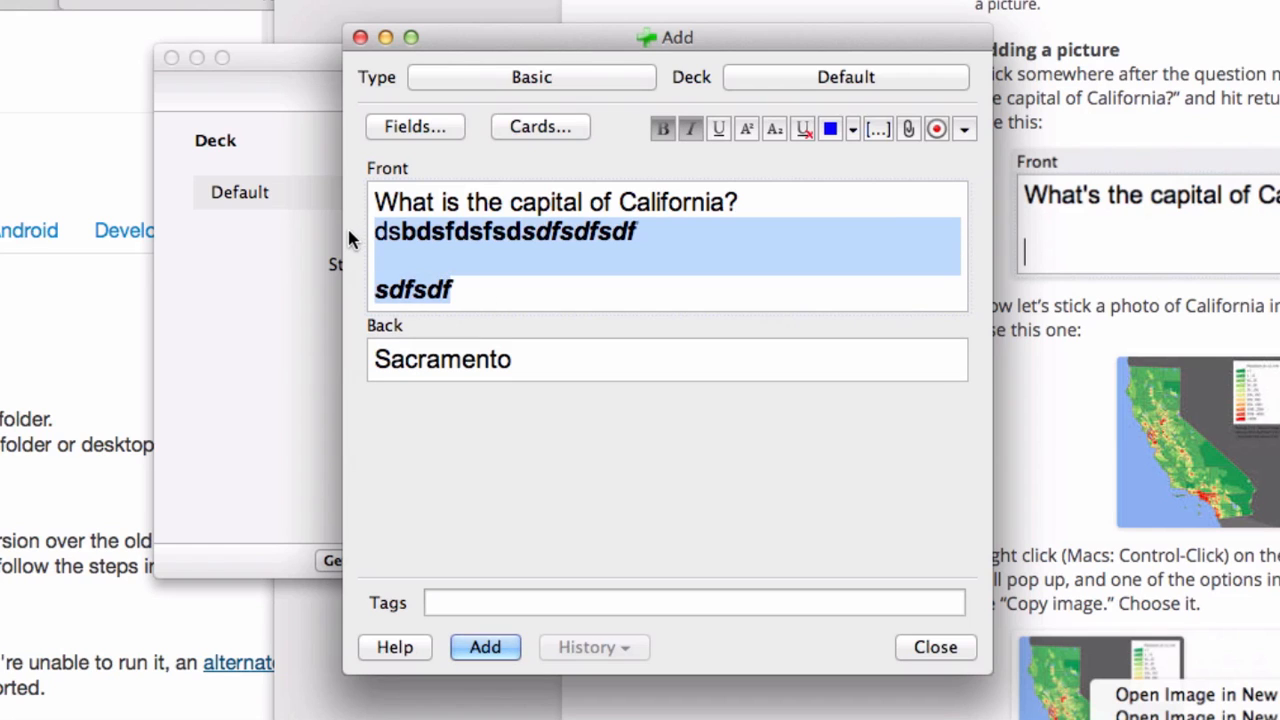
key("Delete")
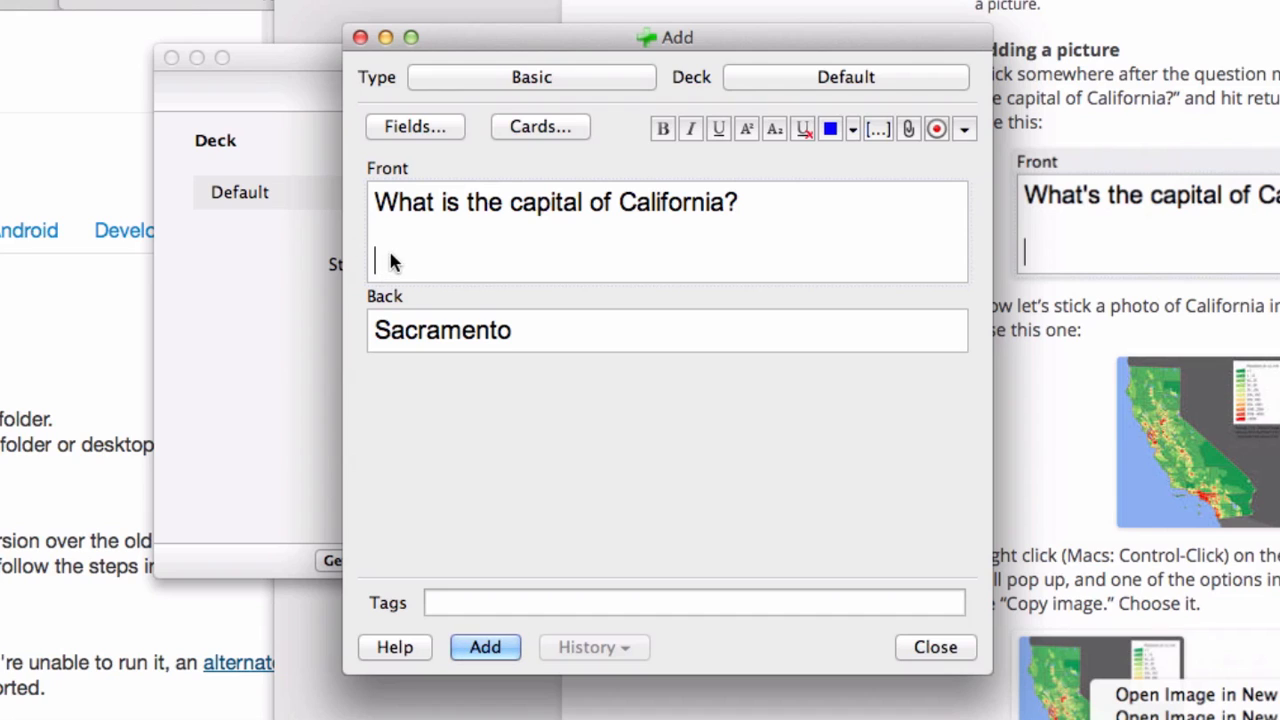
mouse_move(416, 230)
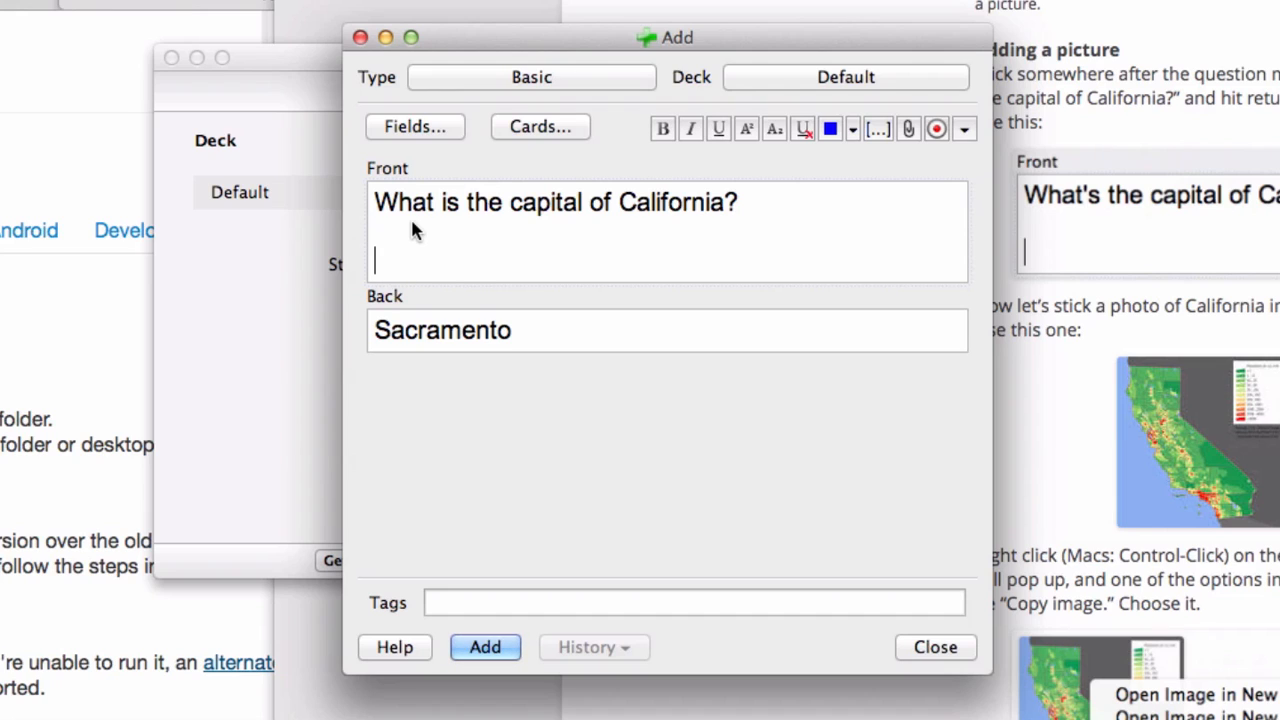
mouse_move(396, 272)
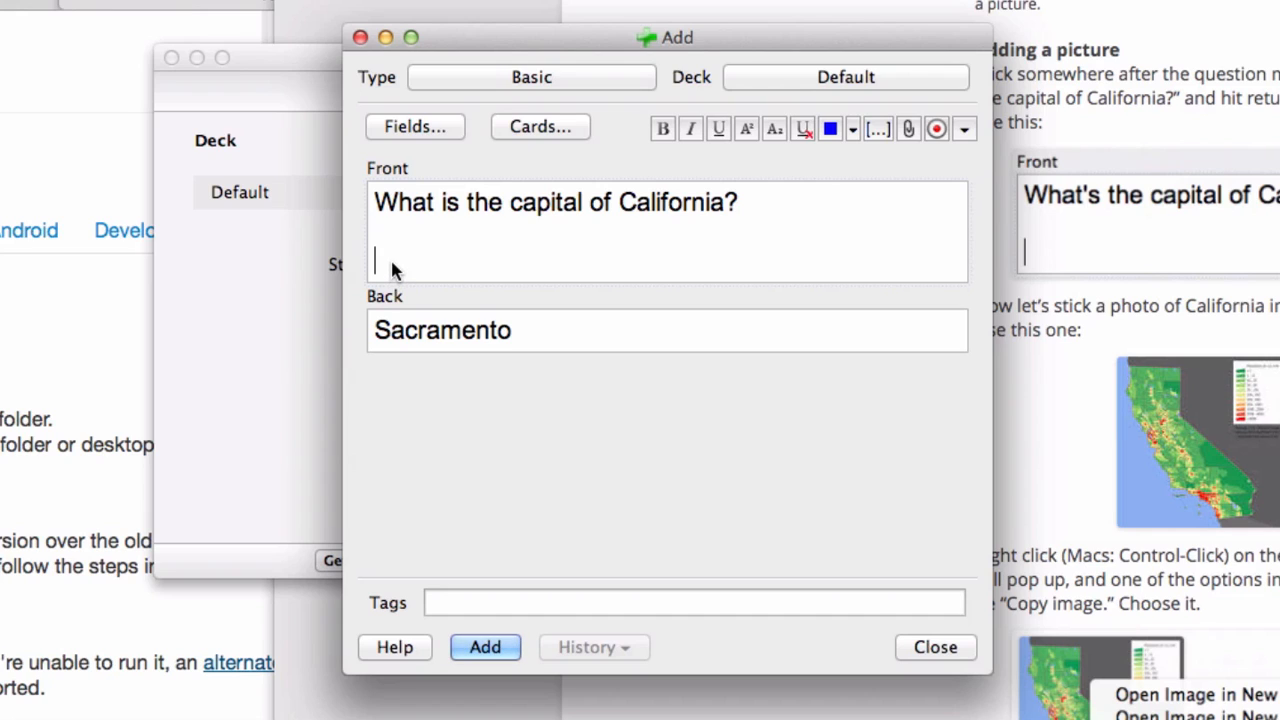
Paste the copied California map image into the Front field beneath the question
right_click(396, 268)
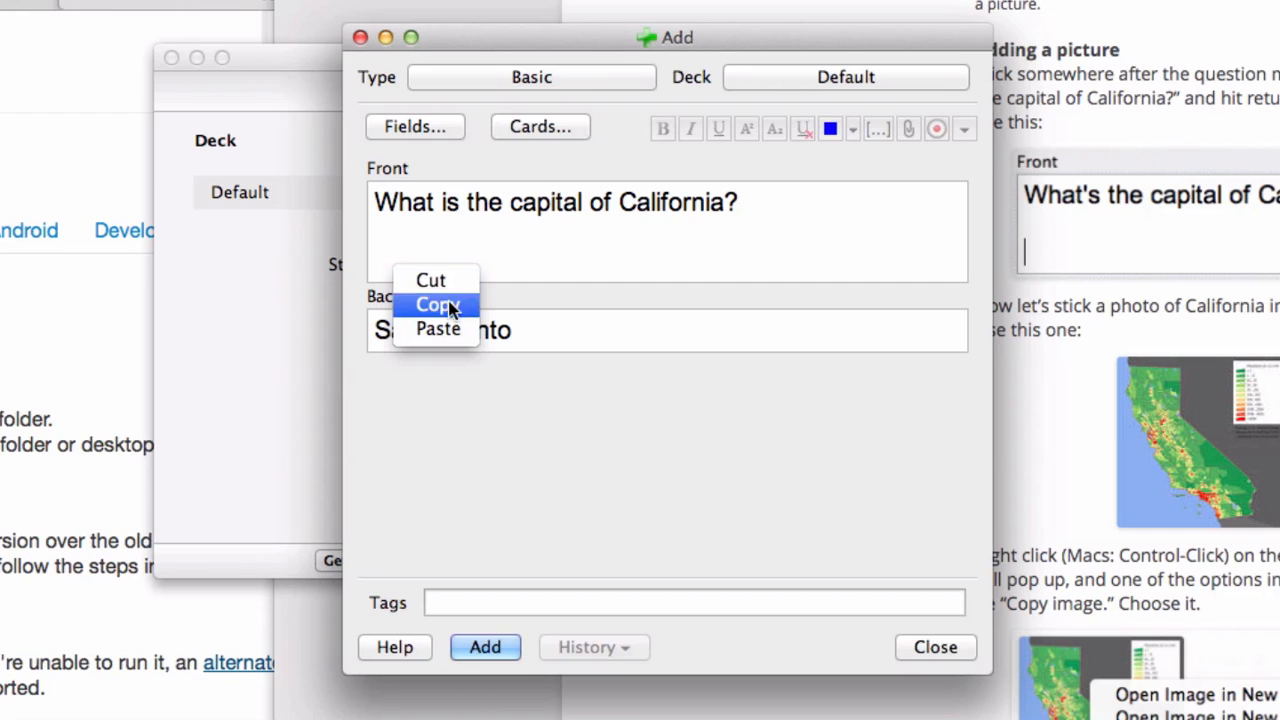
left_click(436, 328)
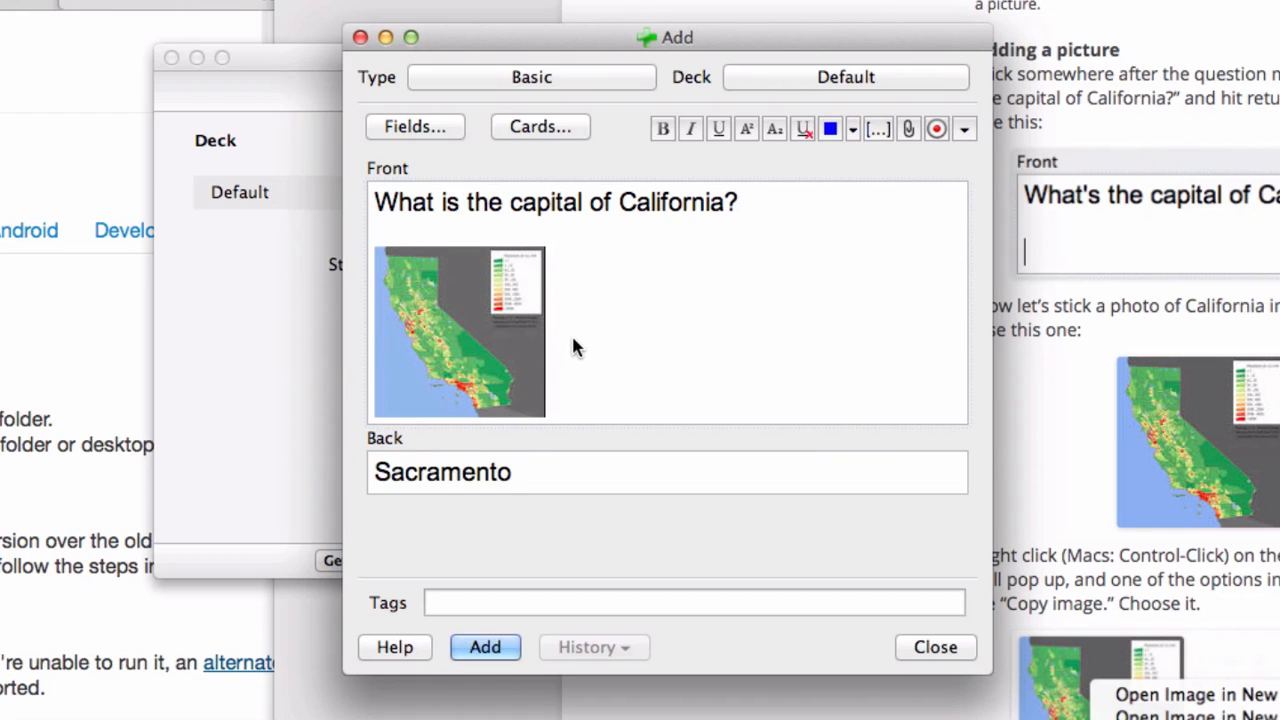
mouse_move(652, 350)
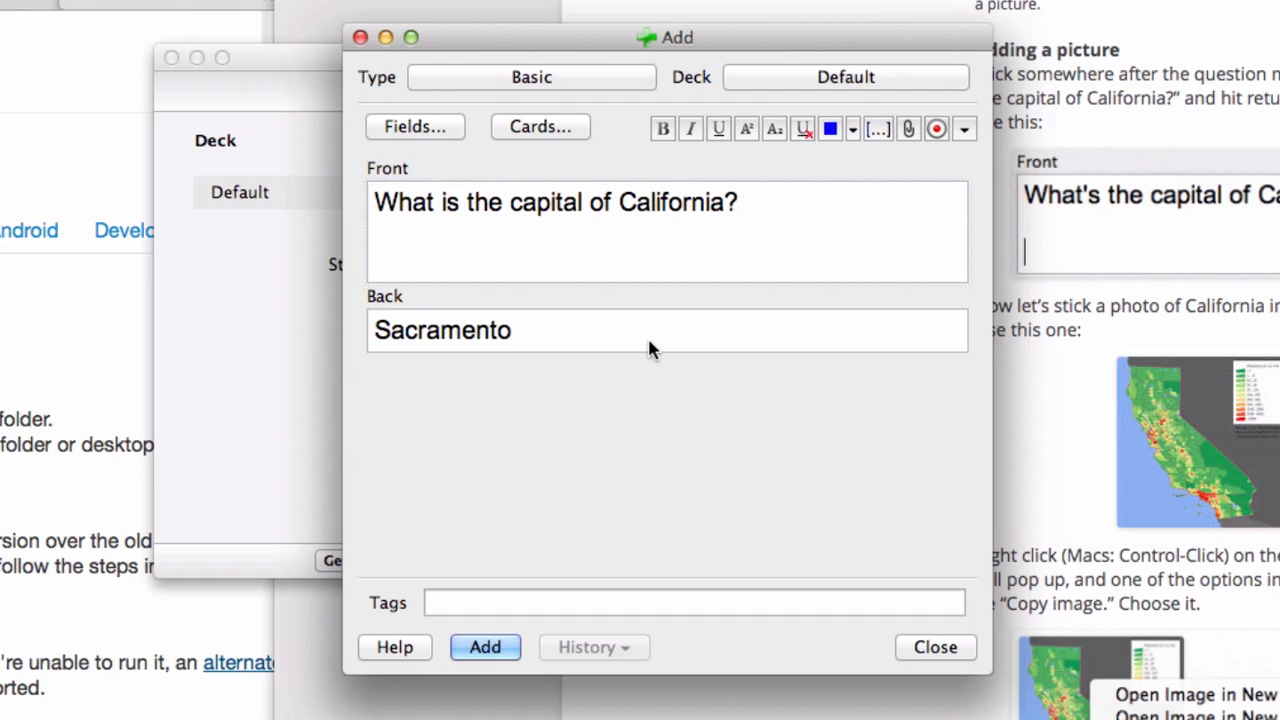
mouse_move(612, 366)
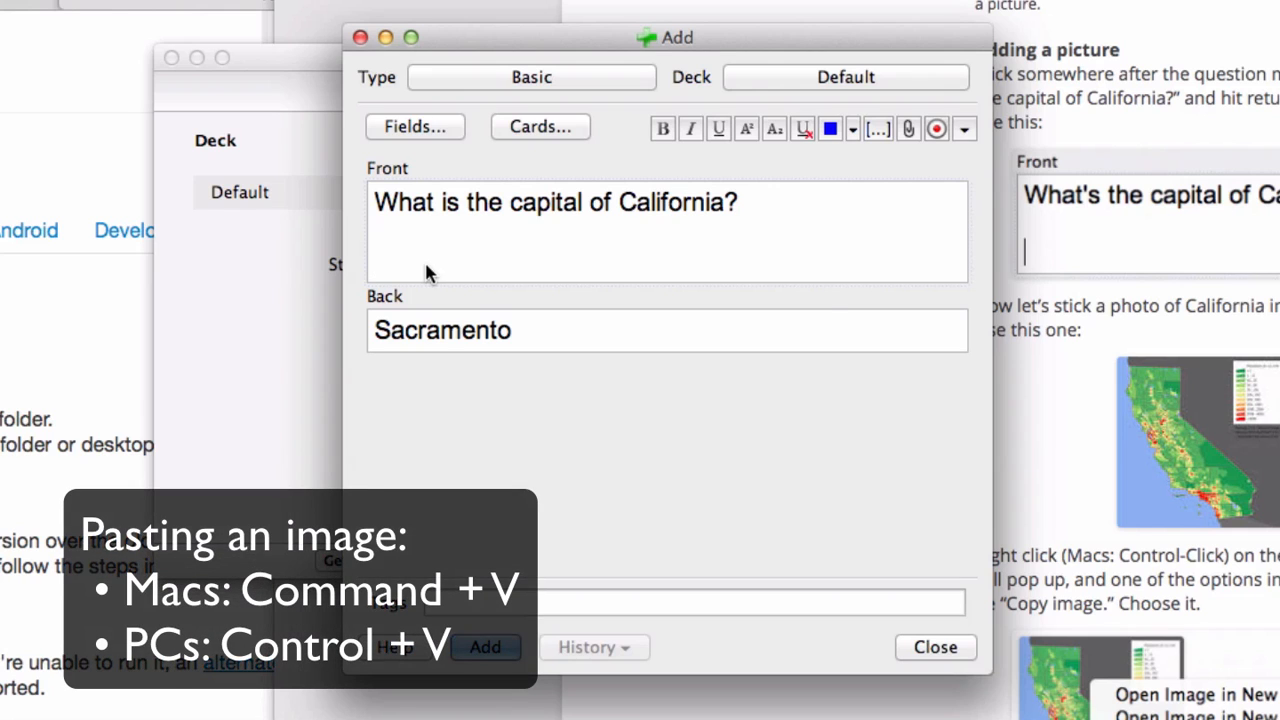
key("cmd+v")
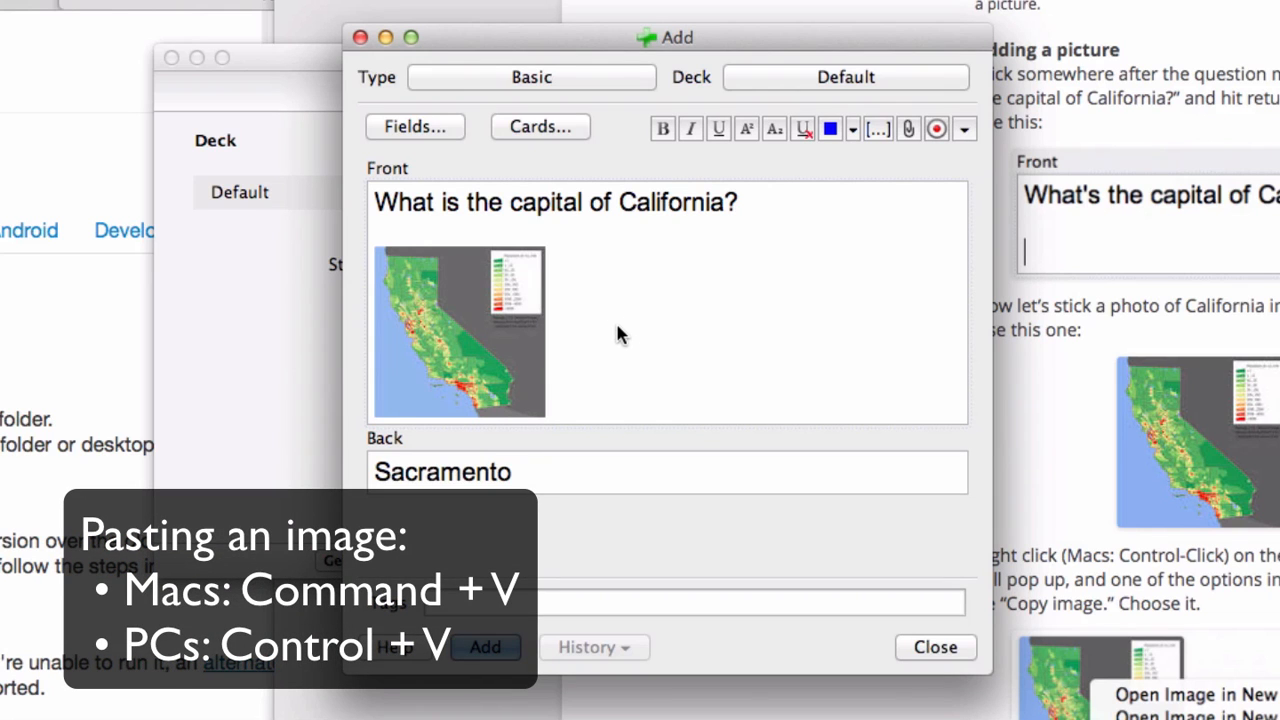
mouse_move(634, 348)
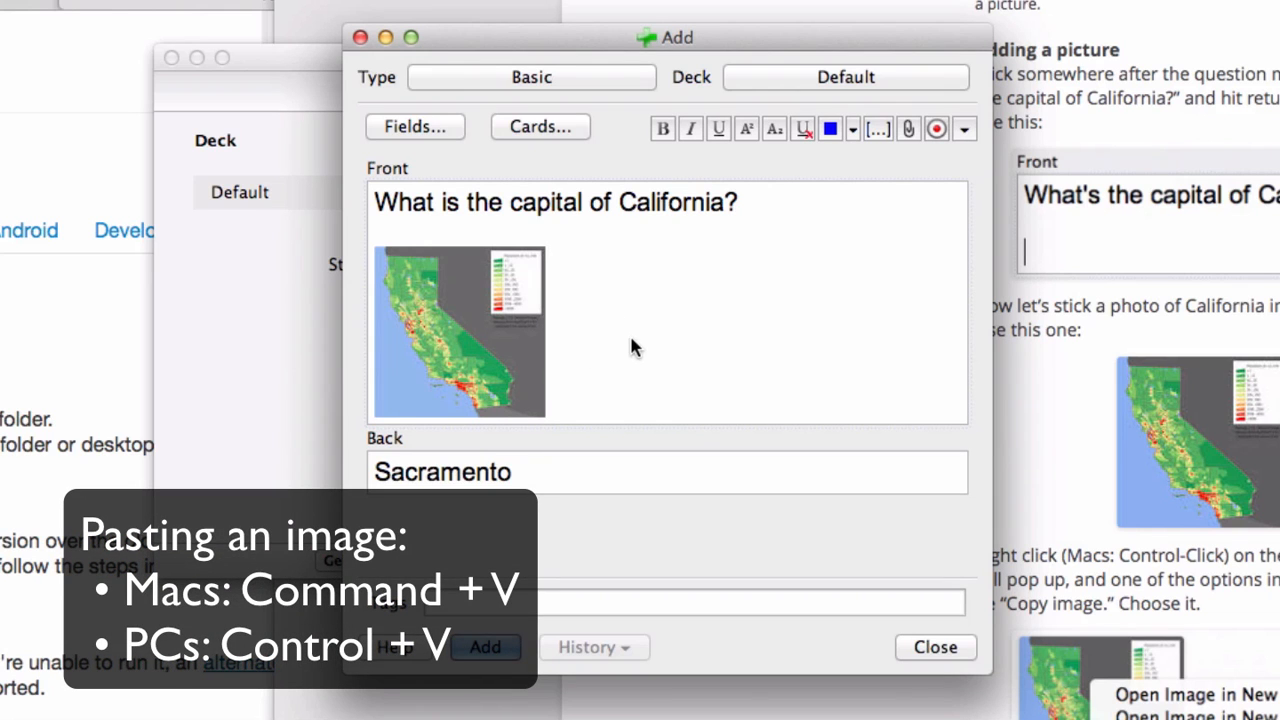
mouse_move(610, 336)
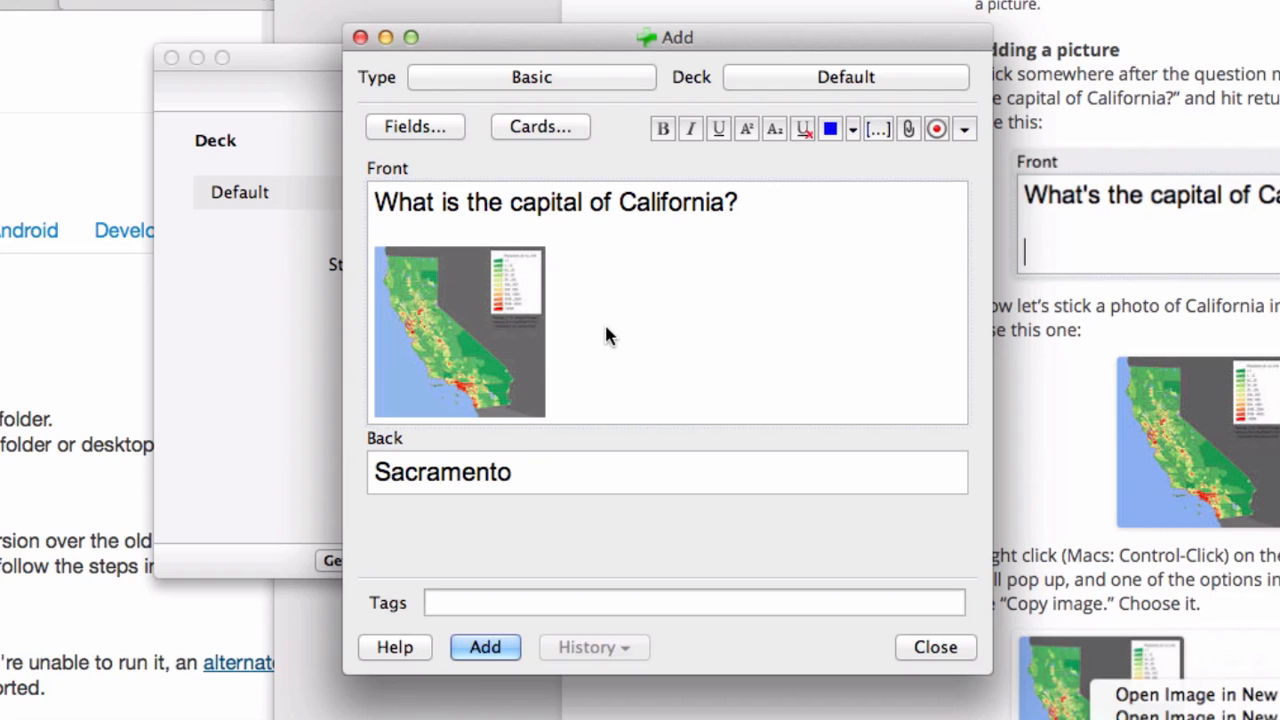
mouse_move(548, 276)
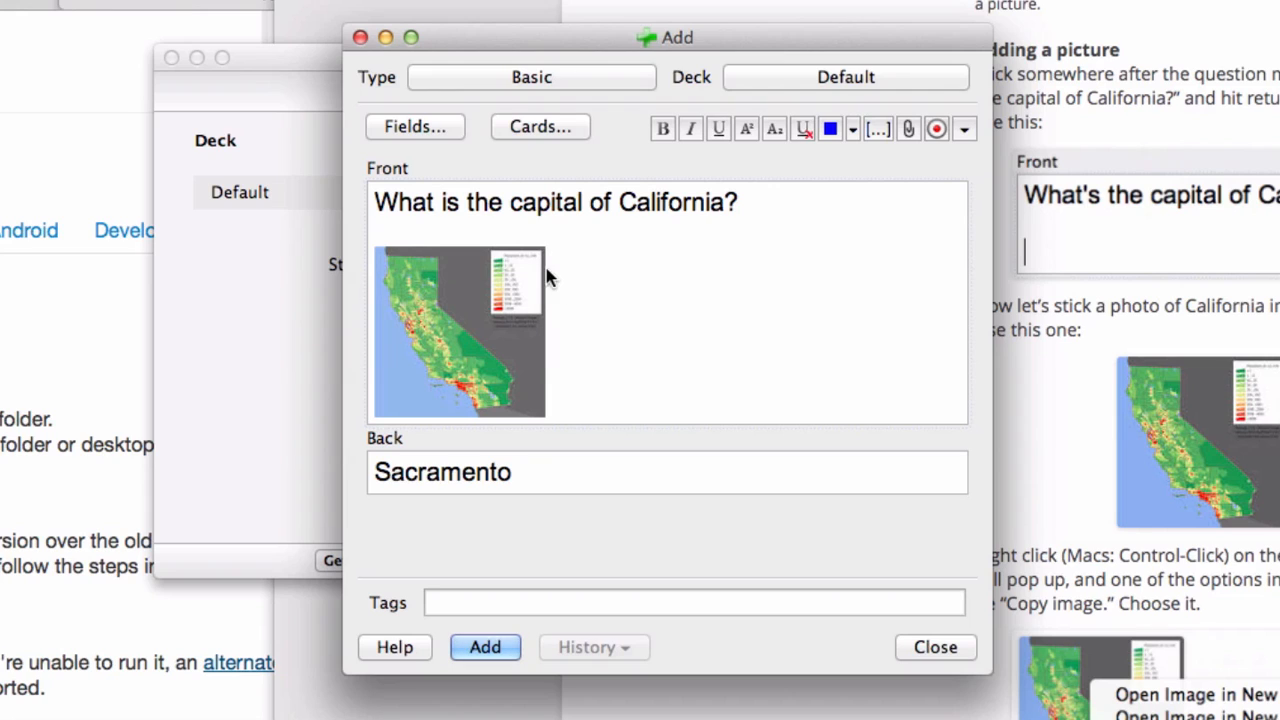
mouse_move(632, 318)
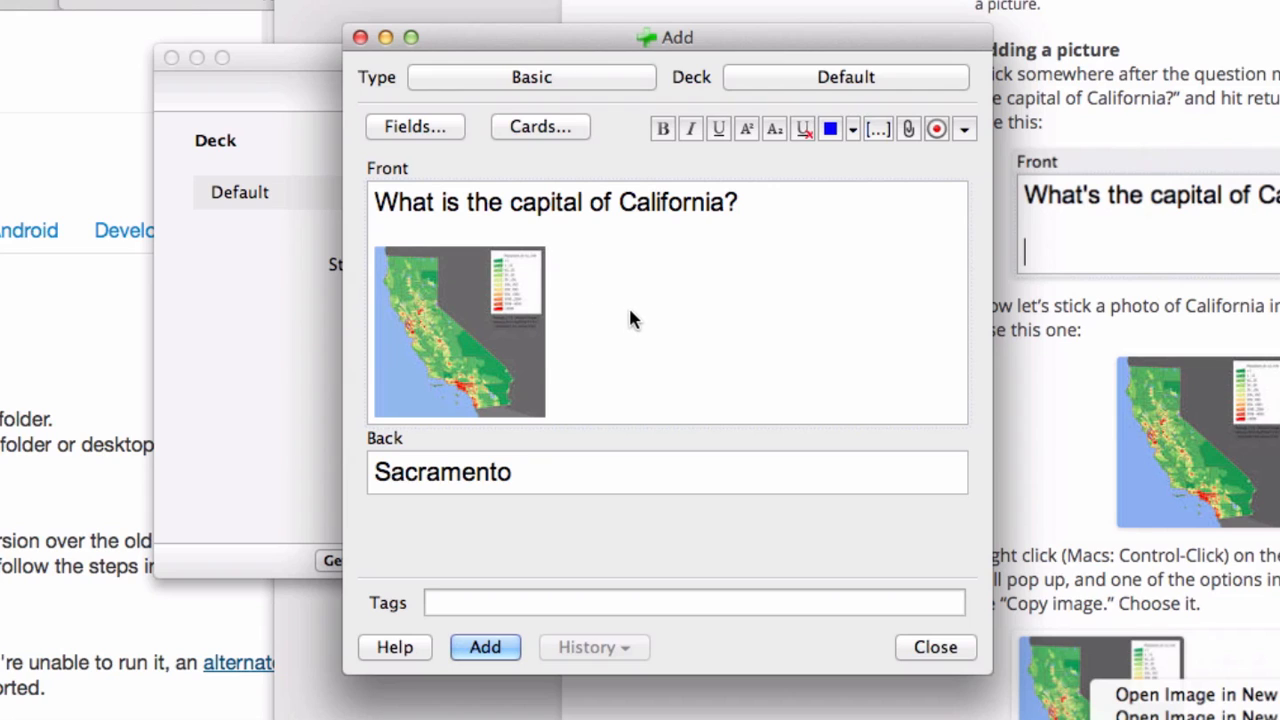
mouse_move(624, 348)
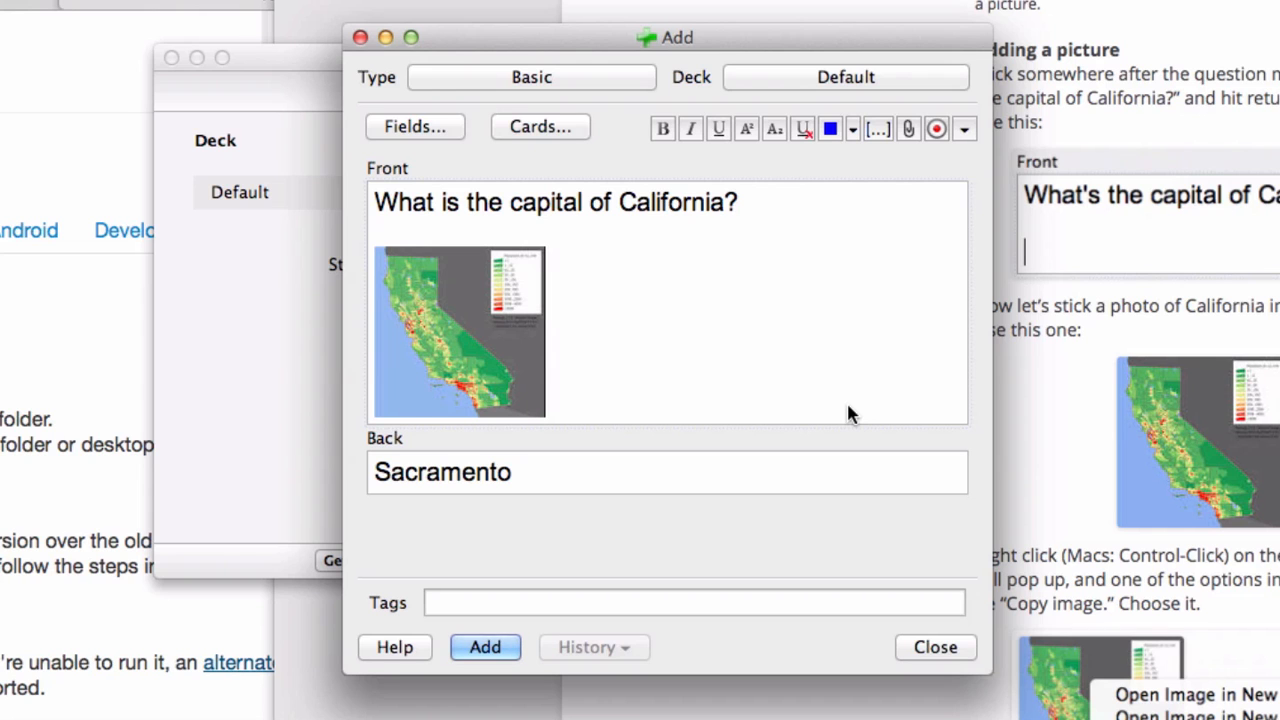
mouse_move(582, 292)
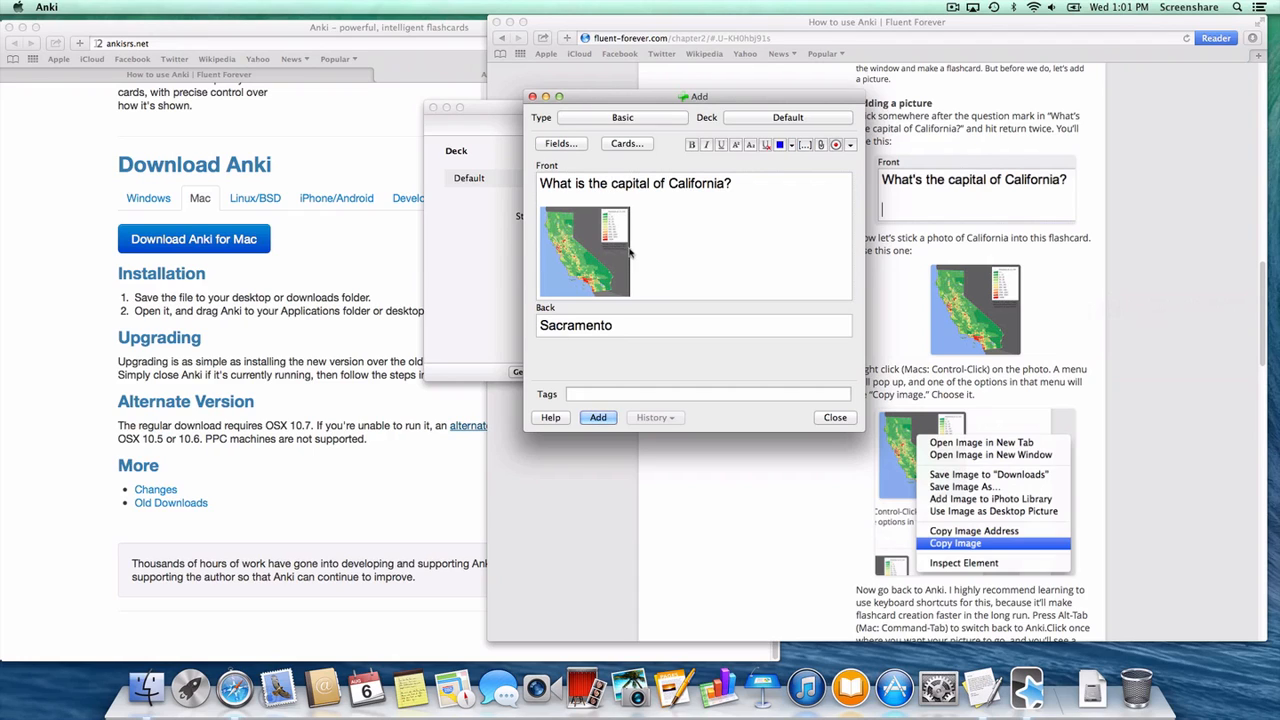
mouse_move(766, 292)
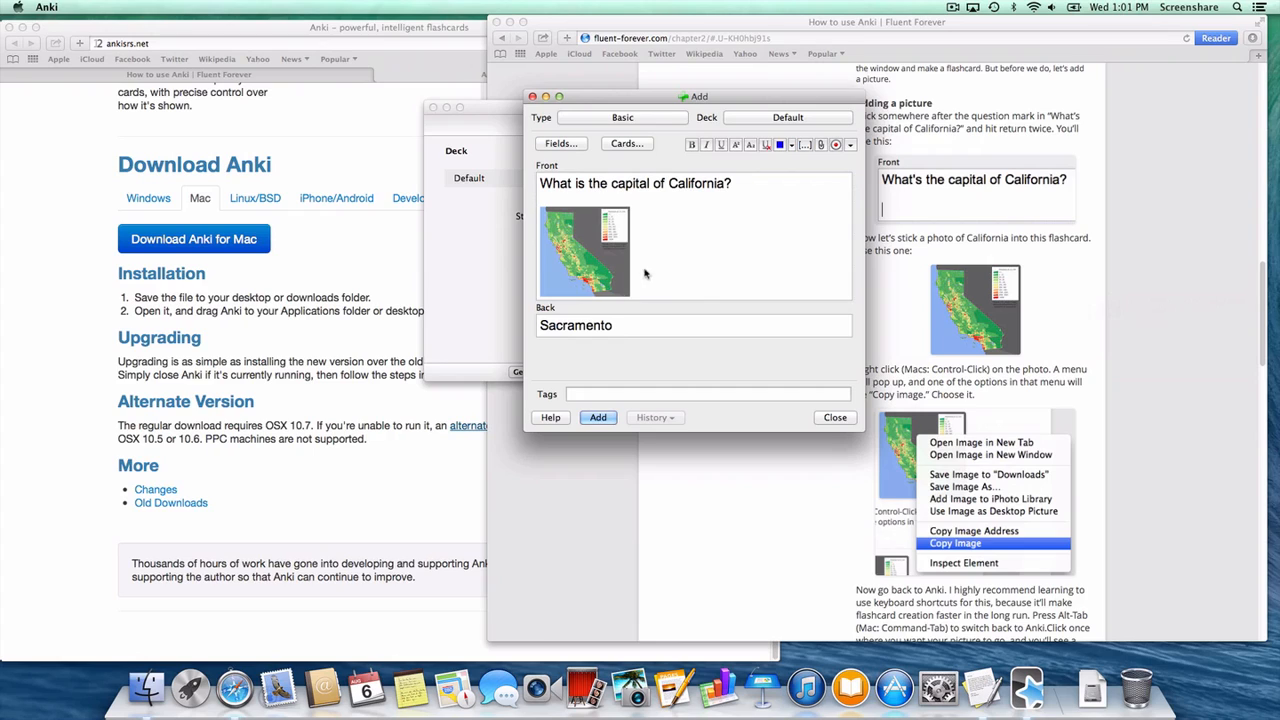
Place the cursor after 'Sacramento' in the Back field
left_click(658, 324)
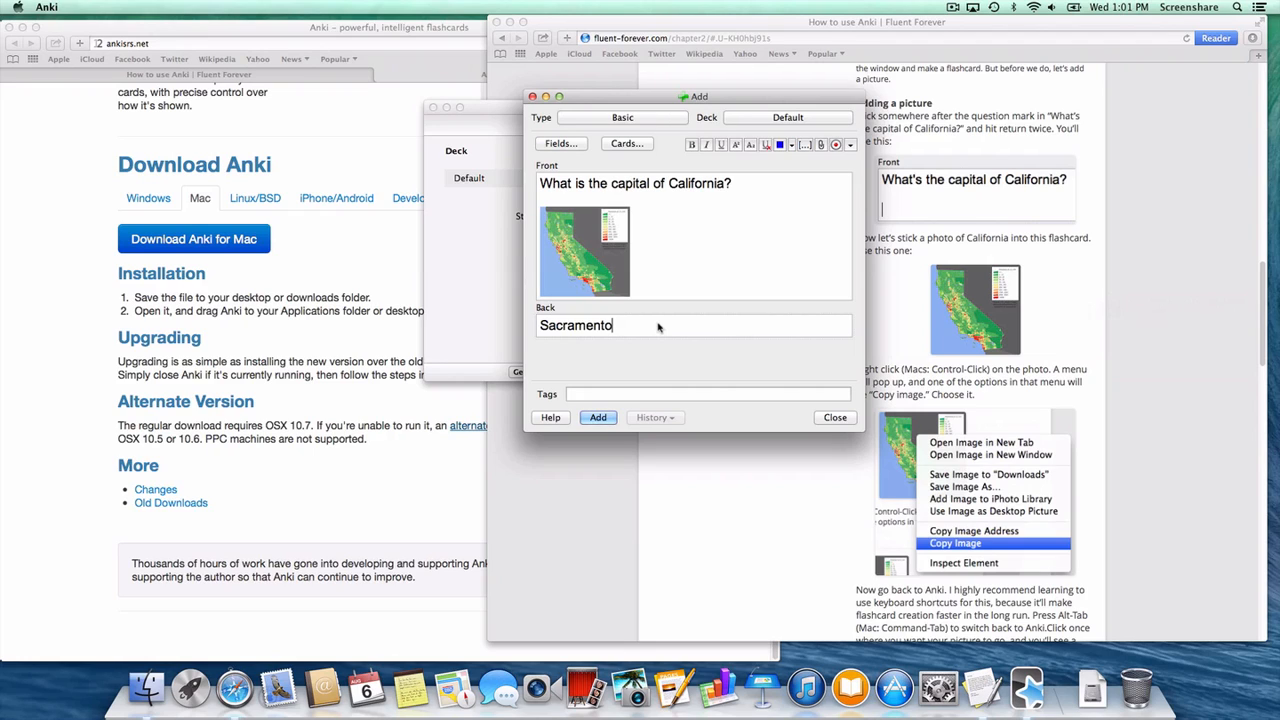
mouse_move(808, 472)
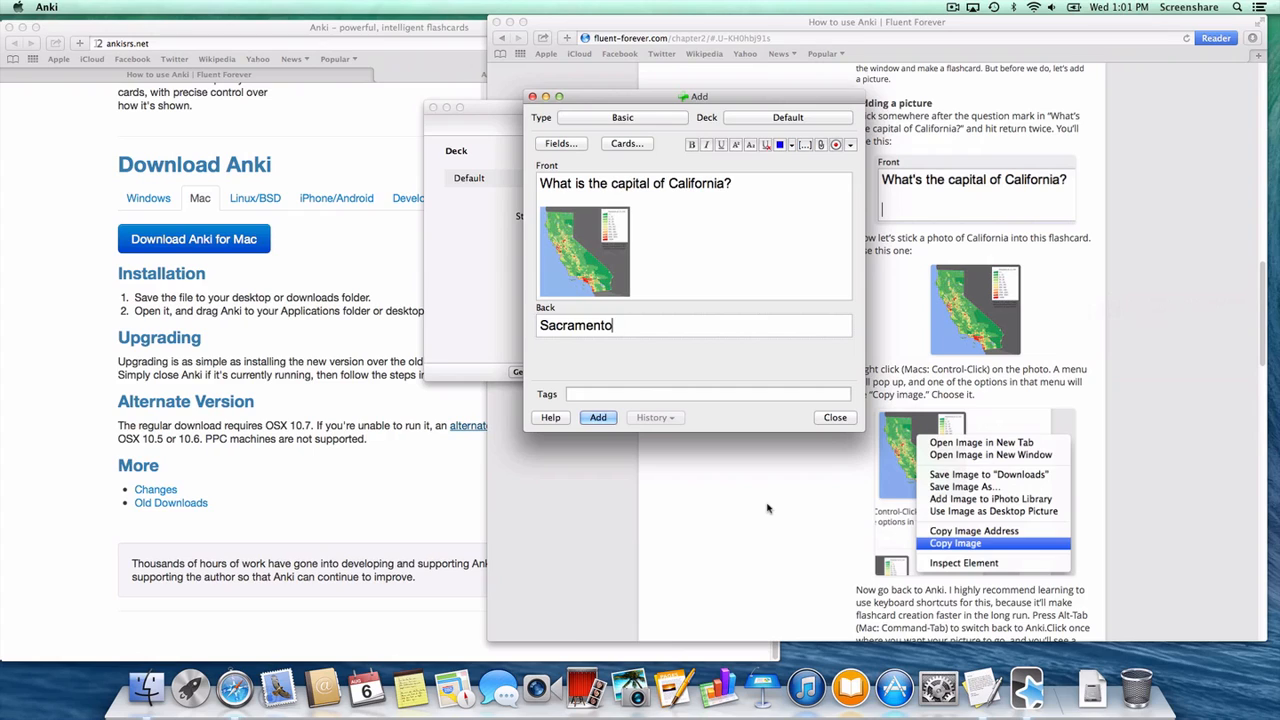
mouse_move(728, 412)
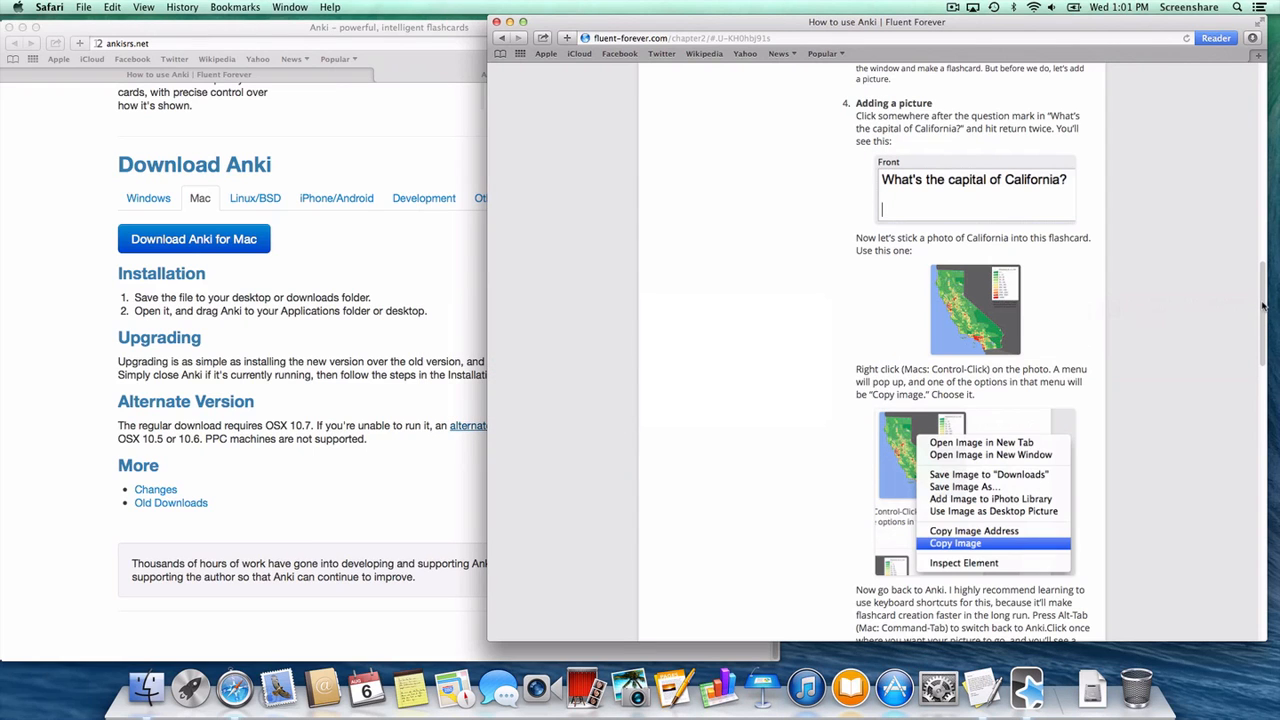
Scroll the tutorial down to the Adding a sound file step
scroll("down", 3)
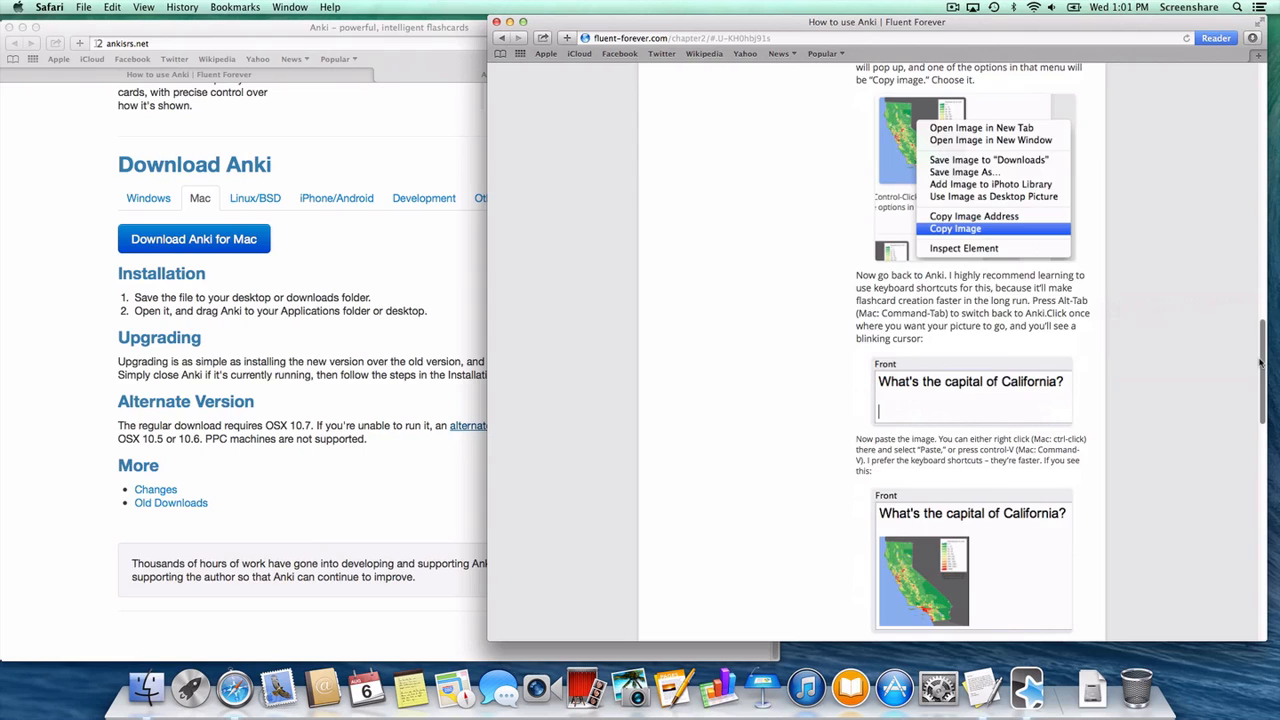
scroll("down", 3)
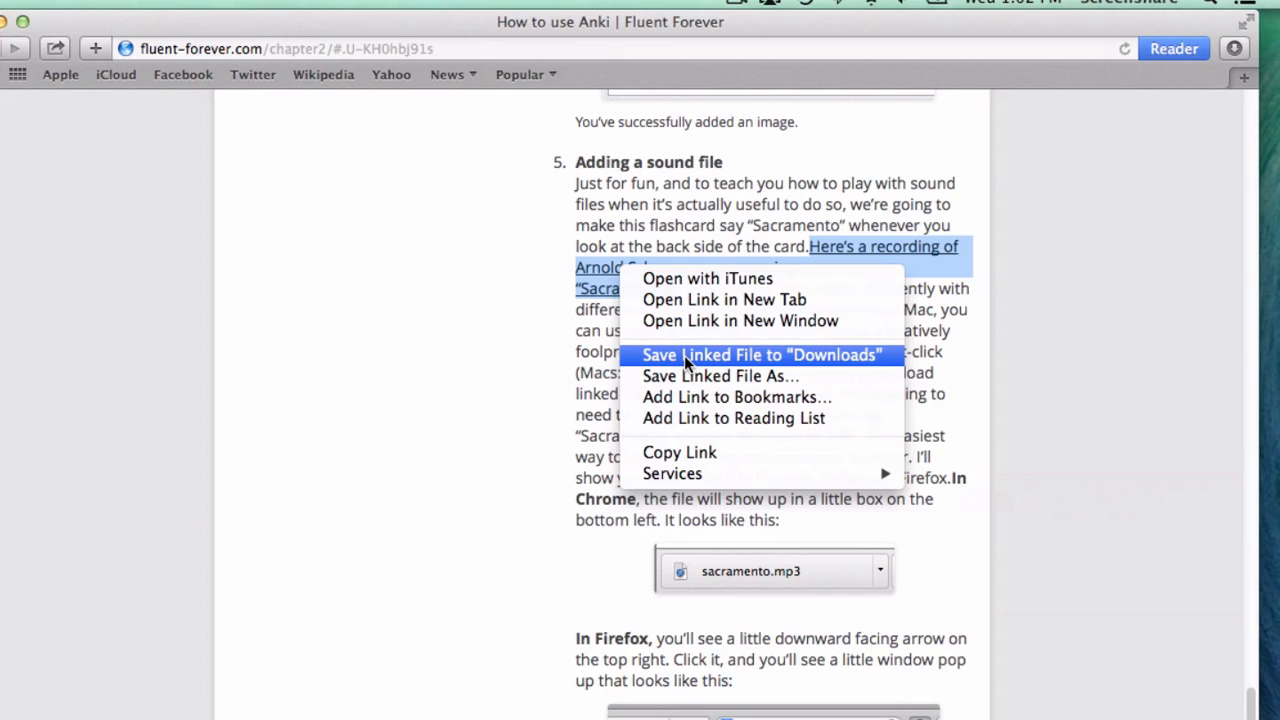
mouse_move(734, 356)
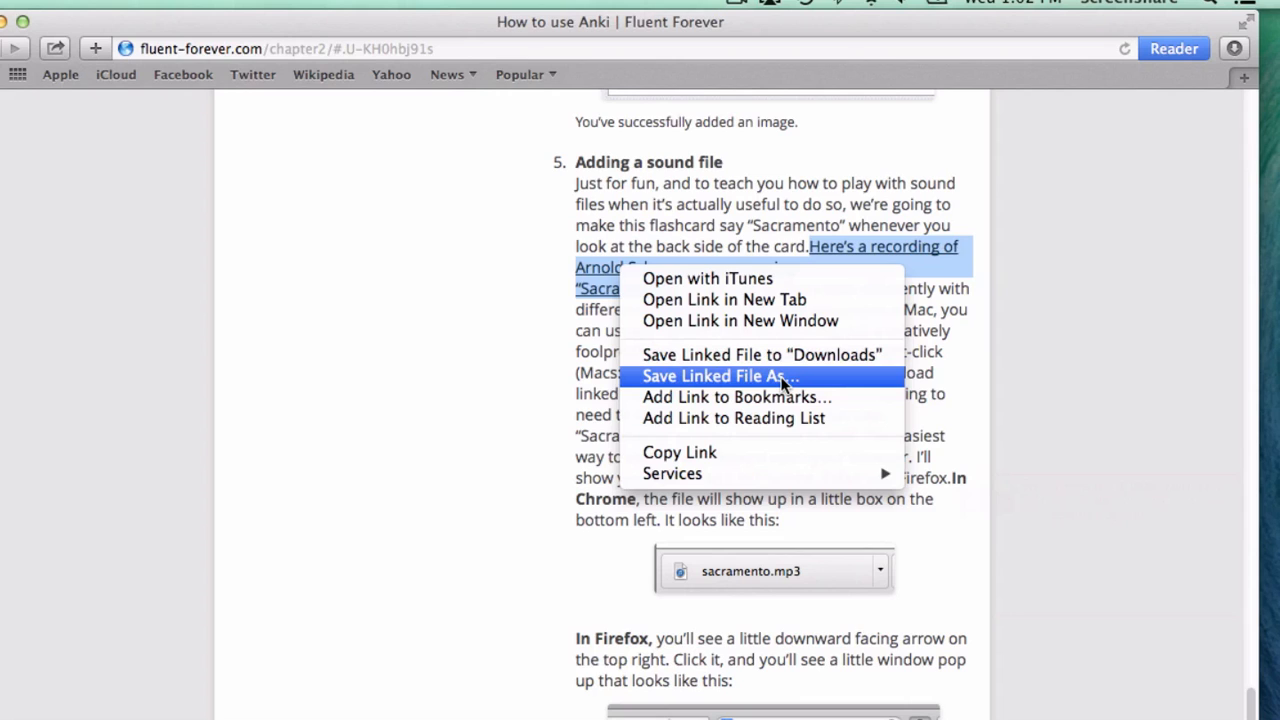
mouse_move(736, 356)
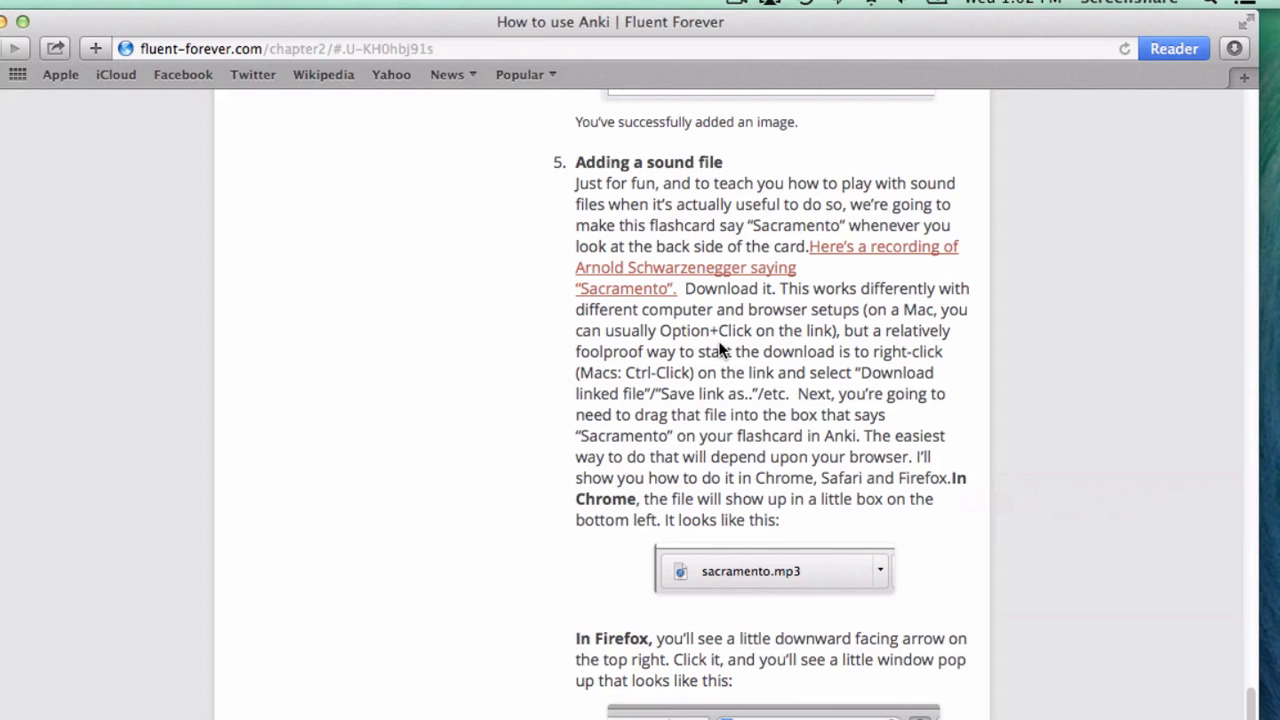
mouse_move(624, 414)
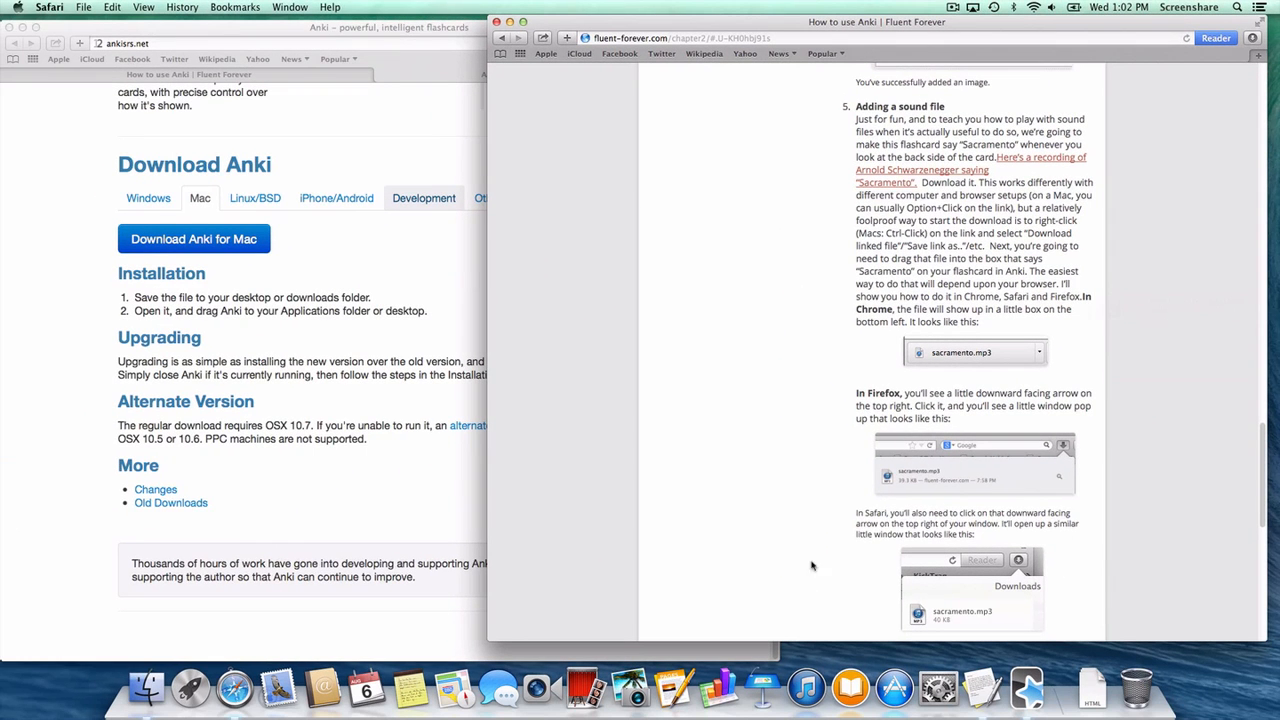
mouse_move(1096, 196)
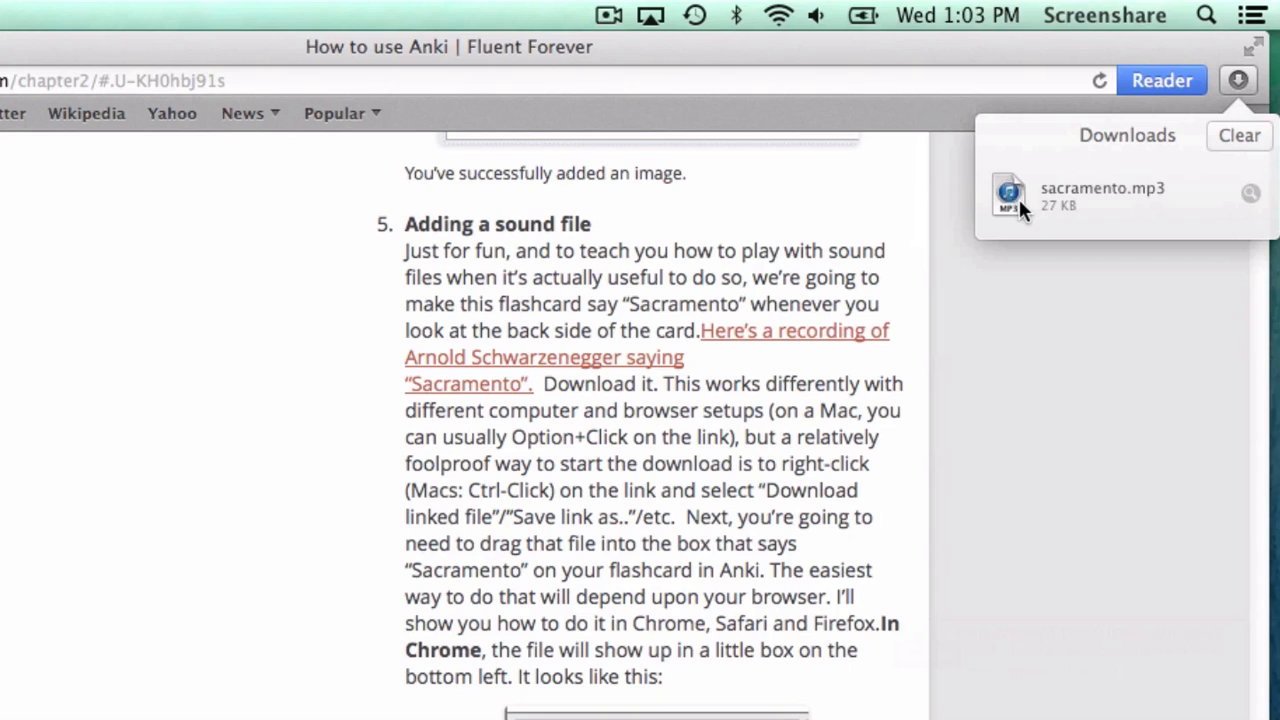
mouse_move(1012, 198)
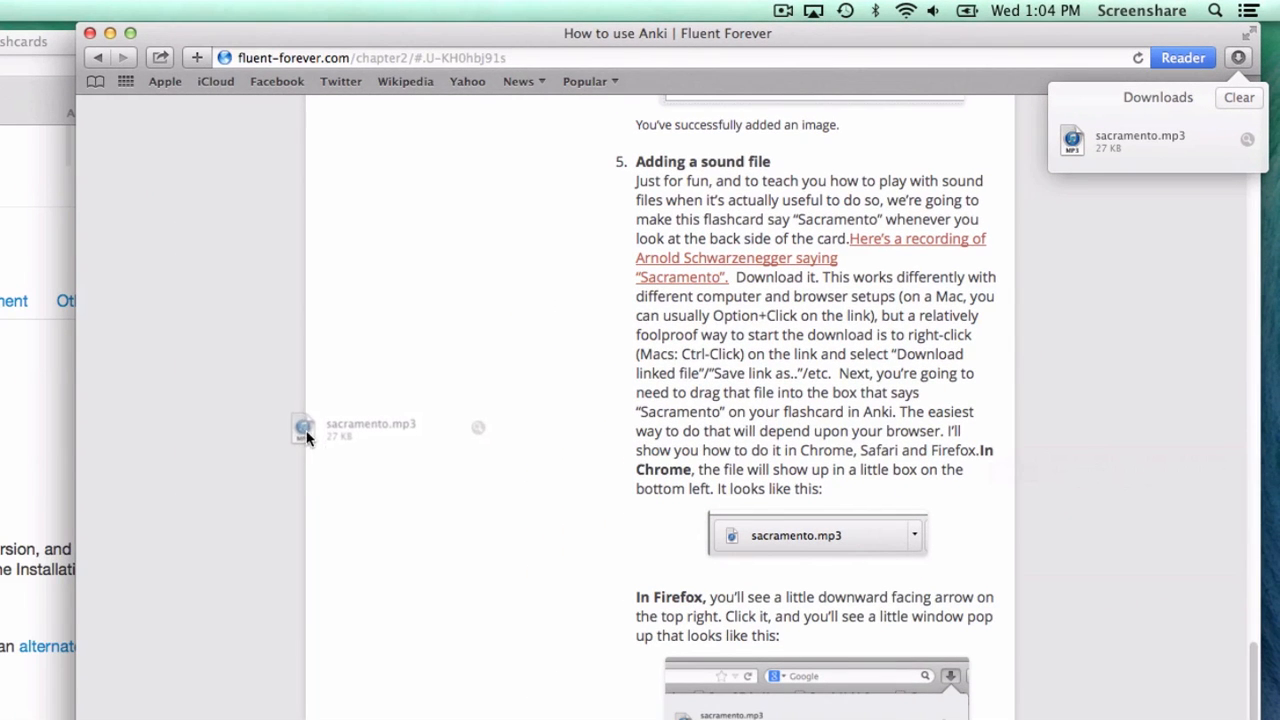
Drag sacramento.mp3 from Safari's Downloads popover and switch to Anki while holding it
left_click_drag(304, 428, 450, 590)
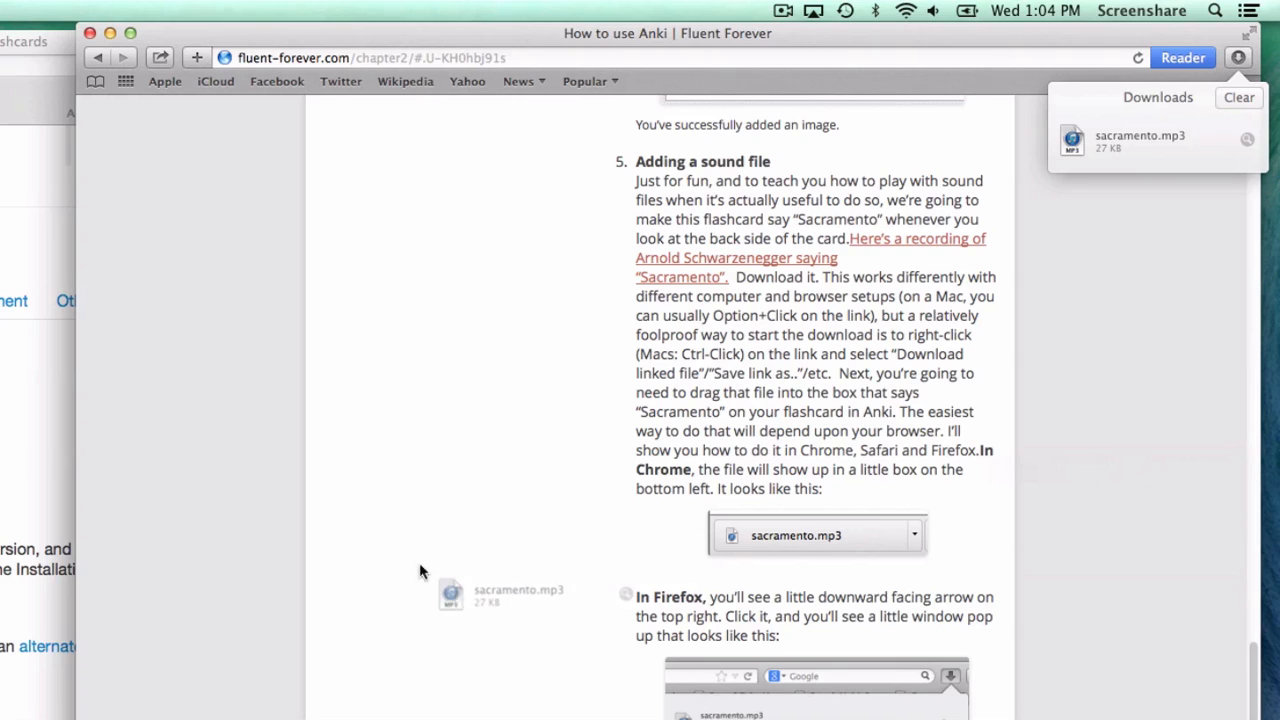
left_click_drag(450, 592, 582, 460)
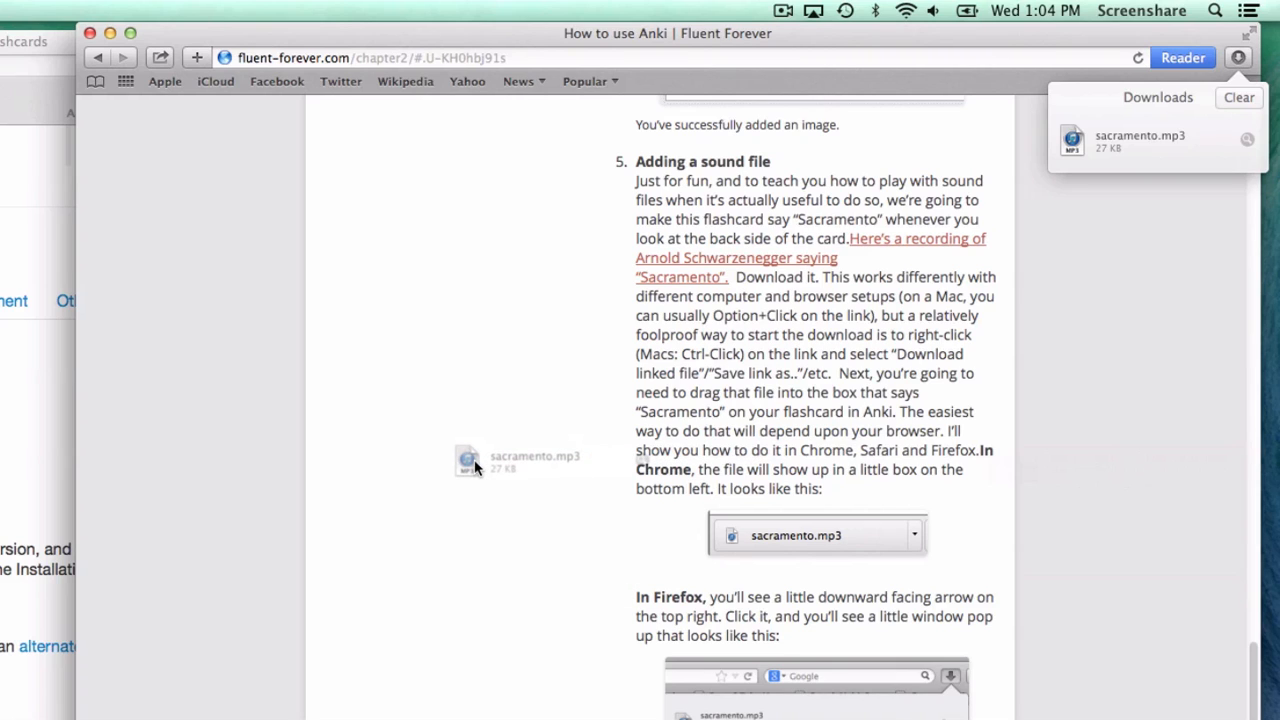
left_click_drag(470, 462, 492, 452)
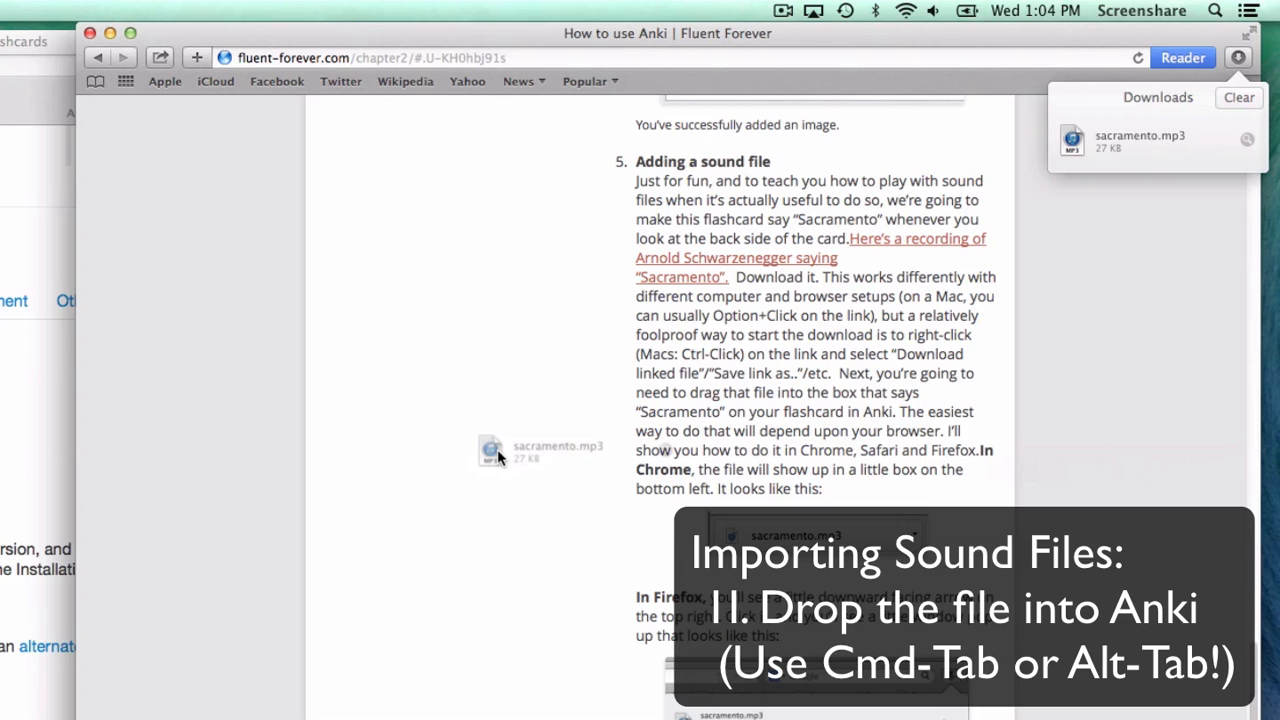
key("cmd+tab")
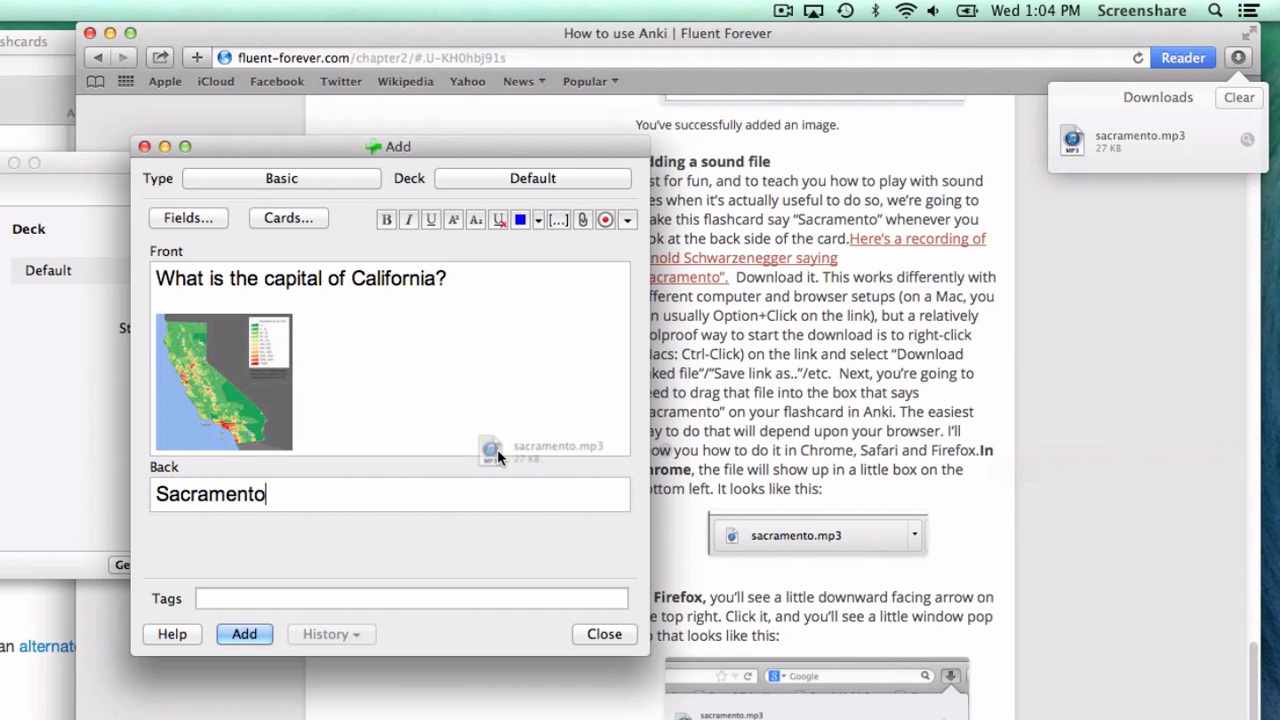
Drop sacramento.mp3 onto the Back field so [sound:sacramento.mp3] appears under Sacramento
key("Cmd+Tab")
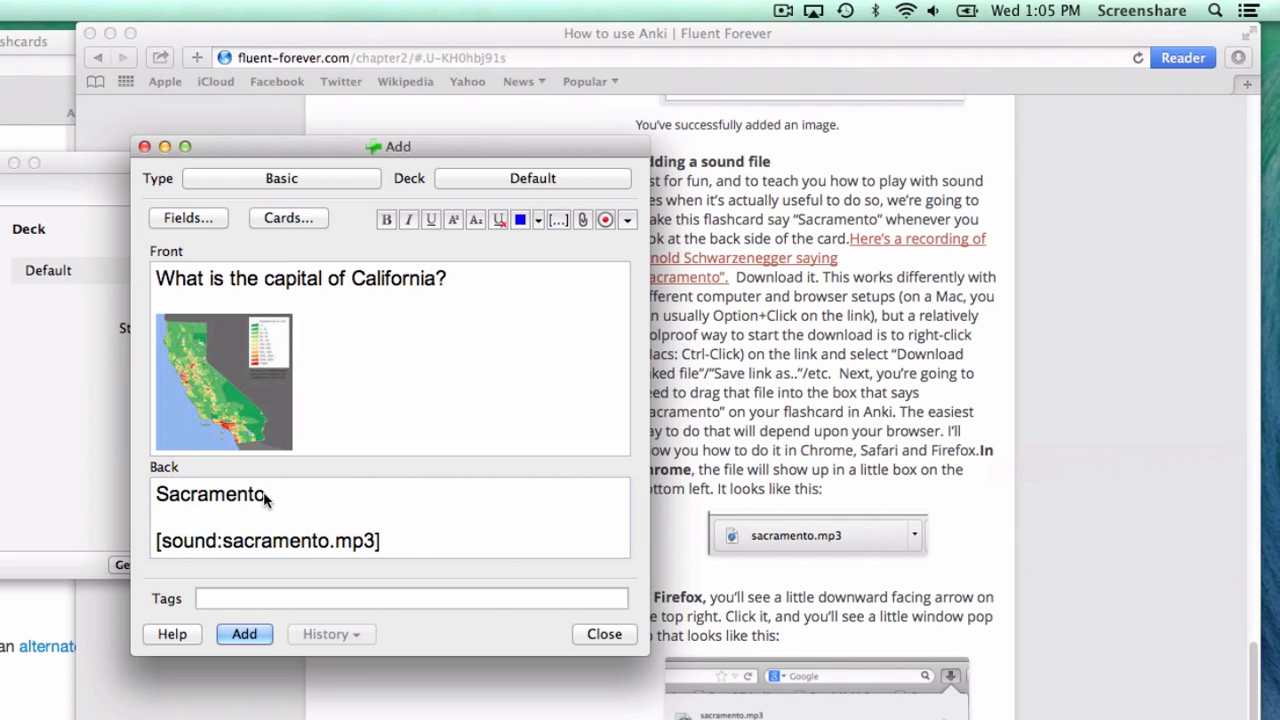
mouse_move(400, 532)
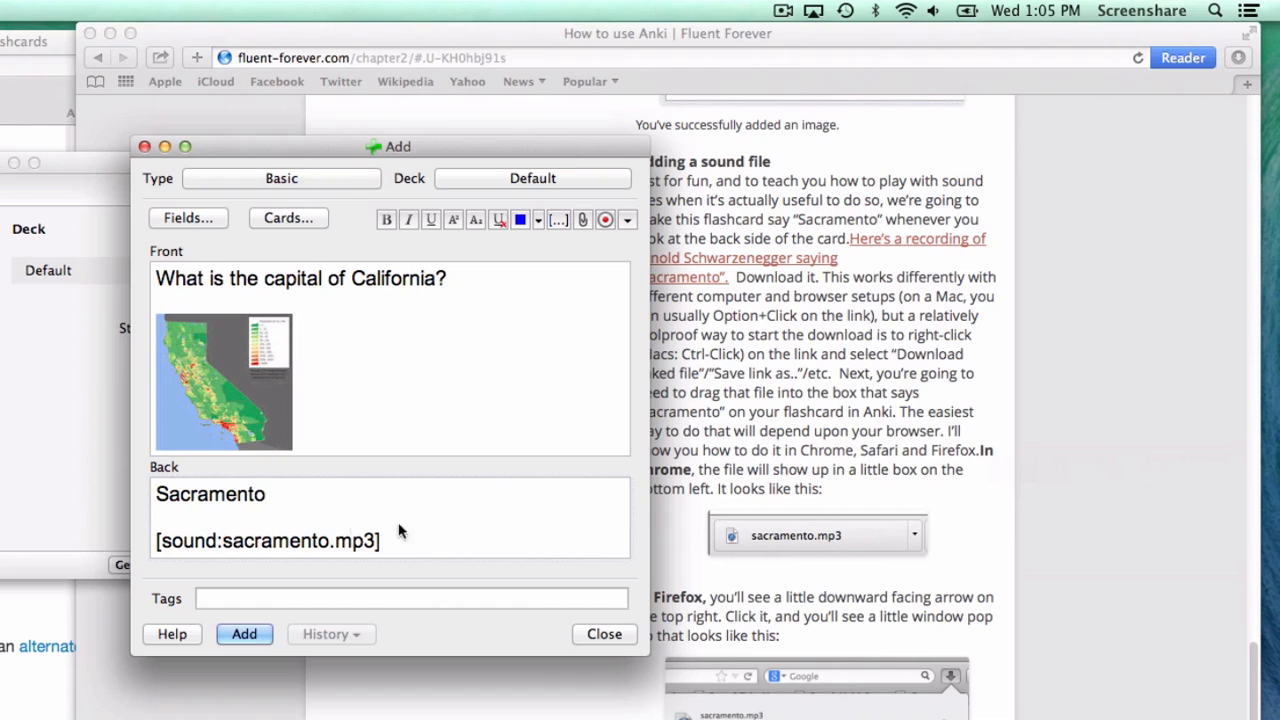
mouse_move(420, 500)
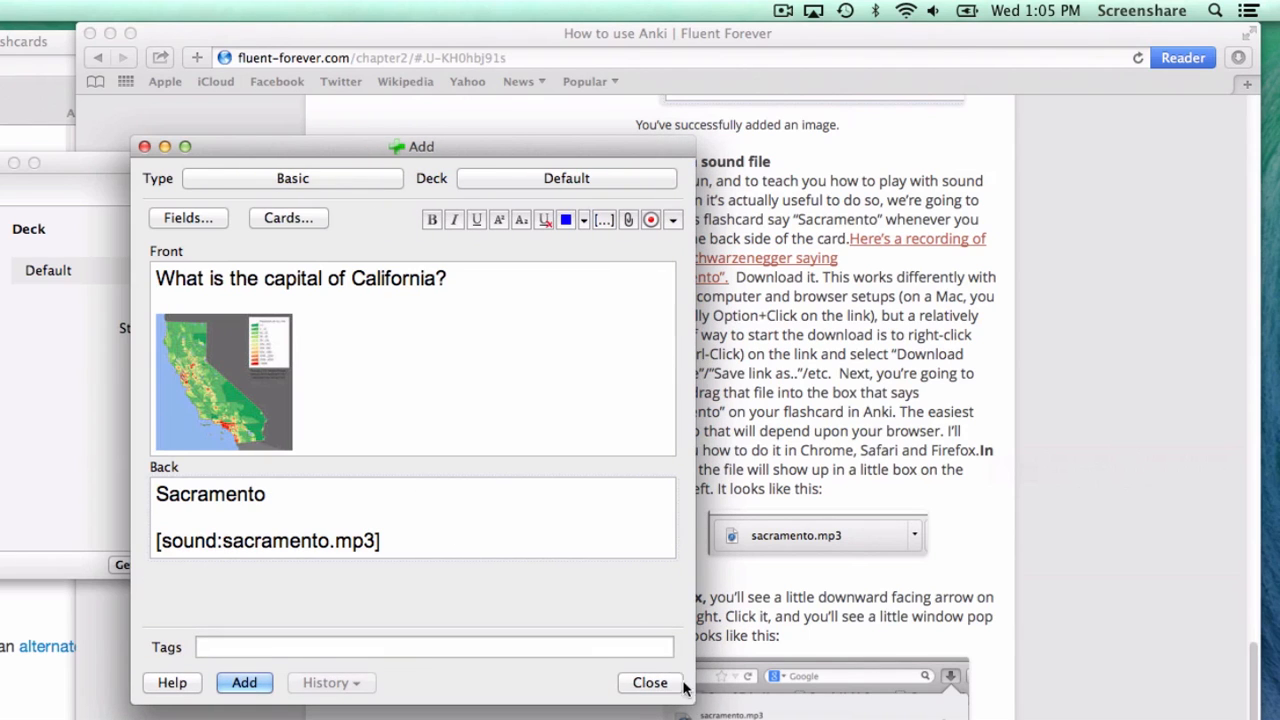
mouse_move(268, 664)
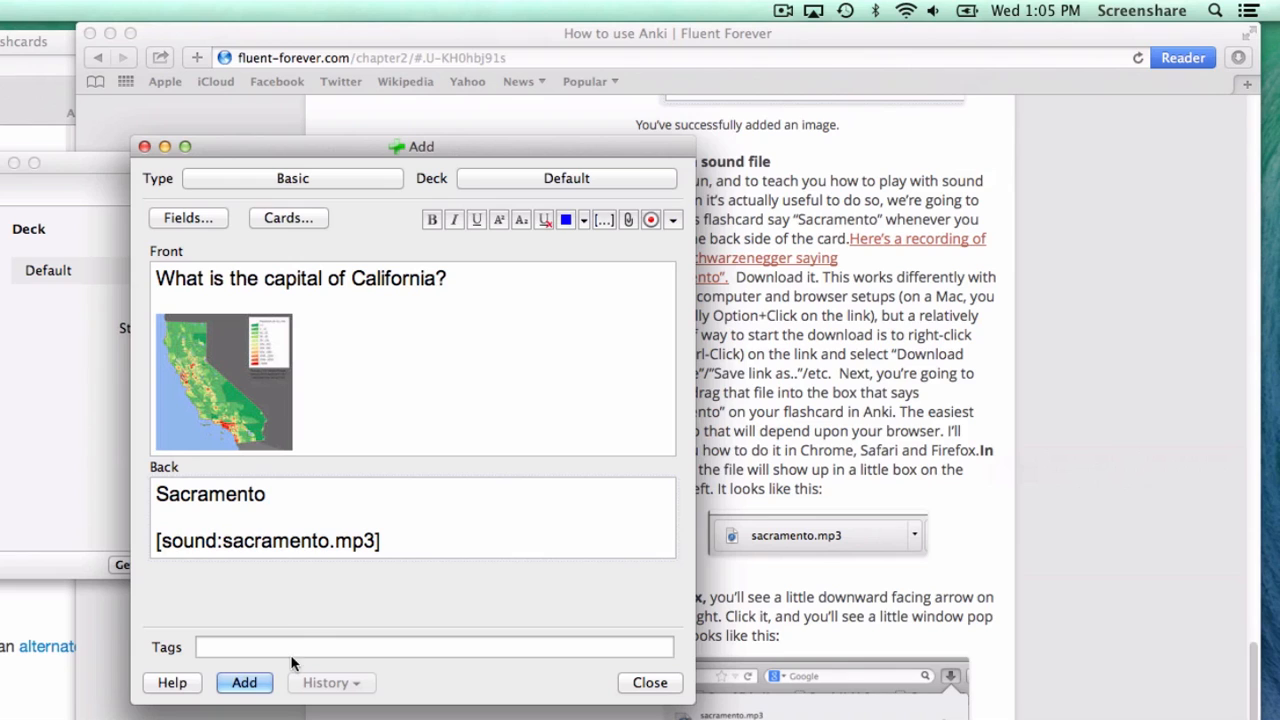
Add the finished card, start a new one with the California question and 'Sacram', then return to Safari
left_click(244, 684)
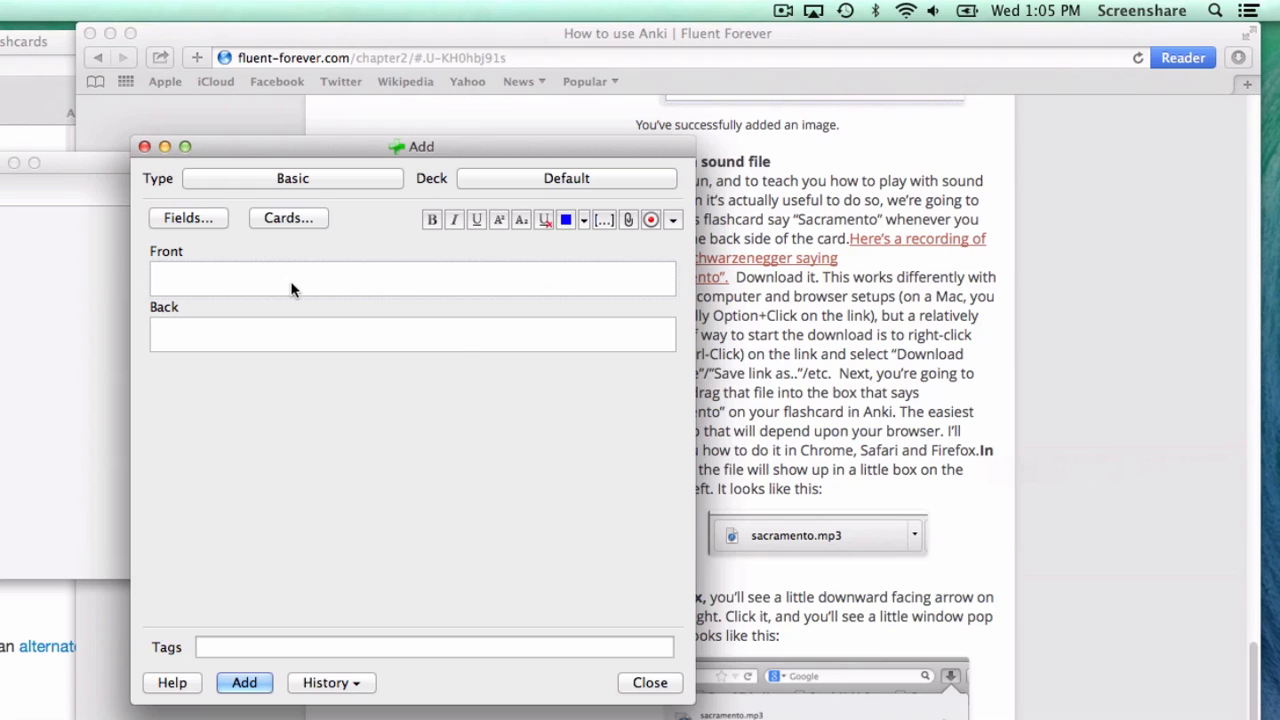
type("lsdfjdshjsdkfs")
type("sdfgasdfgsdgs")
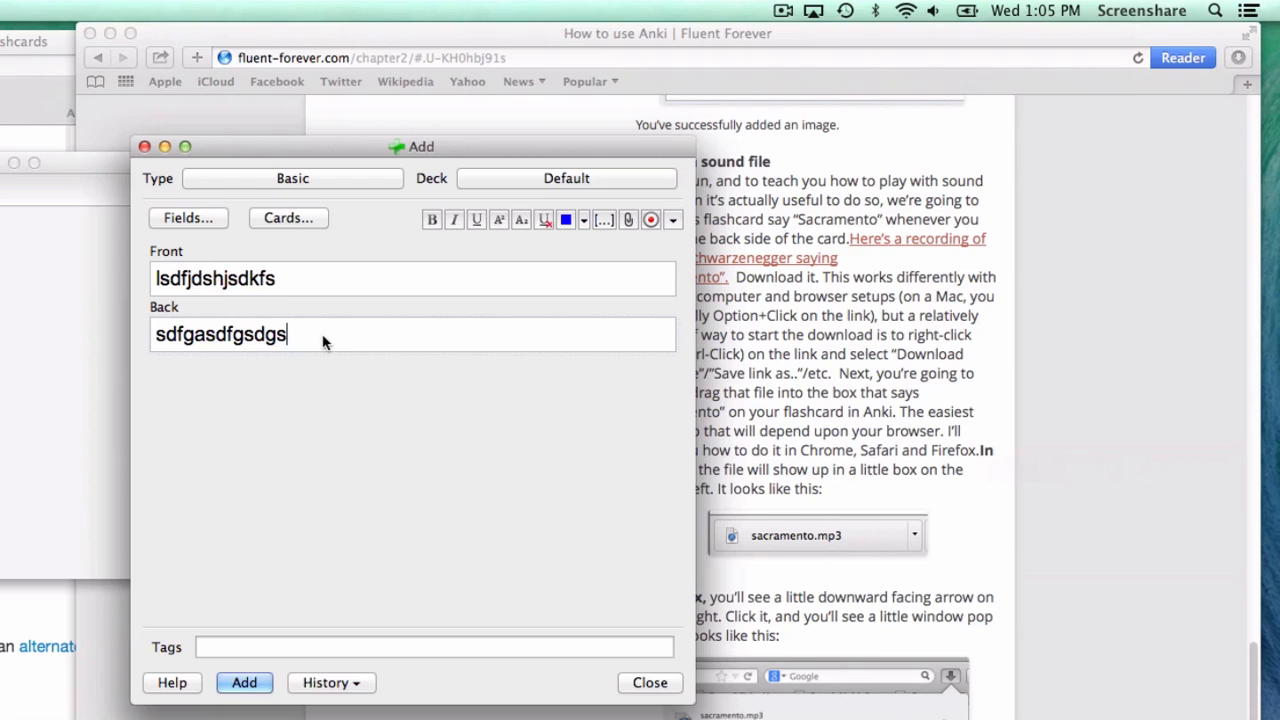
type("What's the")
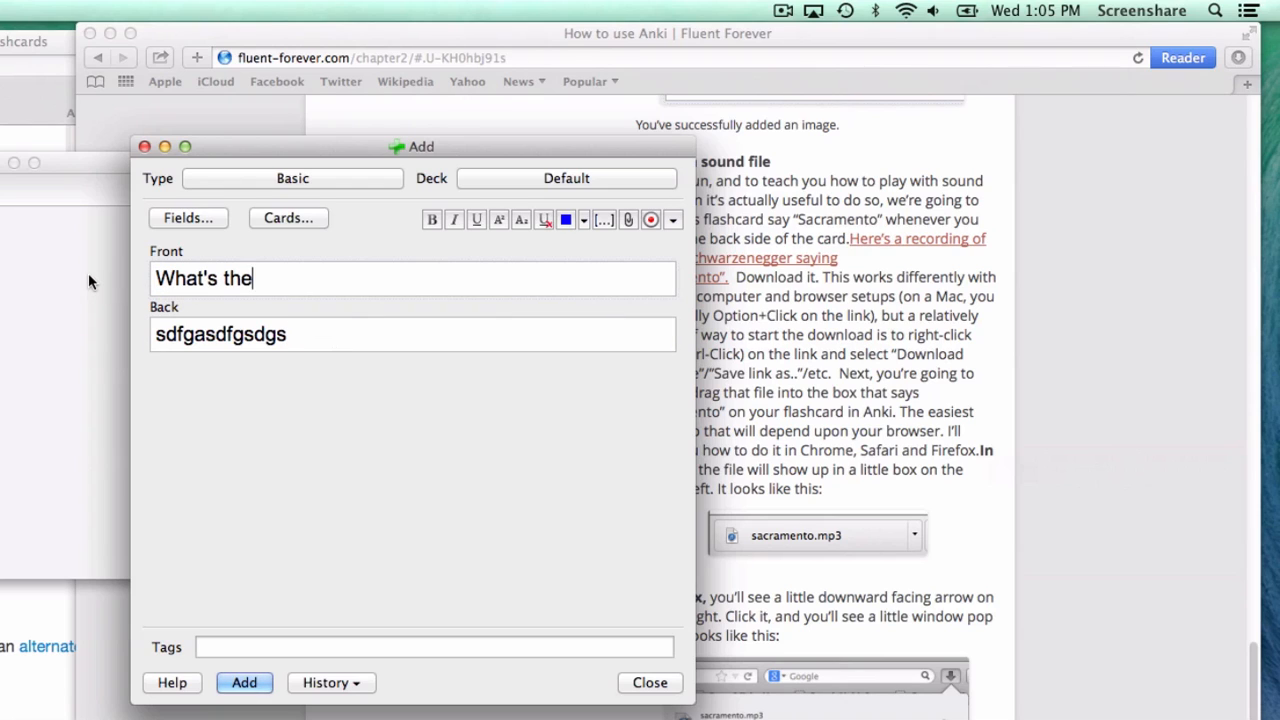
type("capital of California?")
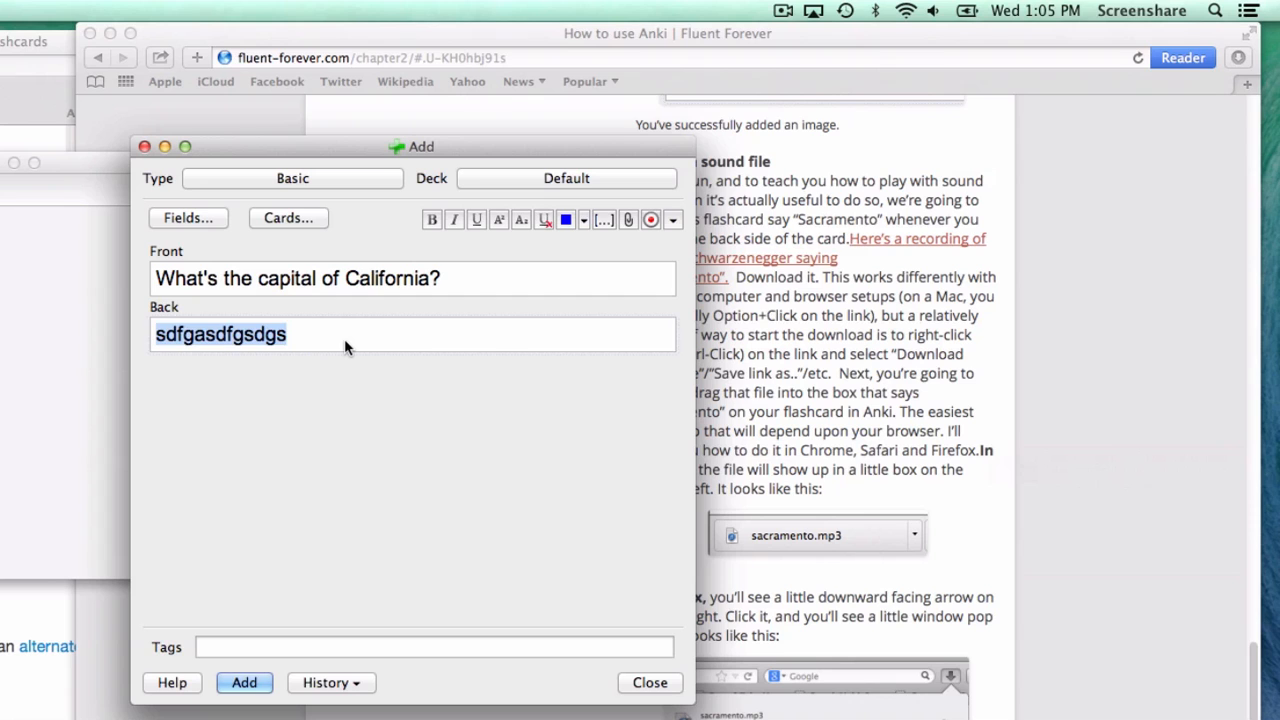
type("Sacram")
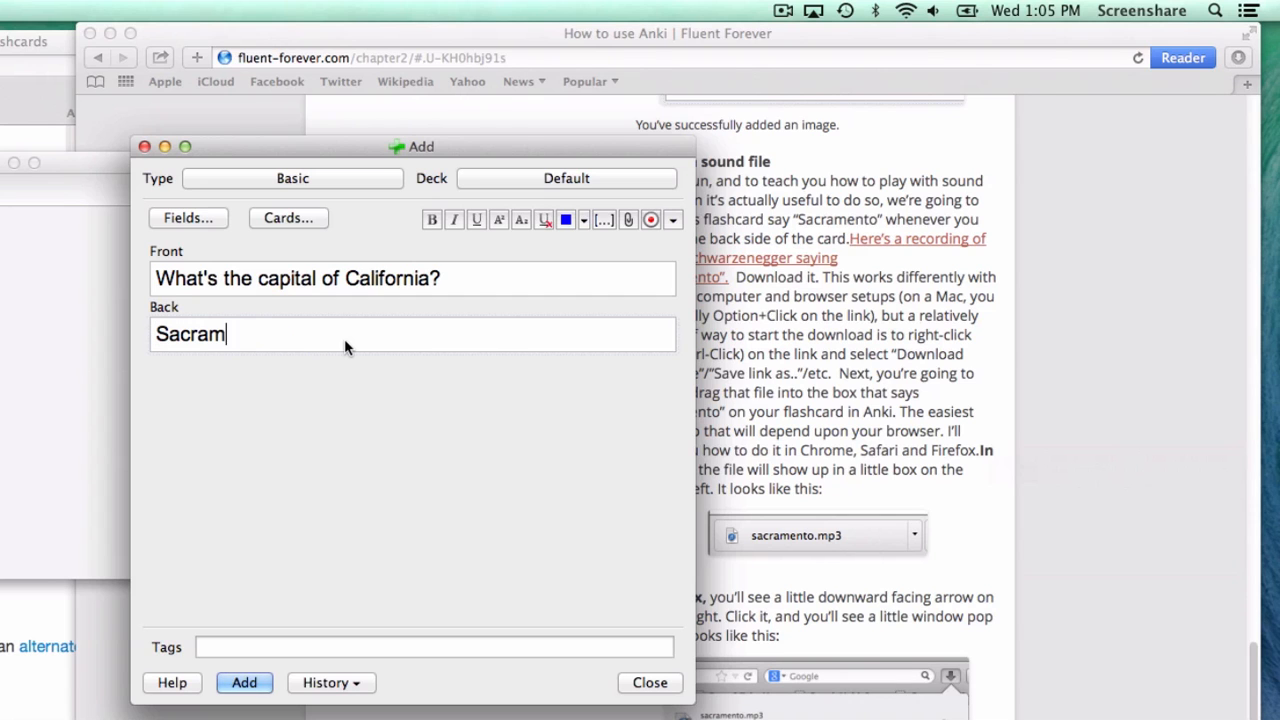
left_click(648, 684)
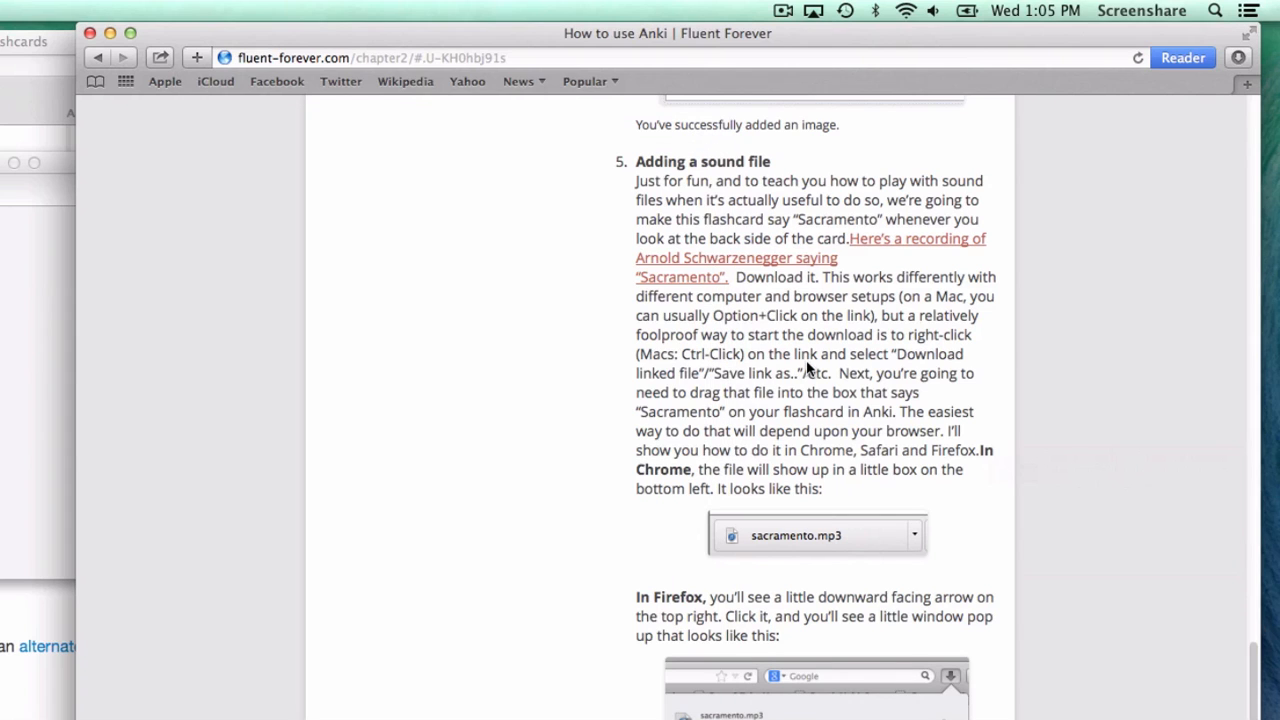
Scroll the guide up and resume editing after the California question on a new line
scroll("up", 3)
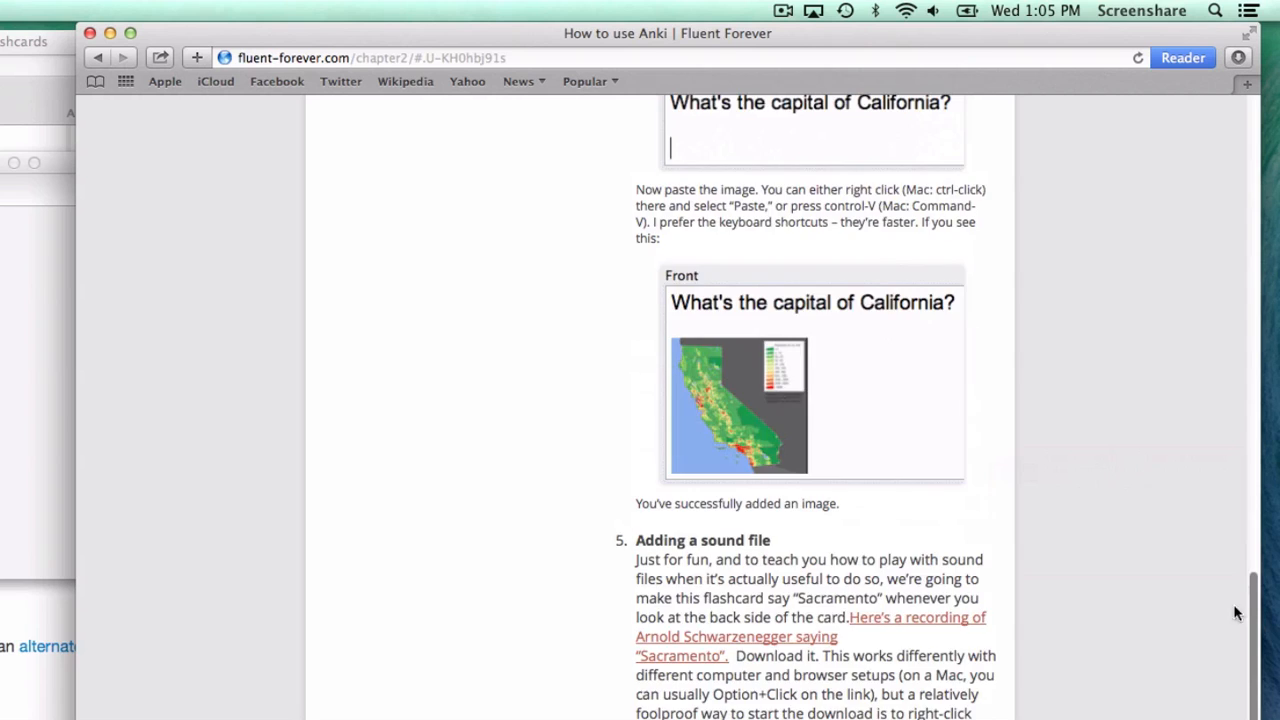
scroll("up", 3)
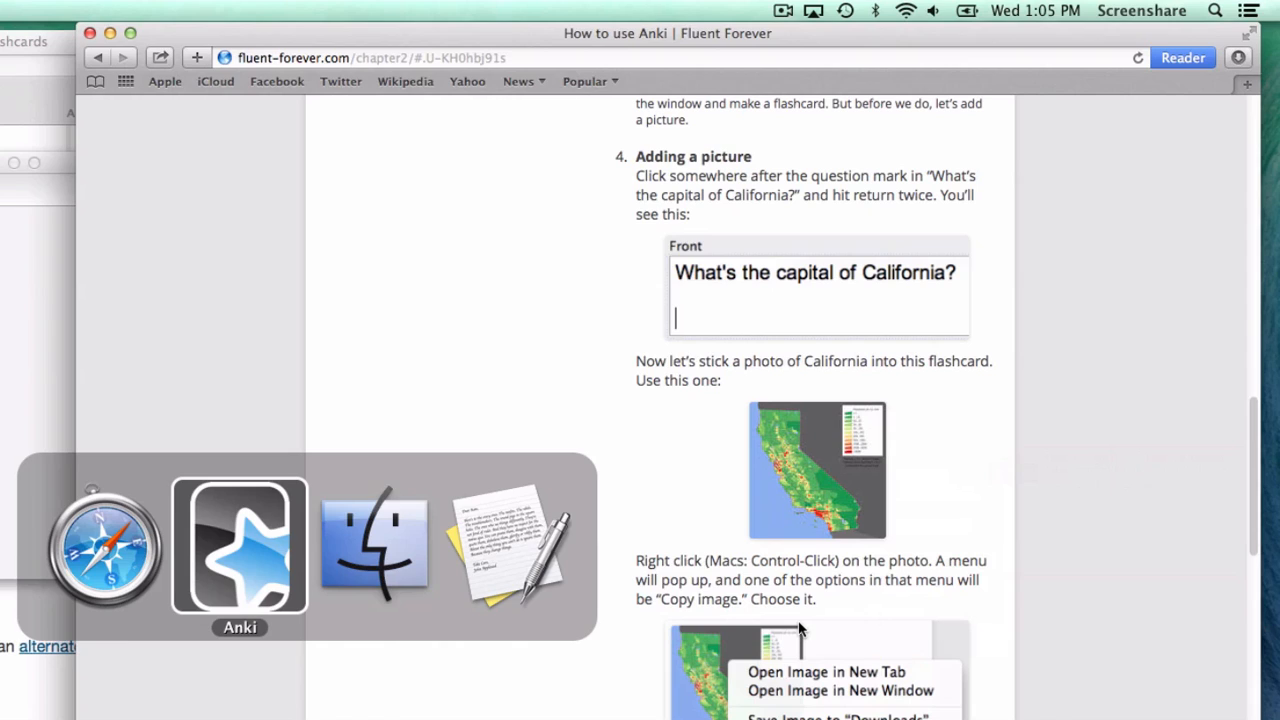
left_click(236, 548)
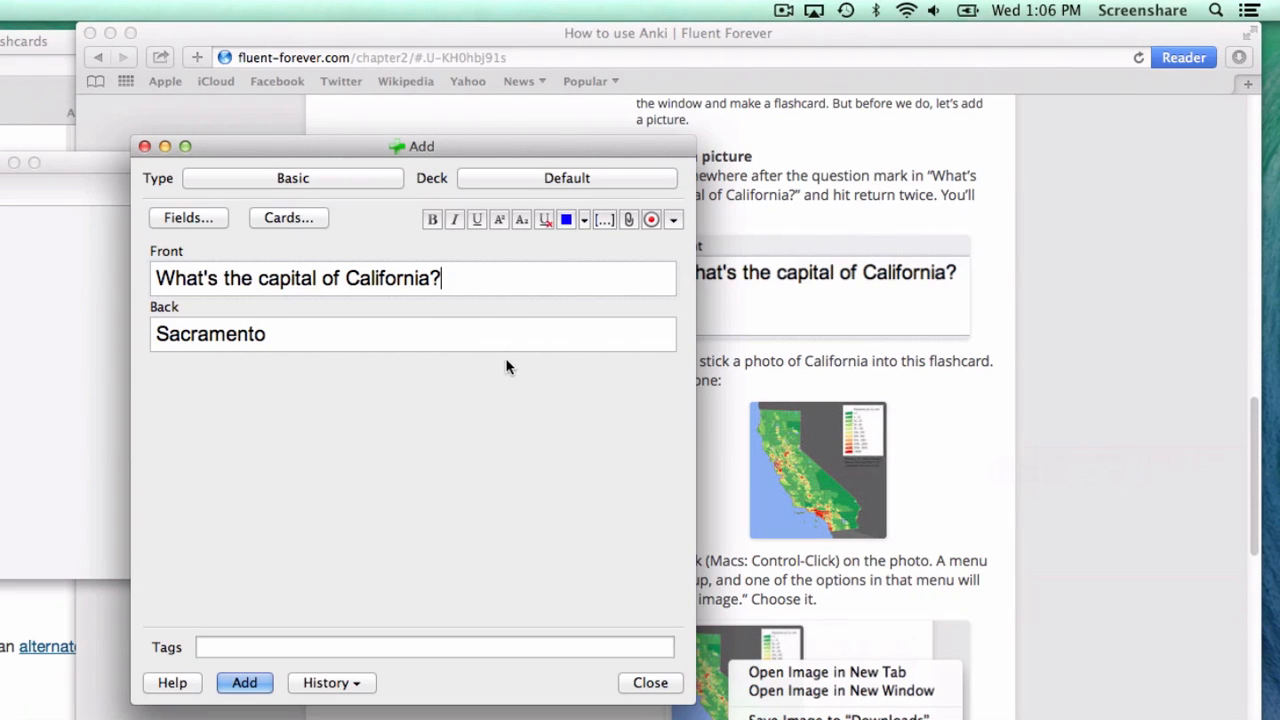
key("return")
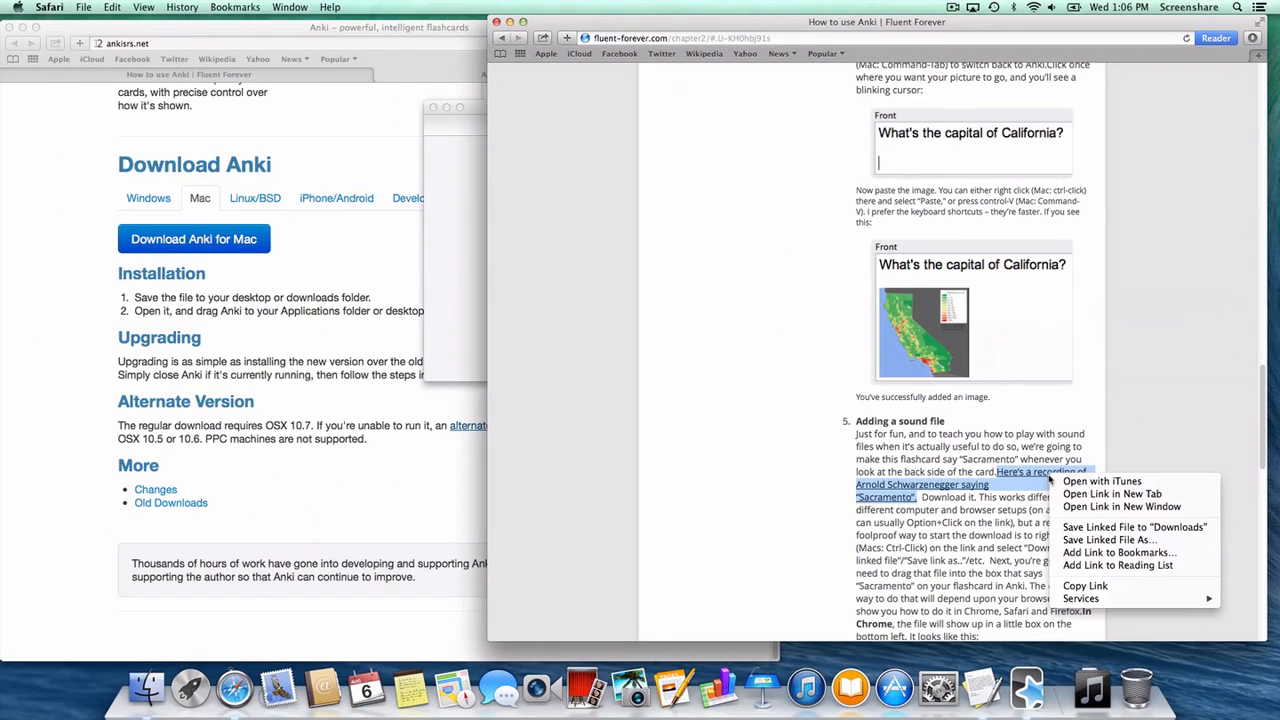
mouse_move(1112, 540)
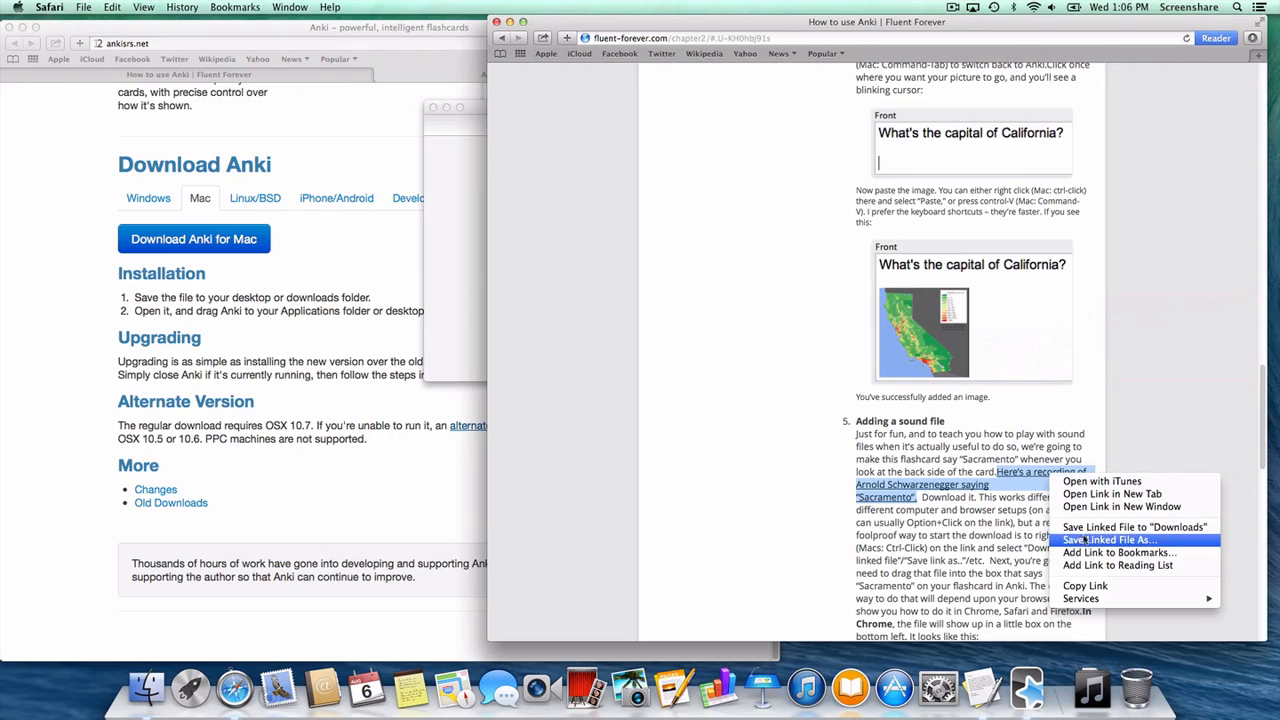
Save the linked sacramento.mp3, drag it from Downloads and switch to Anki holding it
left_click(1108, 540)
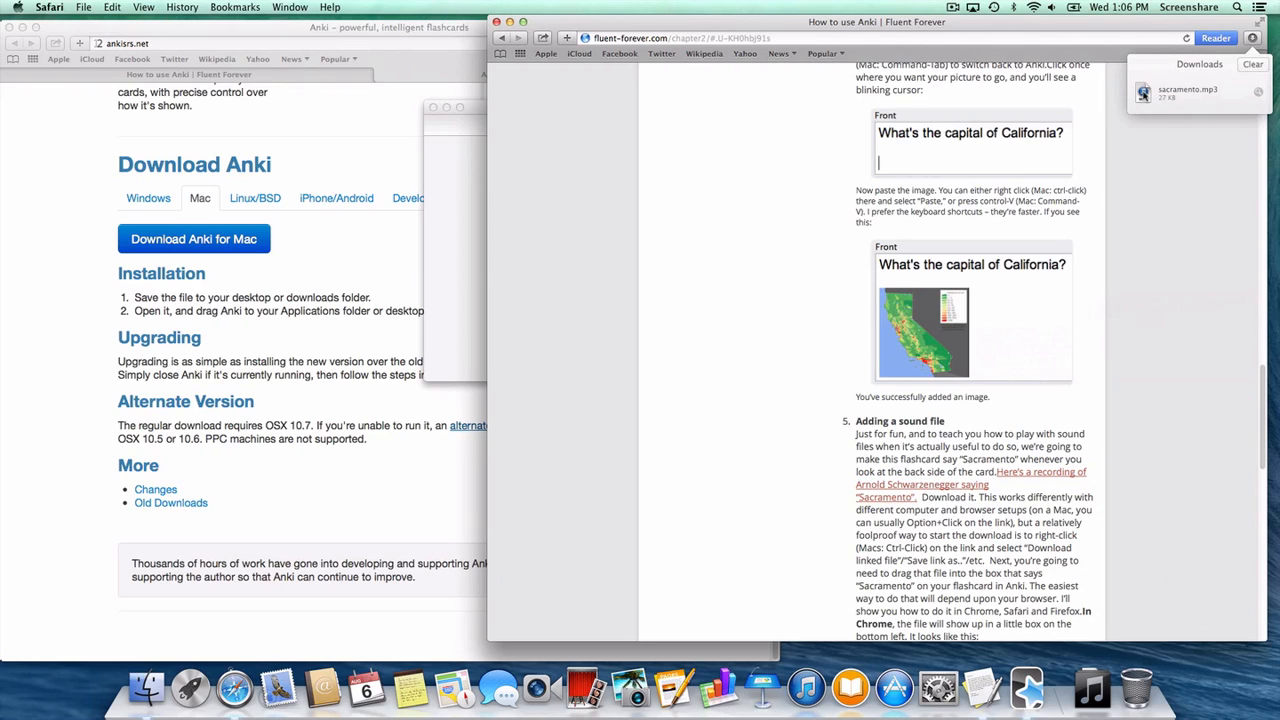
left_click_drag(1188, 92, 810, 140)
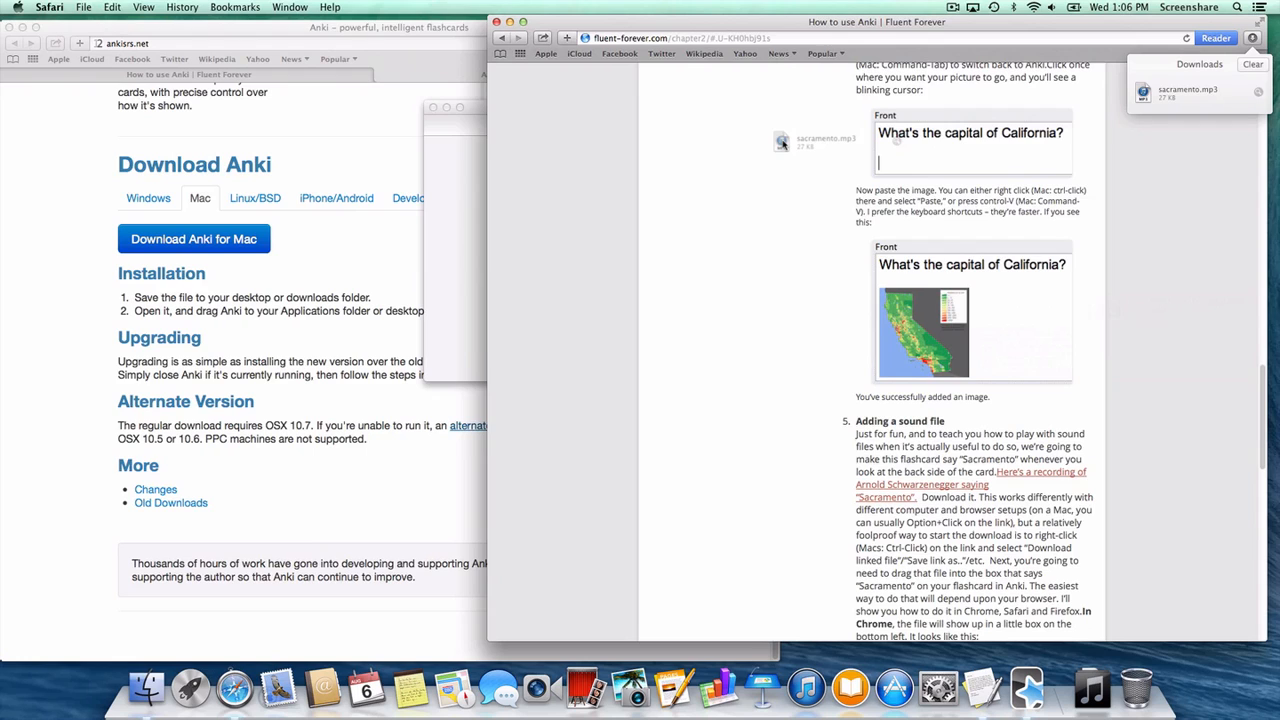
key("Cmd+Tab")
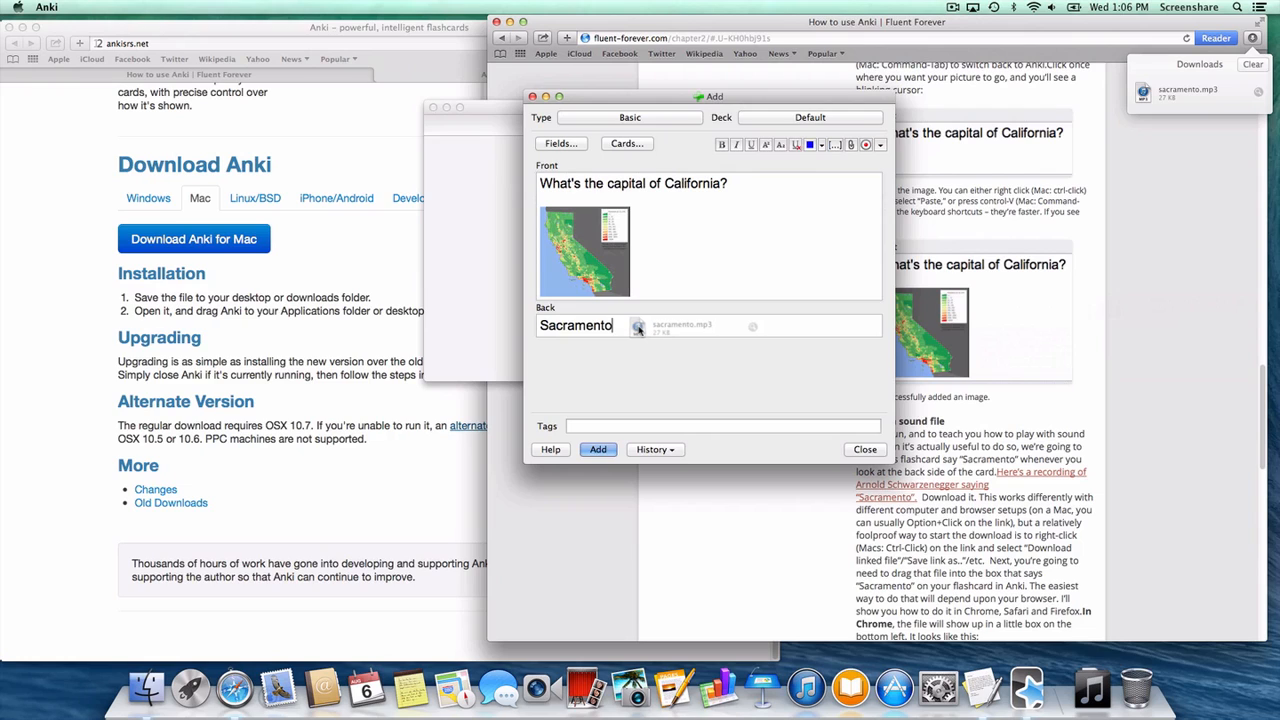
Drop sacramento.mp3 into the Back field right after Sacramento
left_click(636, 324)
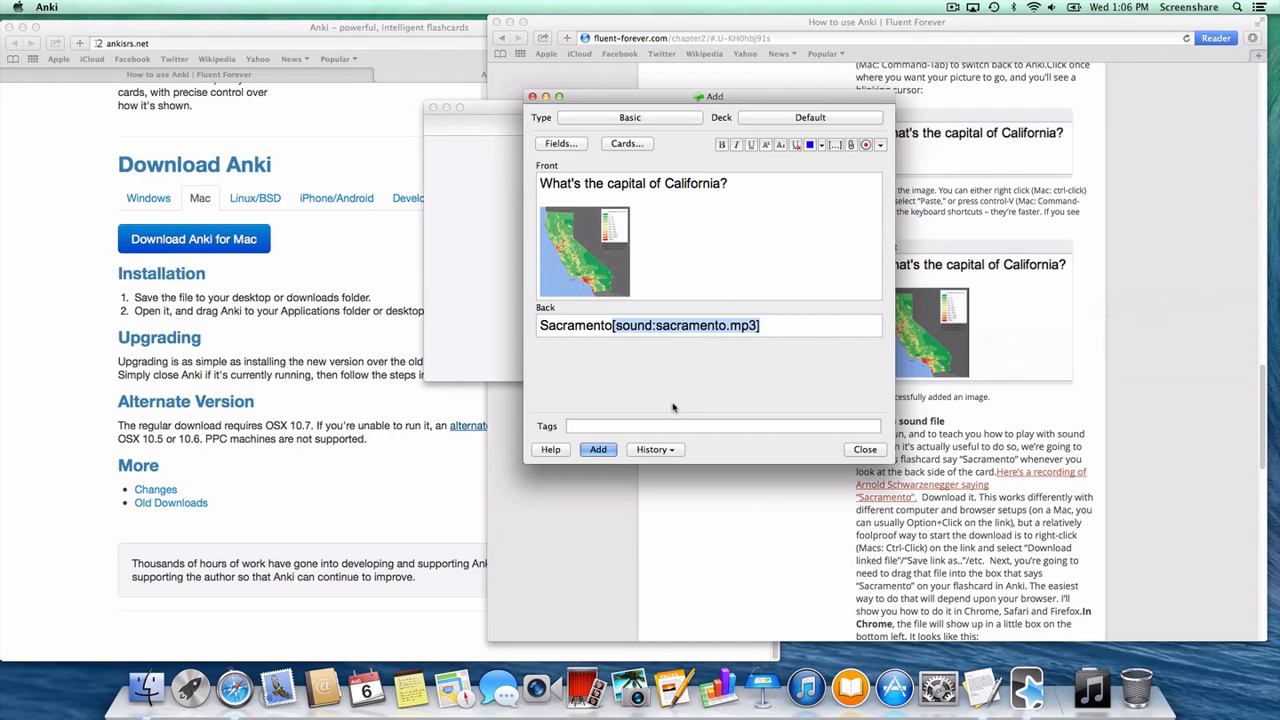
mouse_move(708, 376)
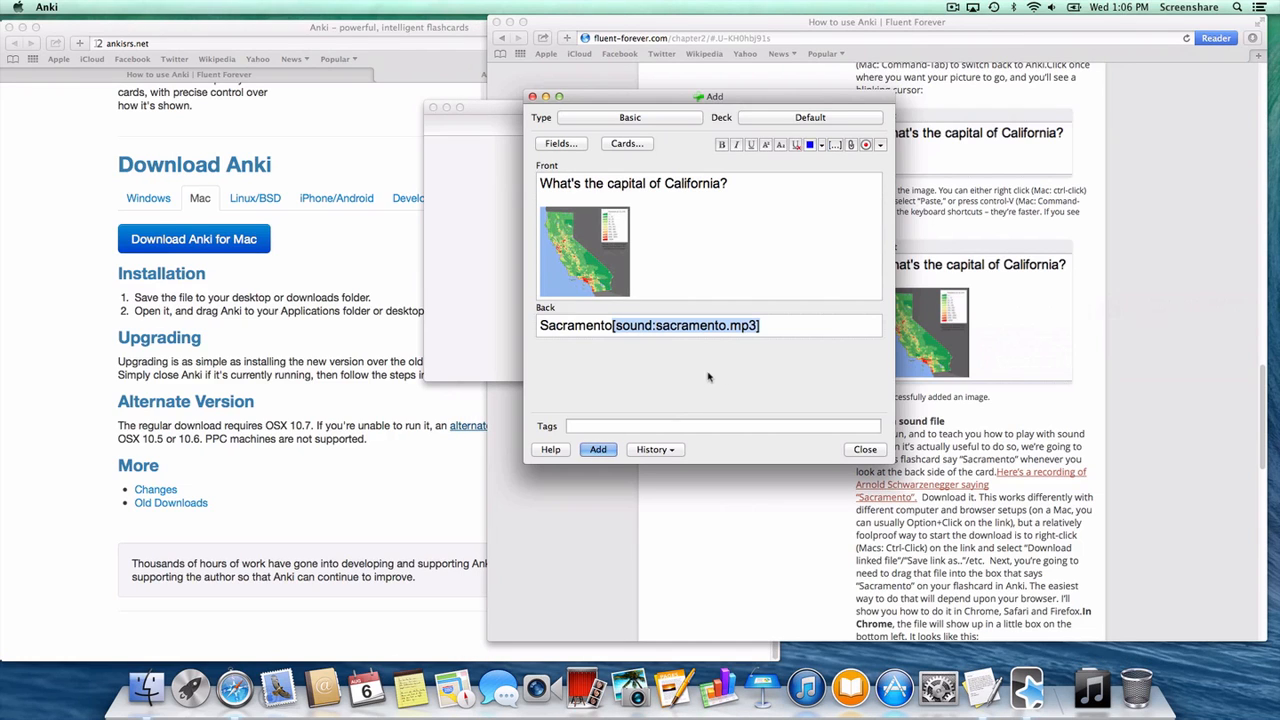
mouse_move(672, 104)
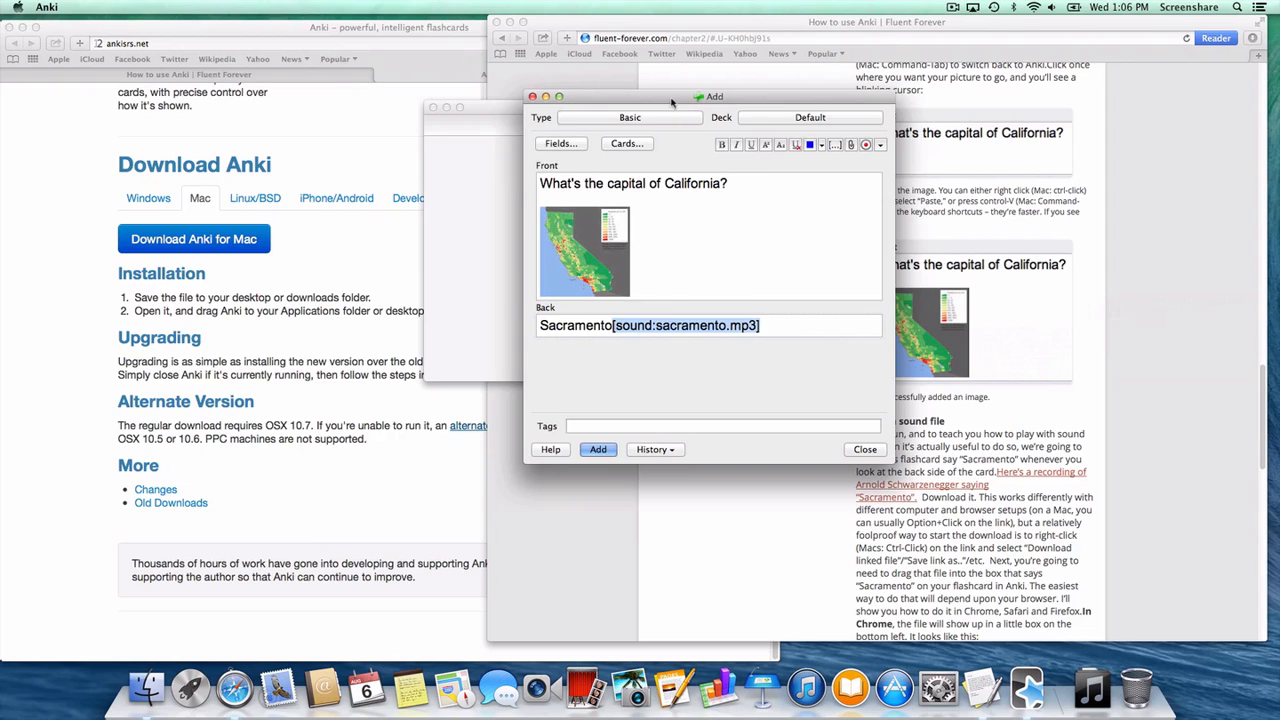